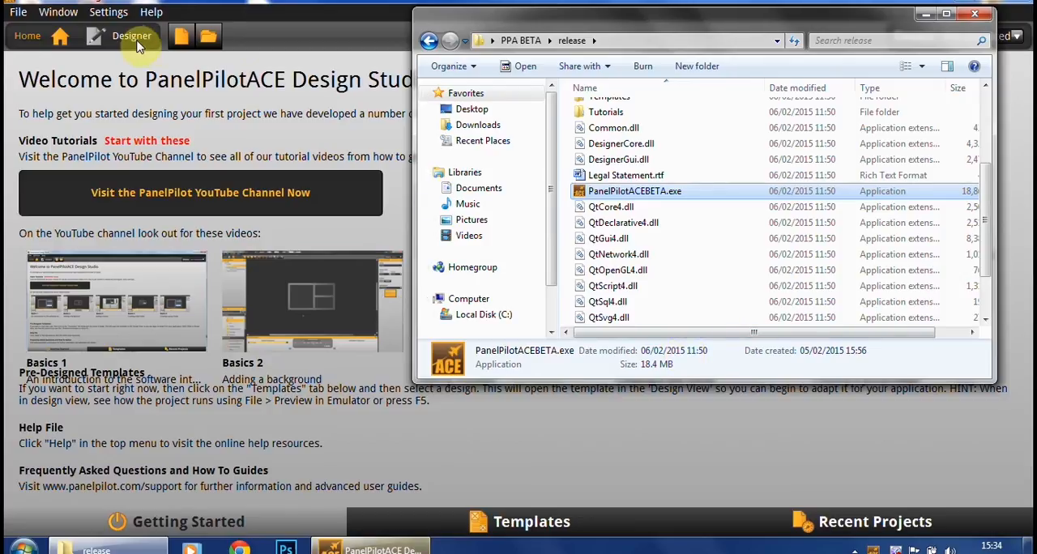
Step: Switch from the Home welcome page to the empty Designer workspace
{"action": "left_click", "coordinate": [131, 36]}
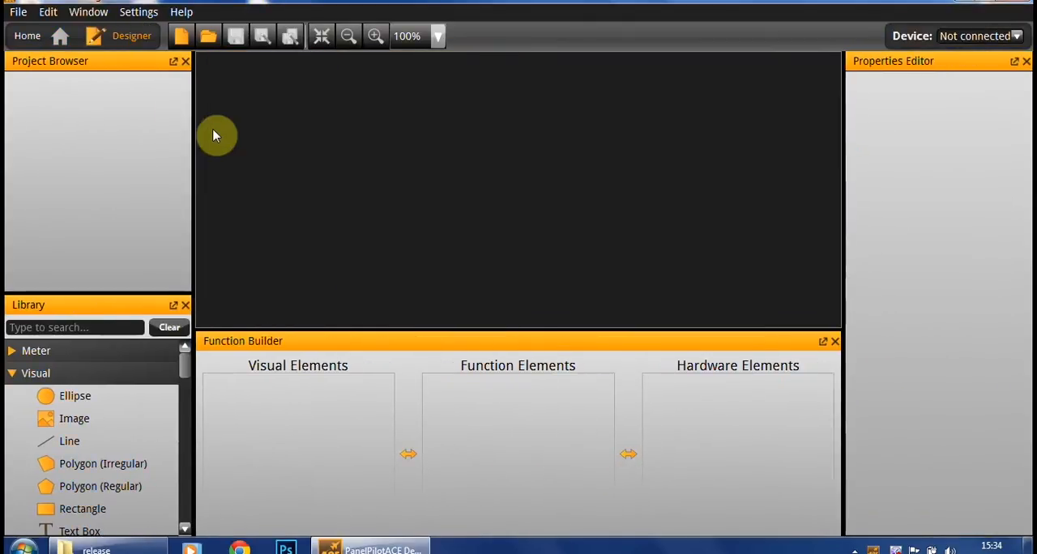
{"action": "mouse_move", "coordinate": [263, 322]}
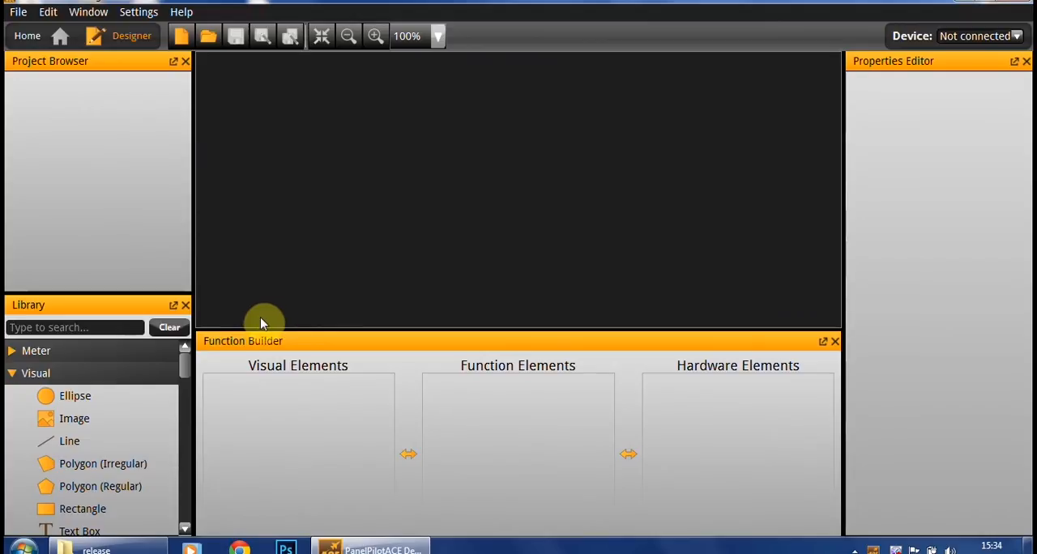
{"action": "mouse_move", "coordinate": [251, 331]}
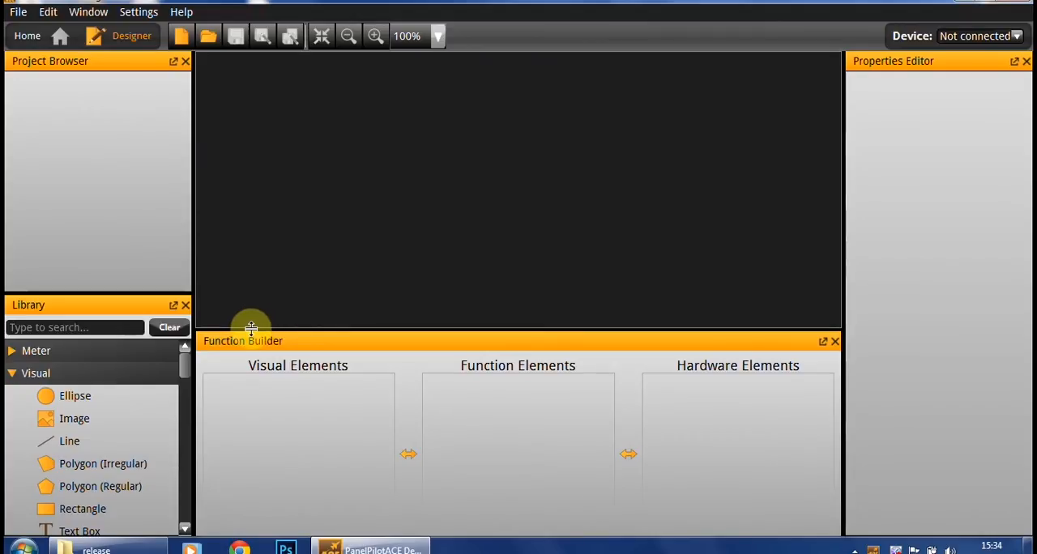
{"action": "mouse_move", "coordinate": [95, 120]}
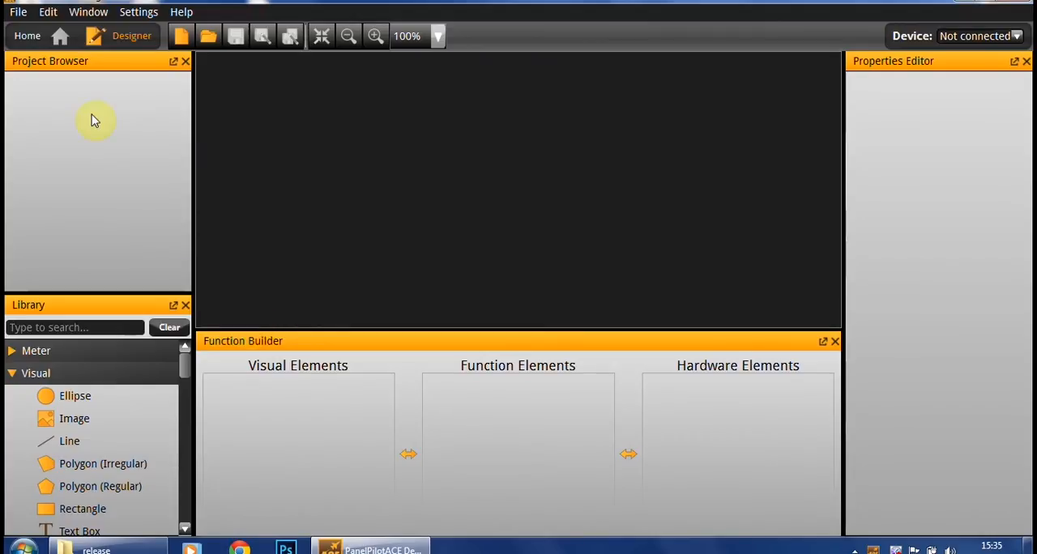
{"action": "mouse_move", "coordinate": [81, 124]}
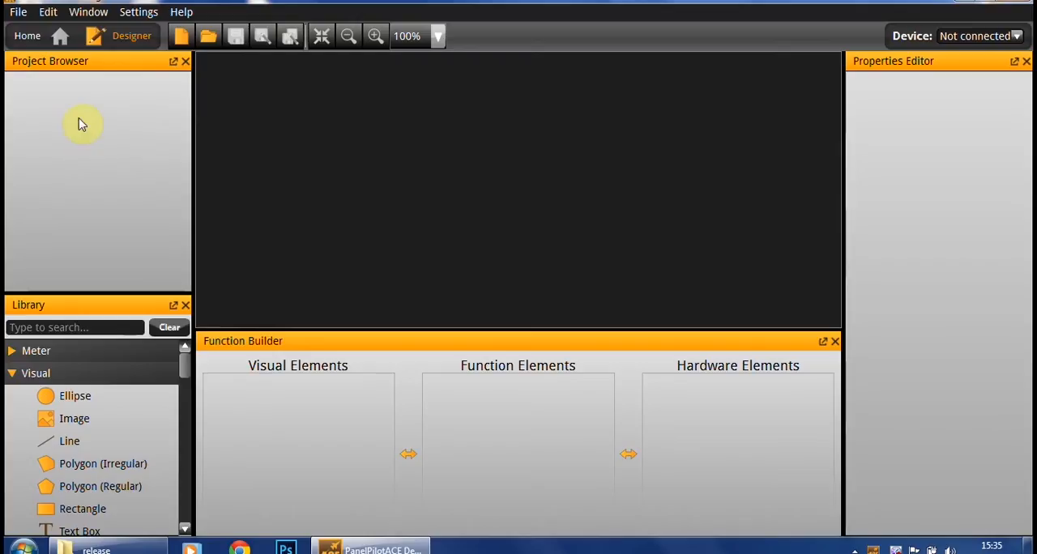
Step: Create a new project named Power and make its screen background bright blue
{"action": "left_click", "coordinate": [17, 12]}
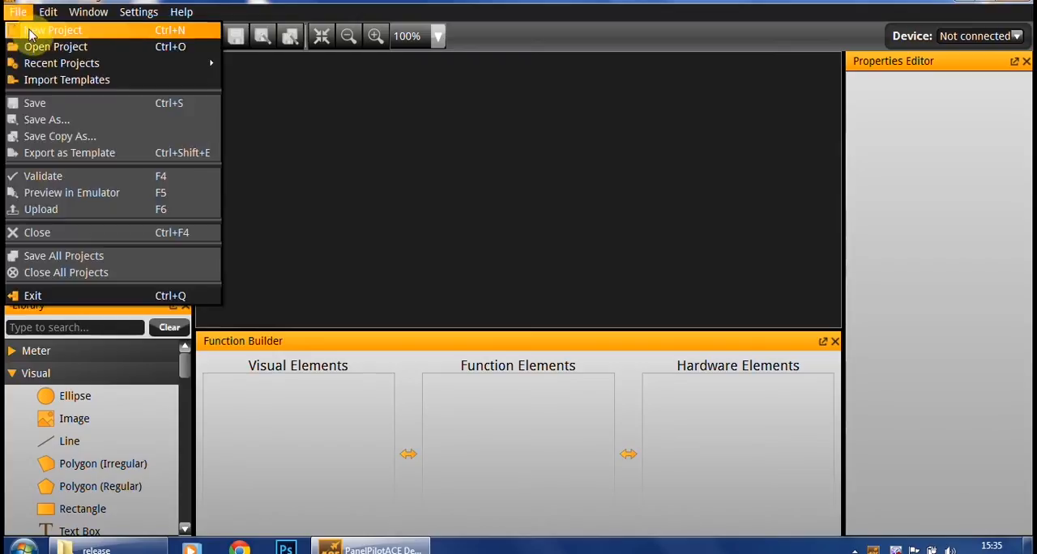
{"action": "mouse_move", "coordinate": [36, 30]}
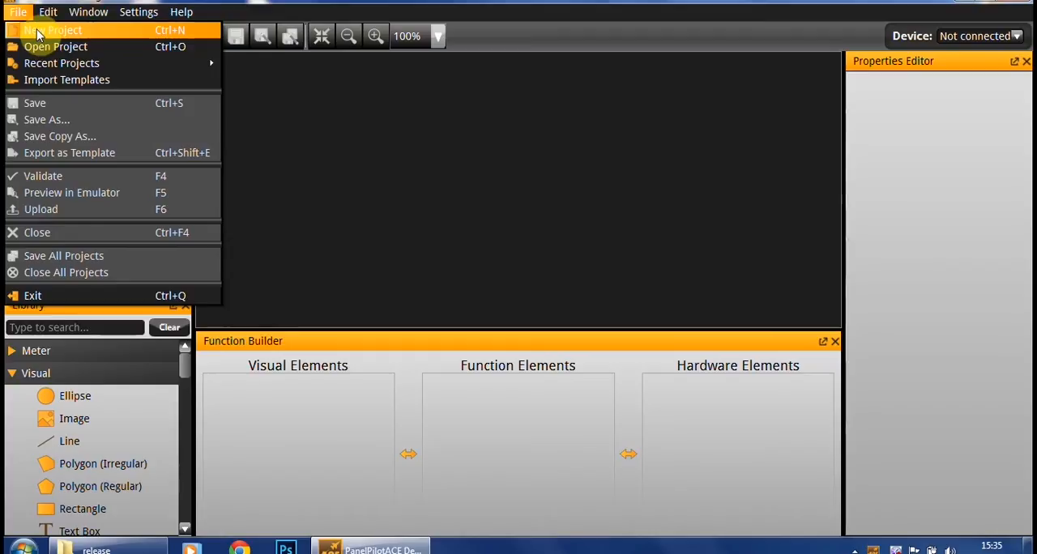
{"action": "left_click", "coordinate": [52, 30]}
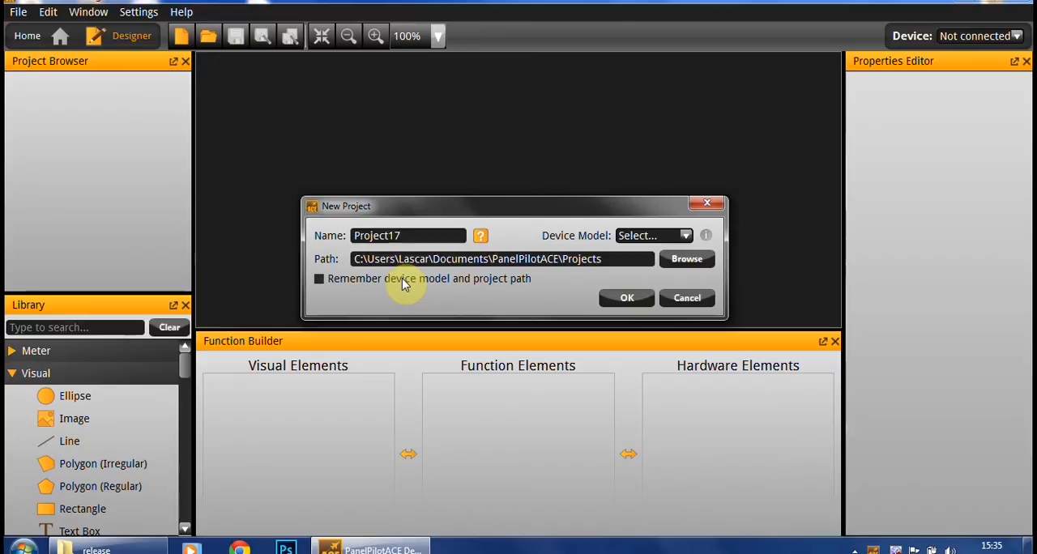
{"action": "type", "text": "Pow"}
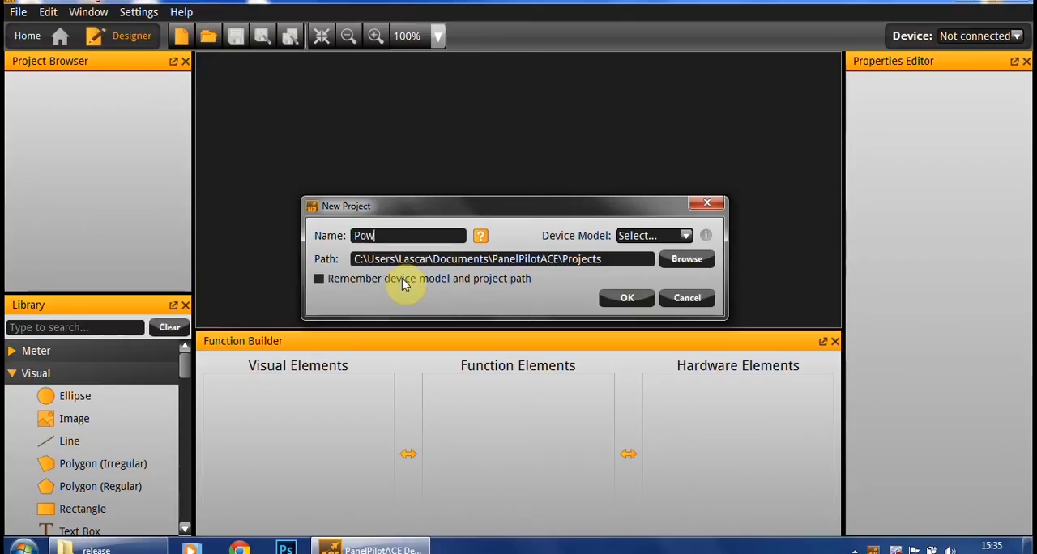
{"action": "left_click", "coordinate": [626, 297]}
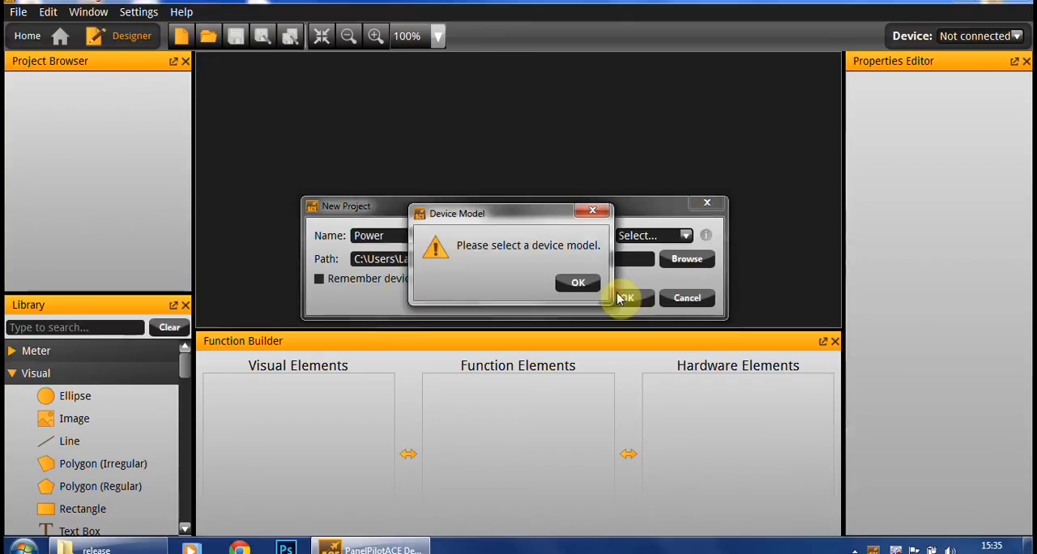
{"action": "left_click", "coordinate": [578, 282]}
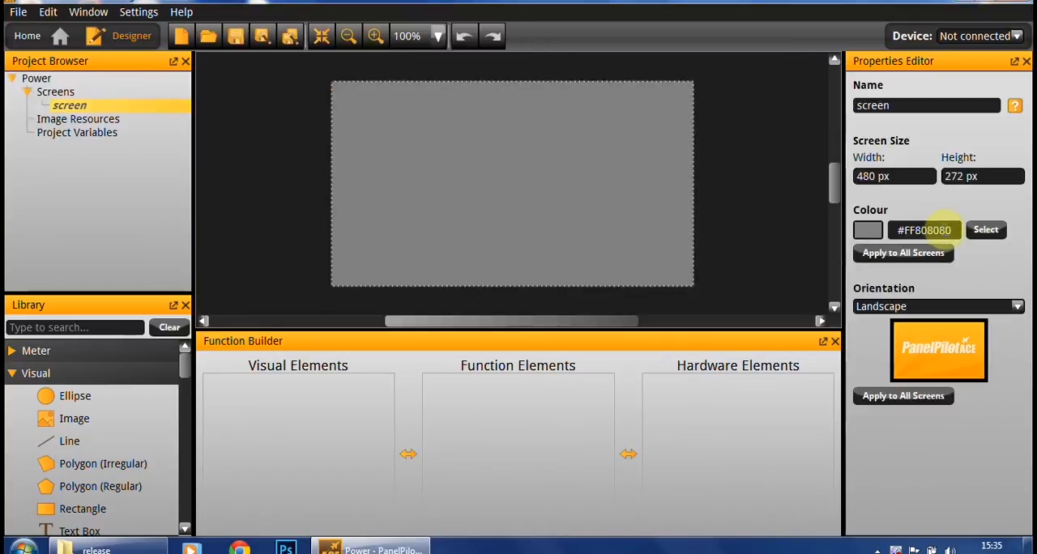
{"action": "left_click", "coordinate": [986, 229]}
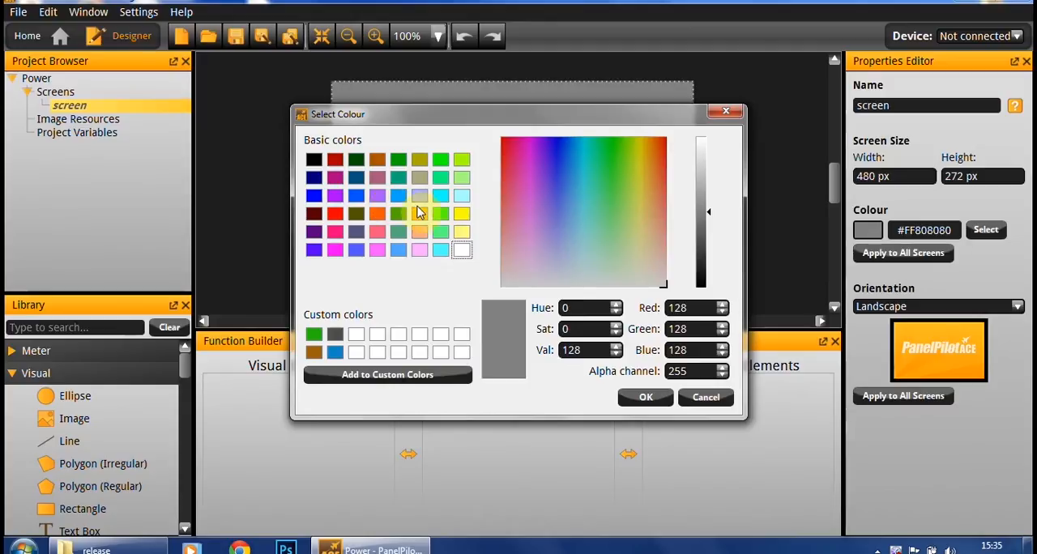
{"action": "left_click", "coordinate": [646, 397]}
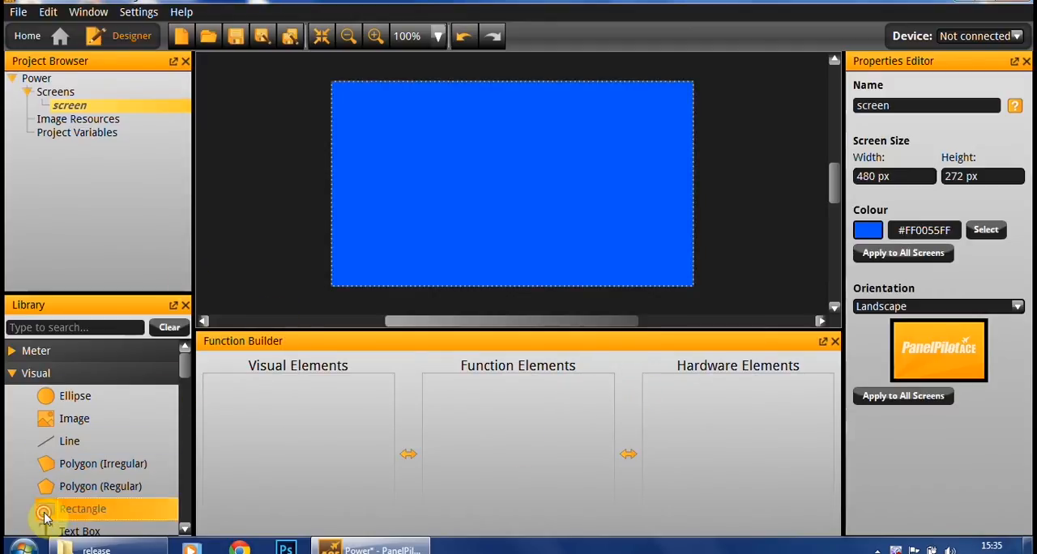
Step: Add a rectangle at the screen's top-left and colour it dark blue
{"action": "double_click", "coordinate": [81, 508]}
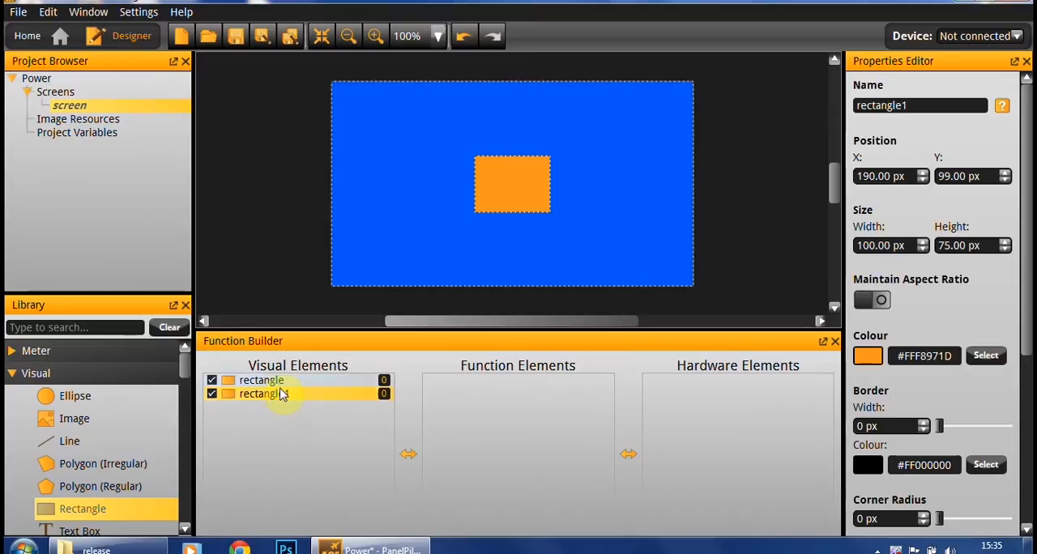
{"action": "left_click", "coordinate": [506, 219]}
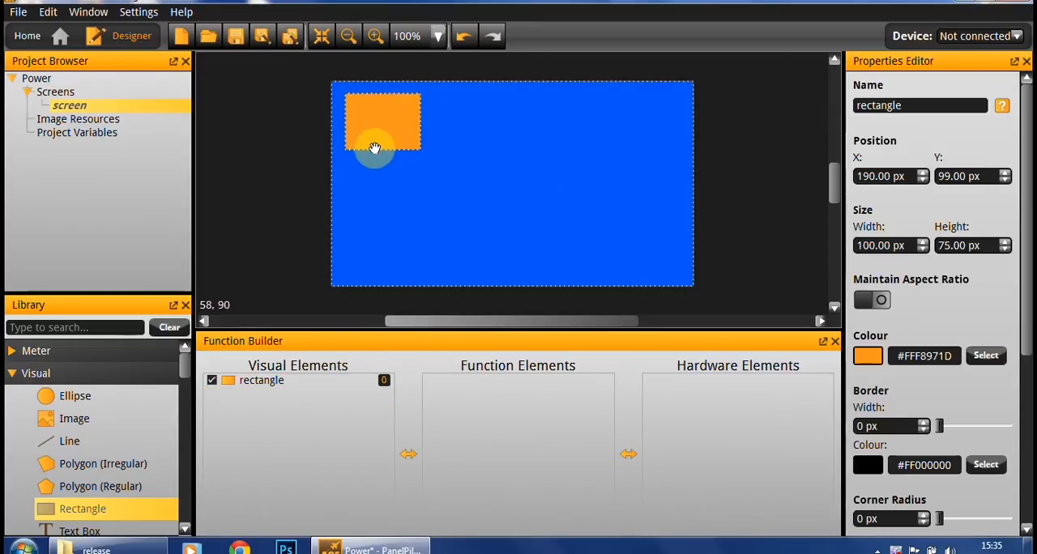
{"action": "left_click_drag", "start_coordinate": [374, 148], "coordinate": [419, 136]}
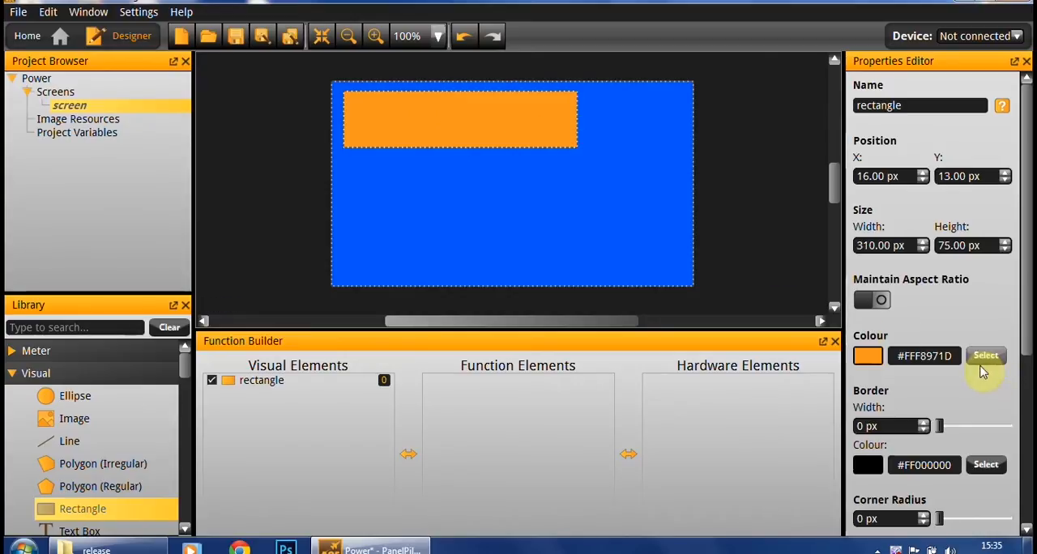
{"action": "left_click", "coordinate": [986, 355]}
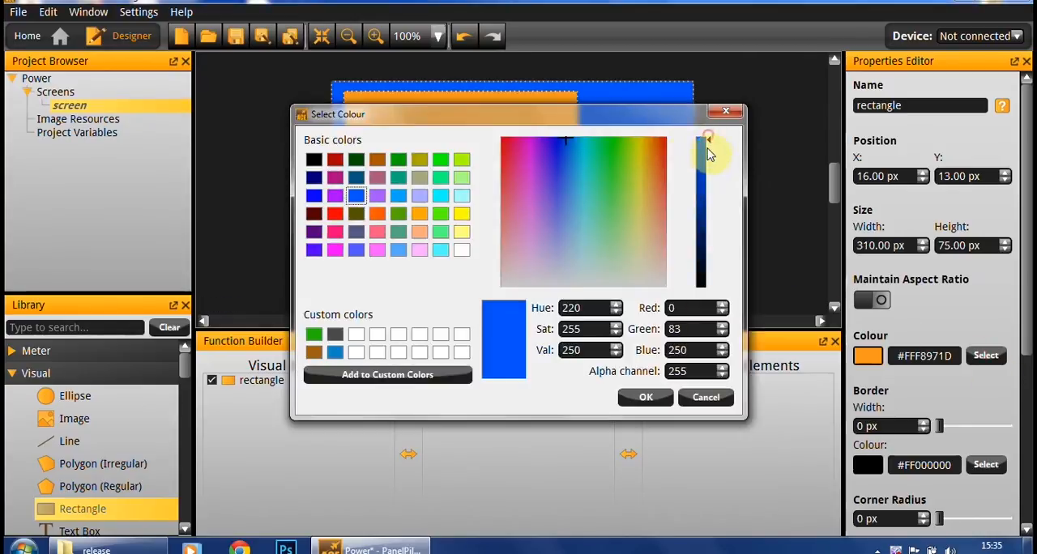
{"action": "left_click_drag", "start_coordinate": [702, 142], "coordinate": [701, 170]}
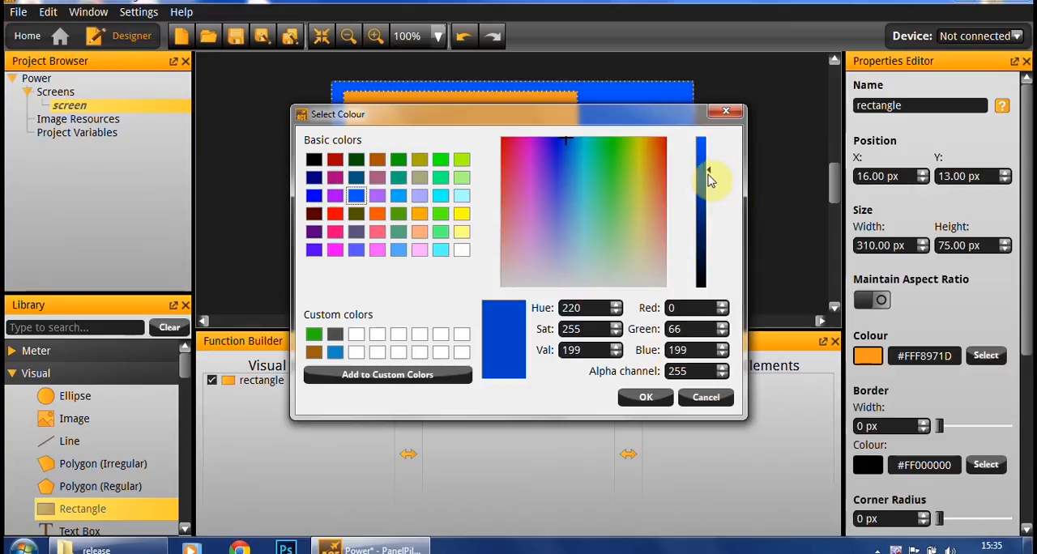
{"action": "left_click", "coordinate": [645, 396]}
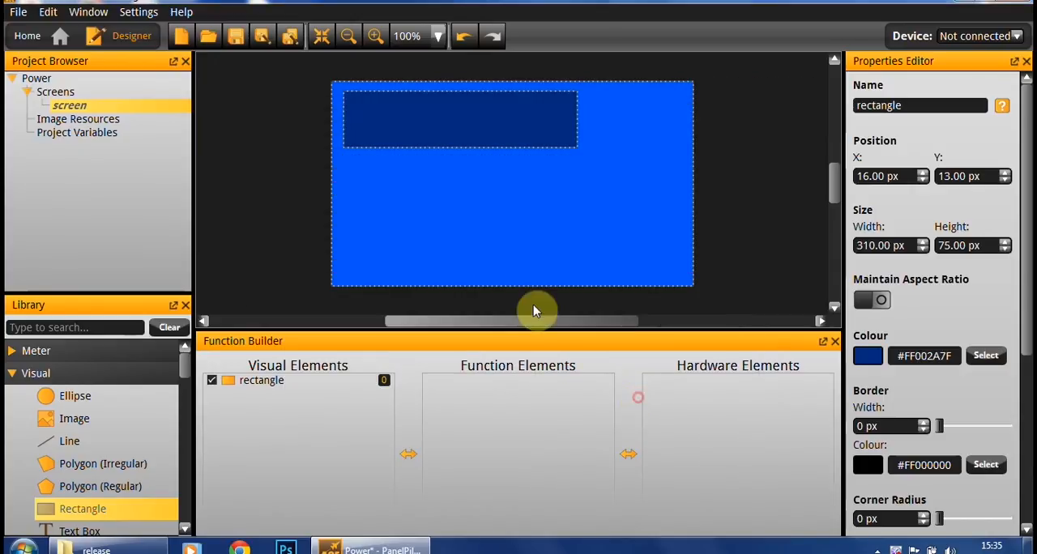
{"action": "mouse_move", "coordinate": [443, 128]}
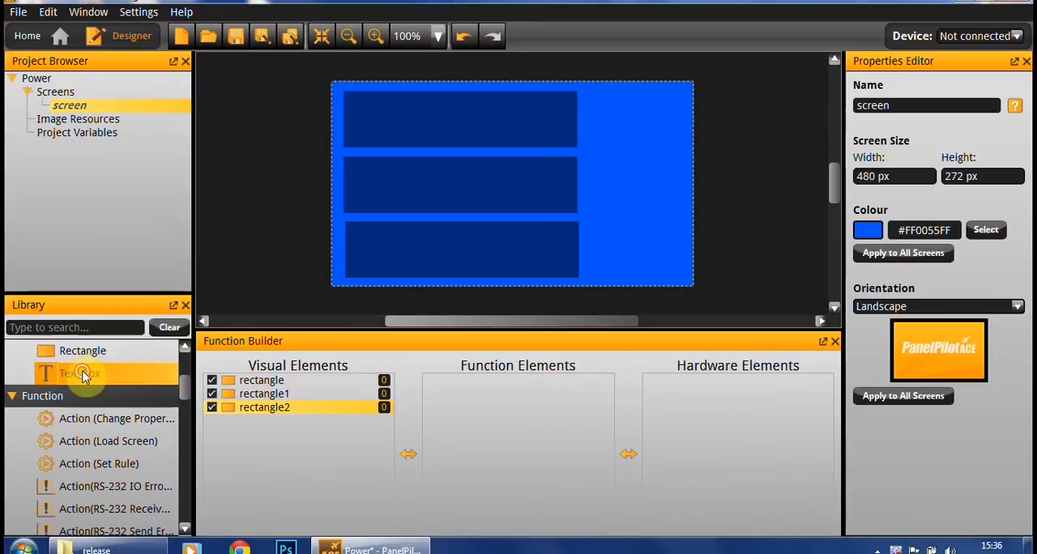
Step: Place a white V text box on the middle navy bar, shrunk around the label
{"action": "left_click_drag", "start_coordinate": [79, 372], "coordinate": [512, 184]}
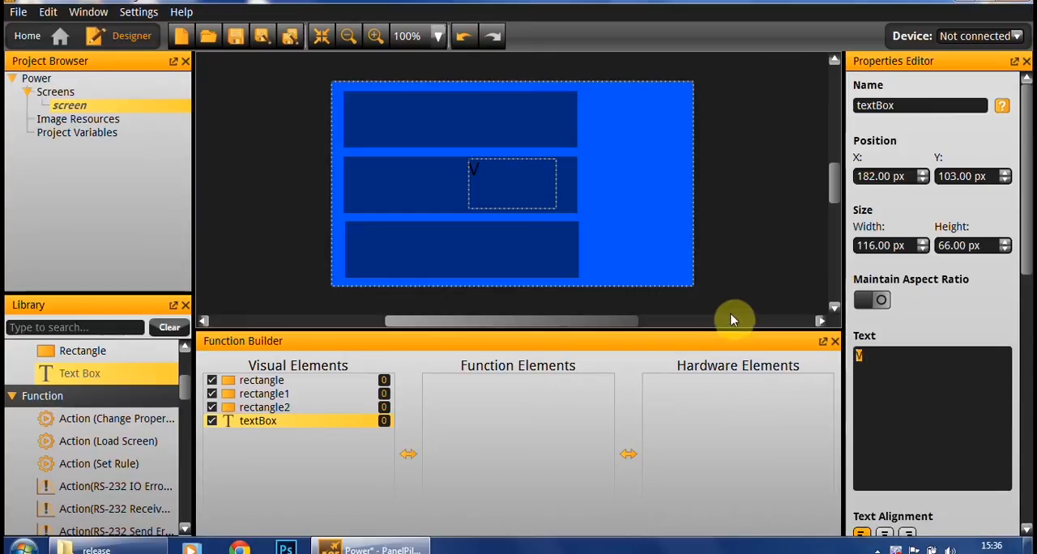
{"action": "scroll", "scroll_direction": "down", "scroll_amount": 3}
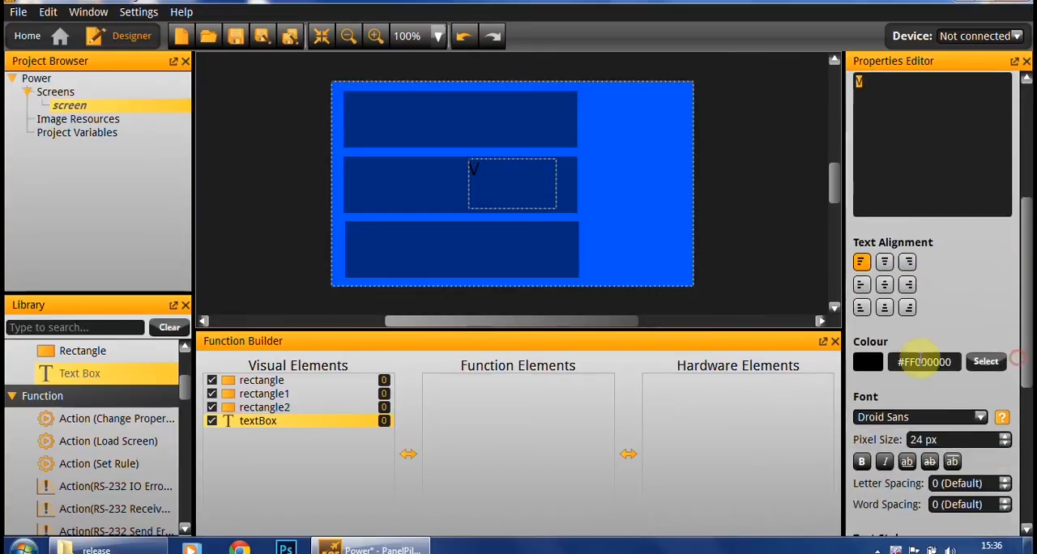
{"action": "left_click", "coordinate": [985, 362]}
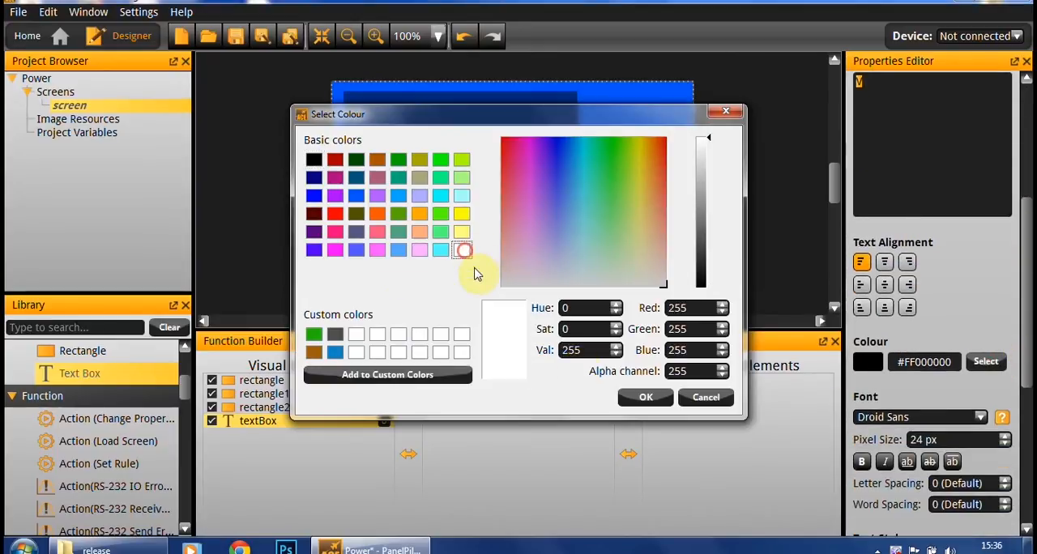
{"action": "left_click", "coordinate": [645, 397]}
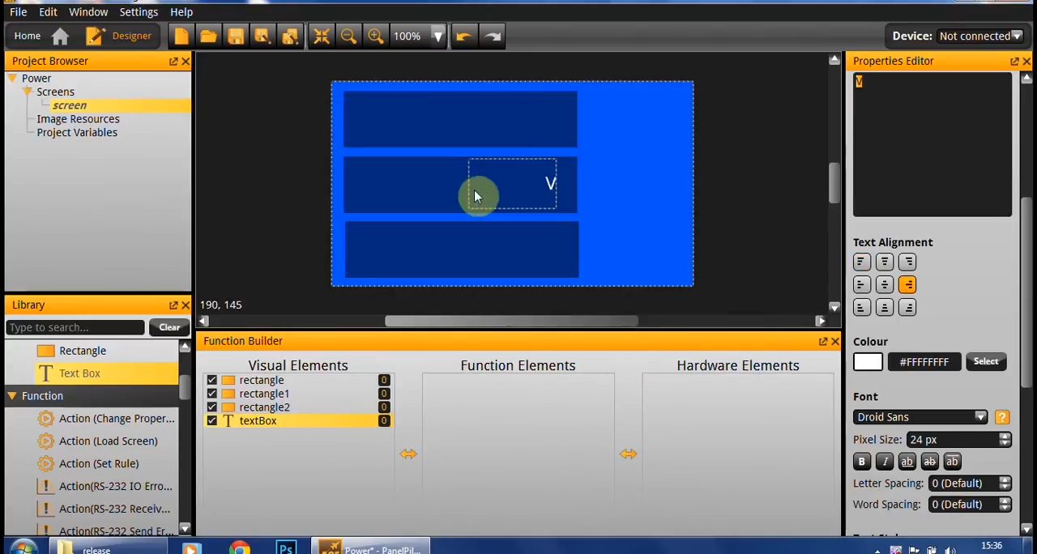
{"action": "left_click", "coordinate": [490, 183]}
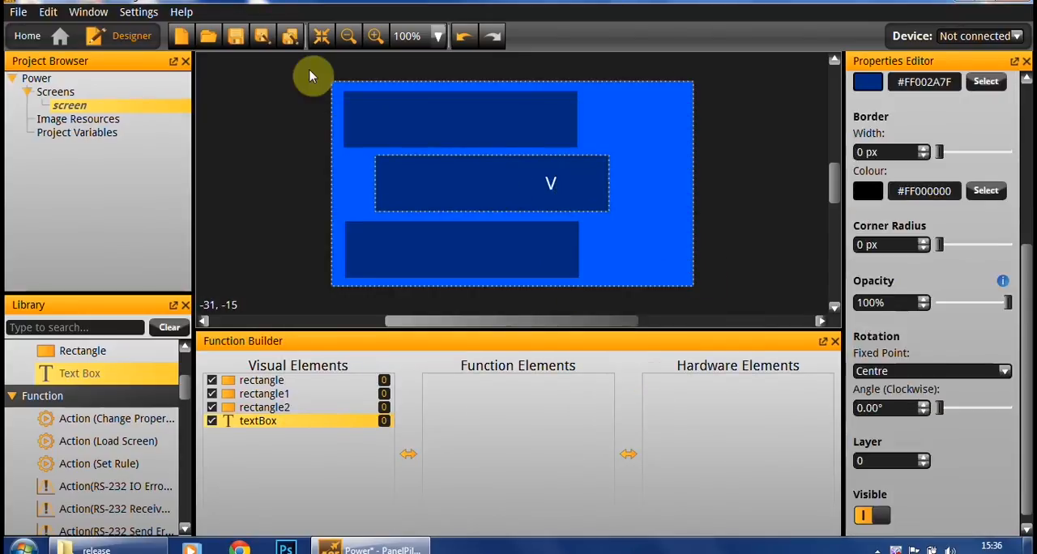
{"action": "left_click", "coordinate": [470, 184]}
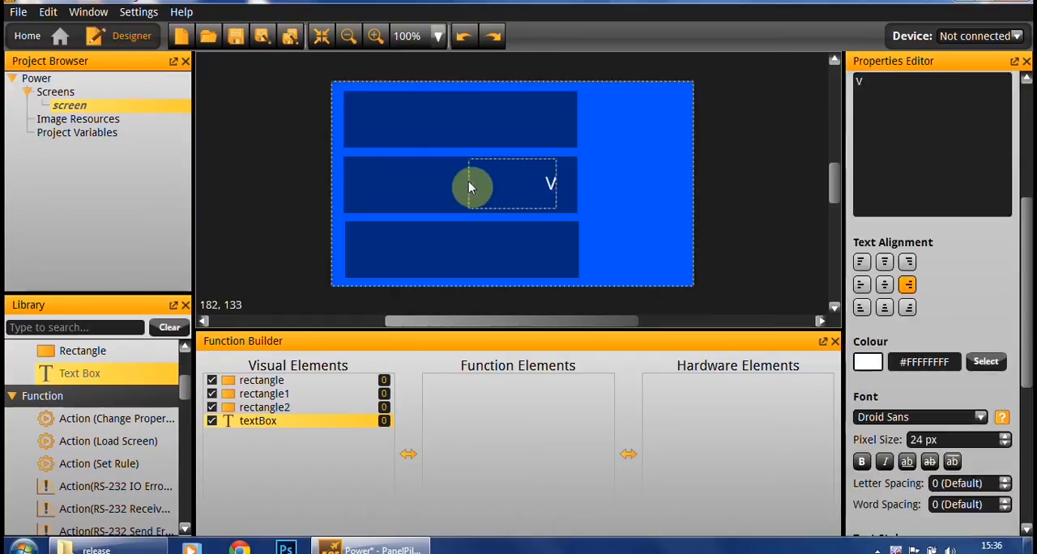
{"action": "mouse_move", "coordinate": [540, 205]}
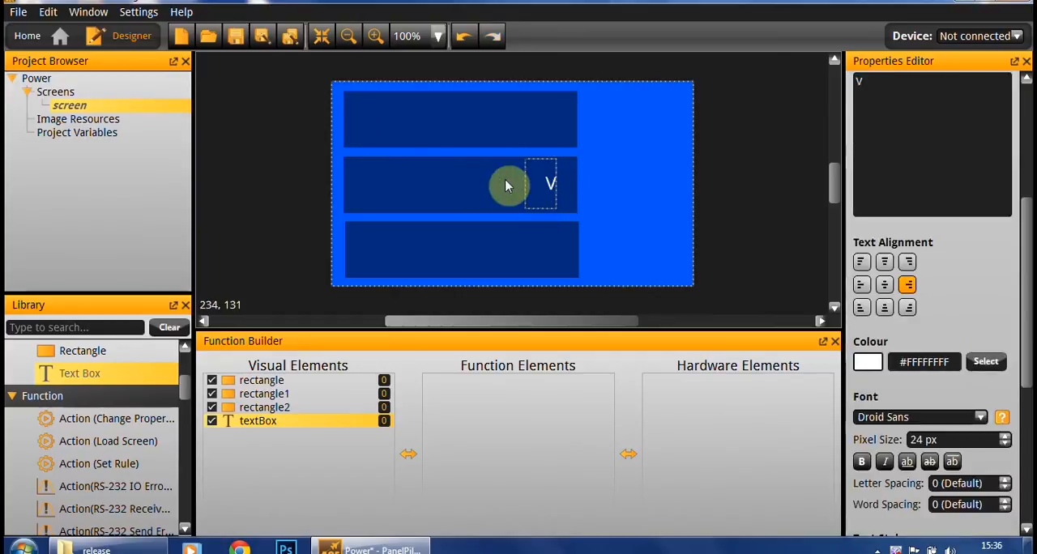
{"action": "left_click_drag", "start_coordinate": [503, 184], "coordinate": [557, 182]}
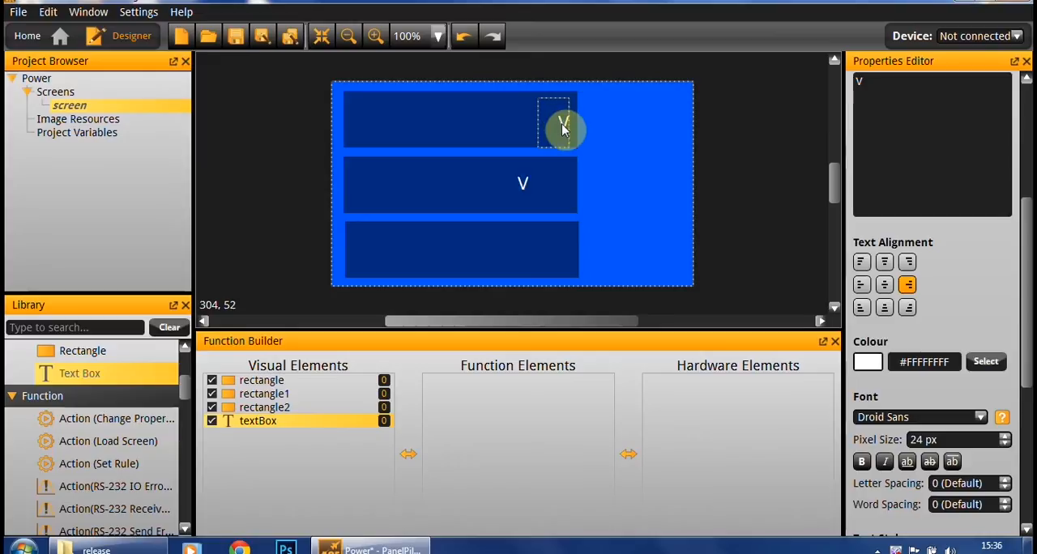
Step: Copy the unit label into the other bars and relabel the copies A and W
{"action": "left_click_drag", "start_coordinate": [563, 121], "coordinate": [561, 184]}
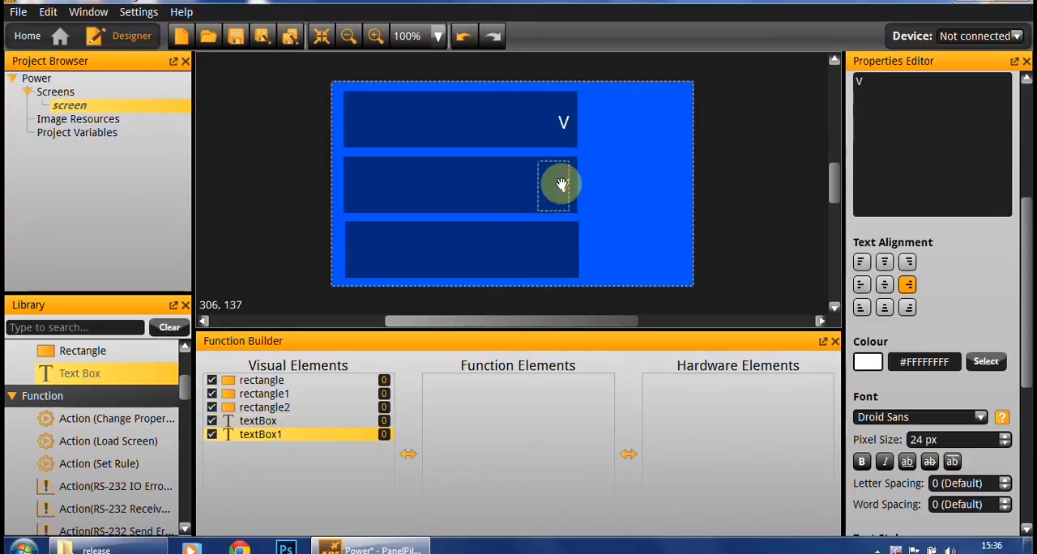
{"action": "type", "text": "V"}
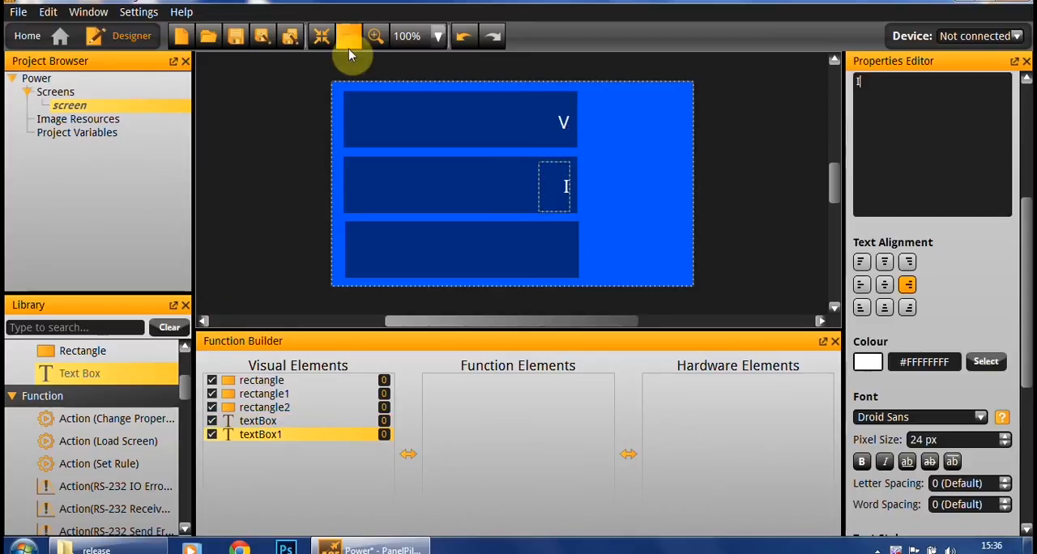
{"action": "mouse_move", "coordinate": [393, 139]}
{"action": "type", "text": "A"}
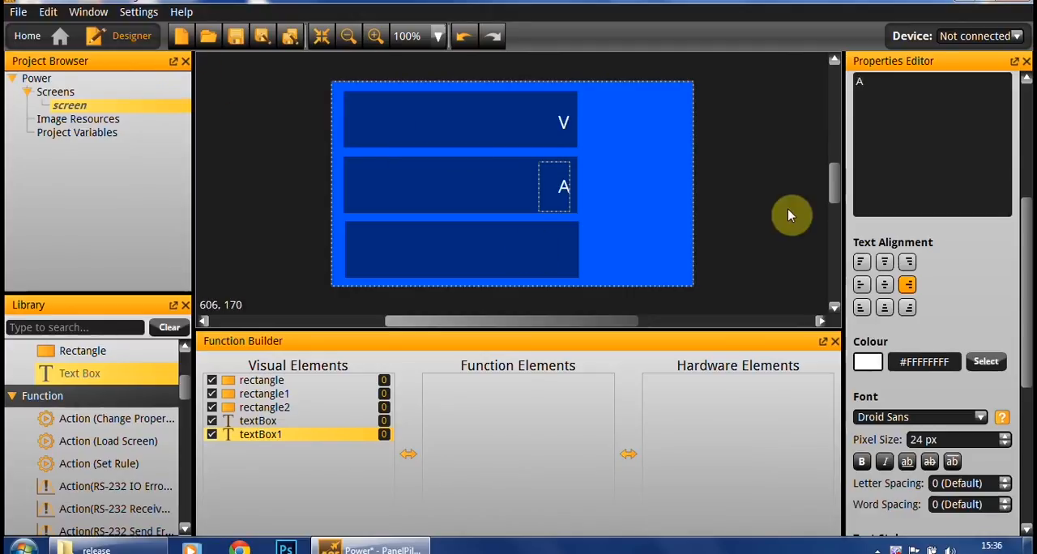
{"action": "left_click", "coordinate": [566, 190]}
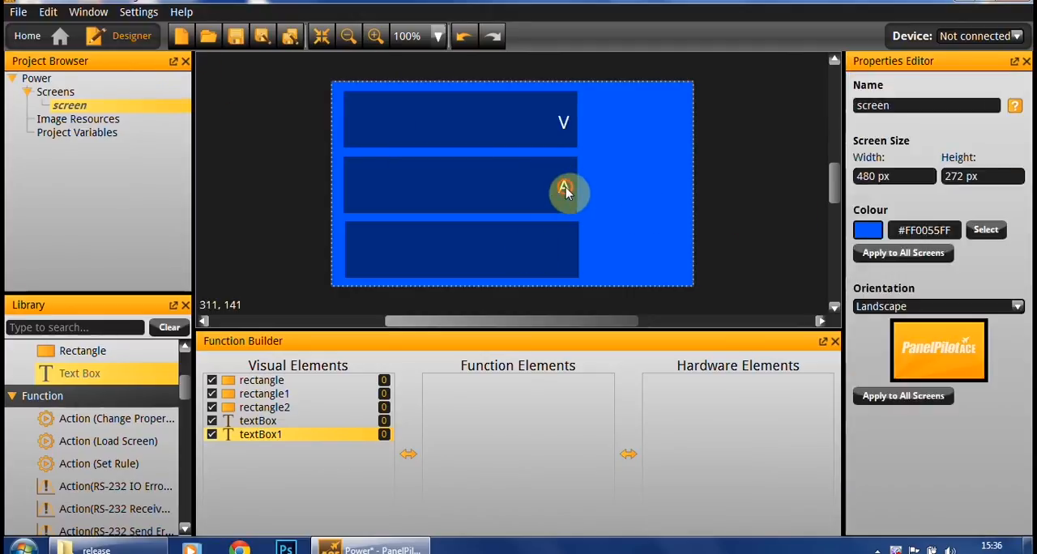
{"action": "left_click", "coordinate": [562, 185]}
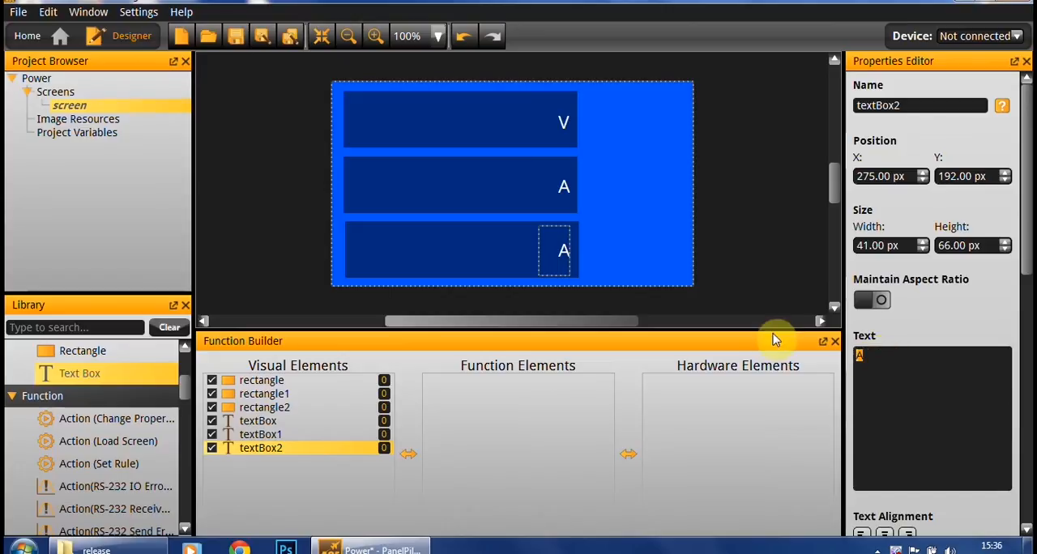
{"action": "type", "text": "W"}
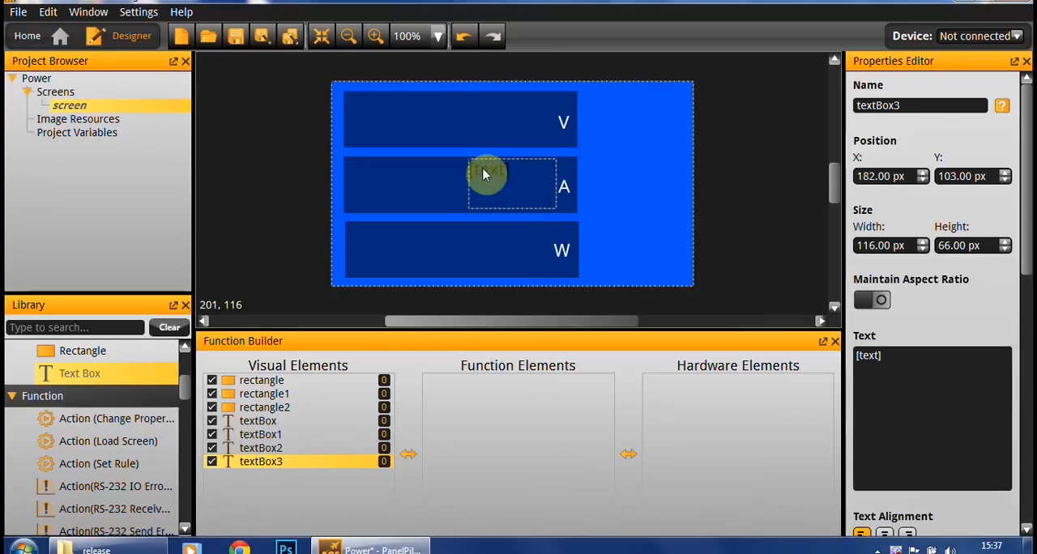
Step: Put a white 0.00 text box named volts_reading beside the V unit
{"action": "left_click_drag", "start_coordinate": [485, 184], "coordinate": [478, 129]}
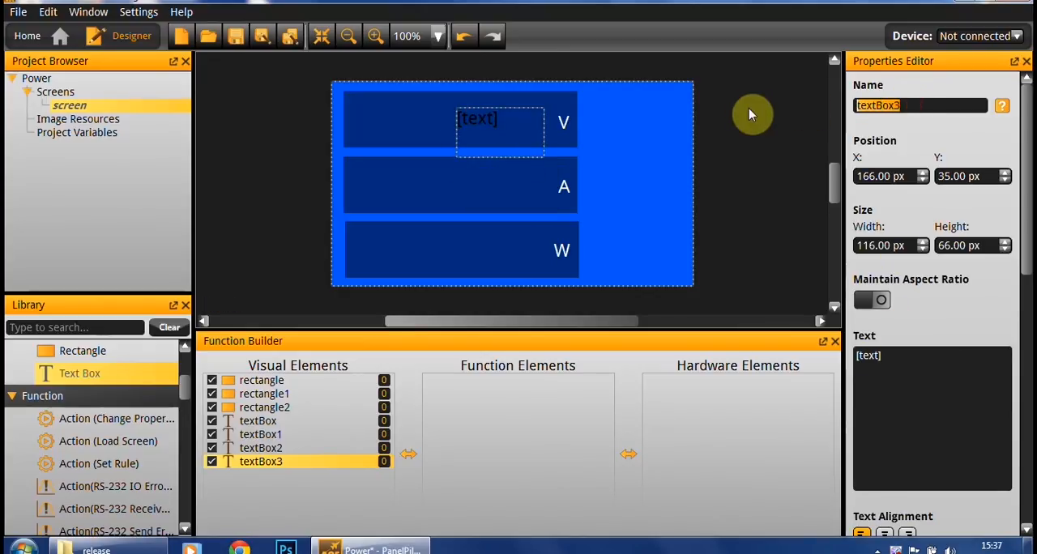
{"action": "type", "text": "volt"}
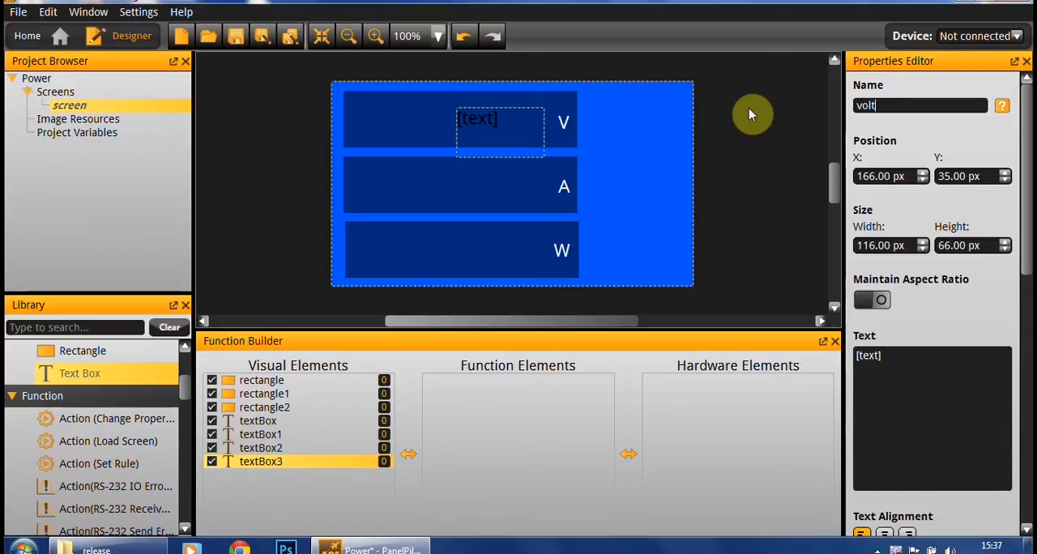
{"action": "type", "text": "es_"}
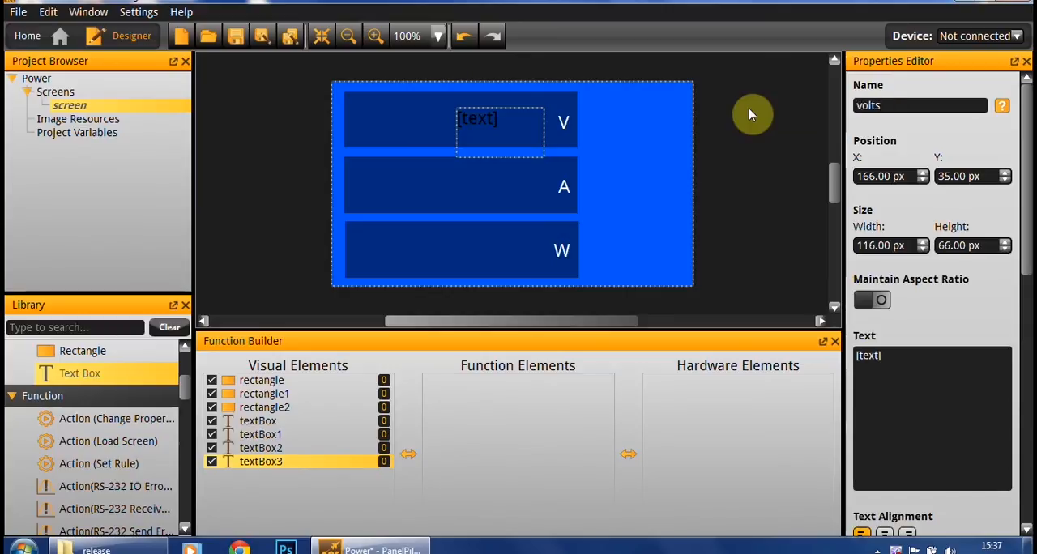
{"action": "type", "text": "_rea"}
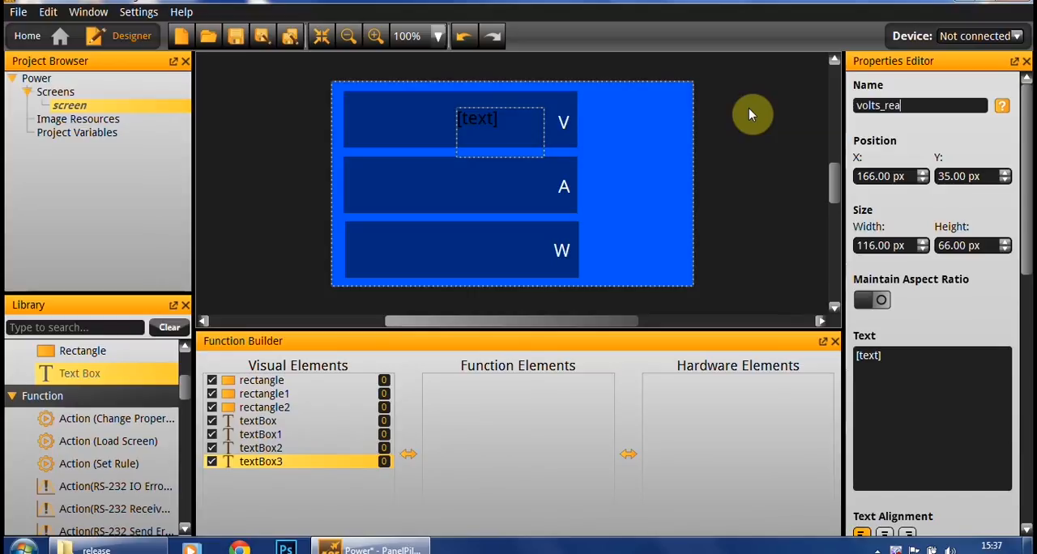
{"action": "type", "text": "ding"}
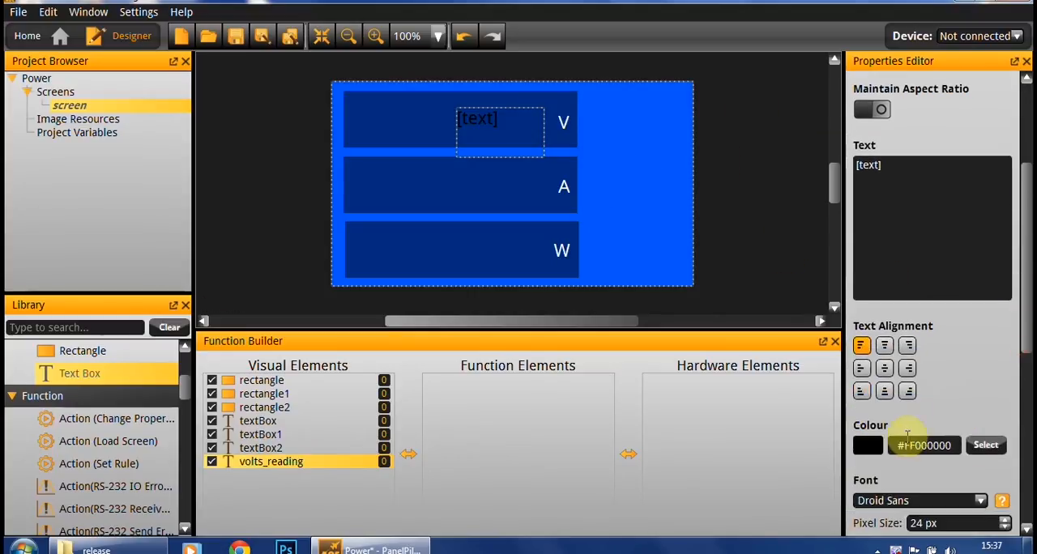
{"action": "left_click", "coordinate": [984, 444]}
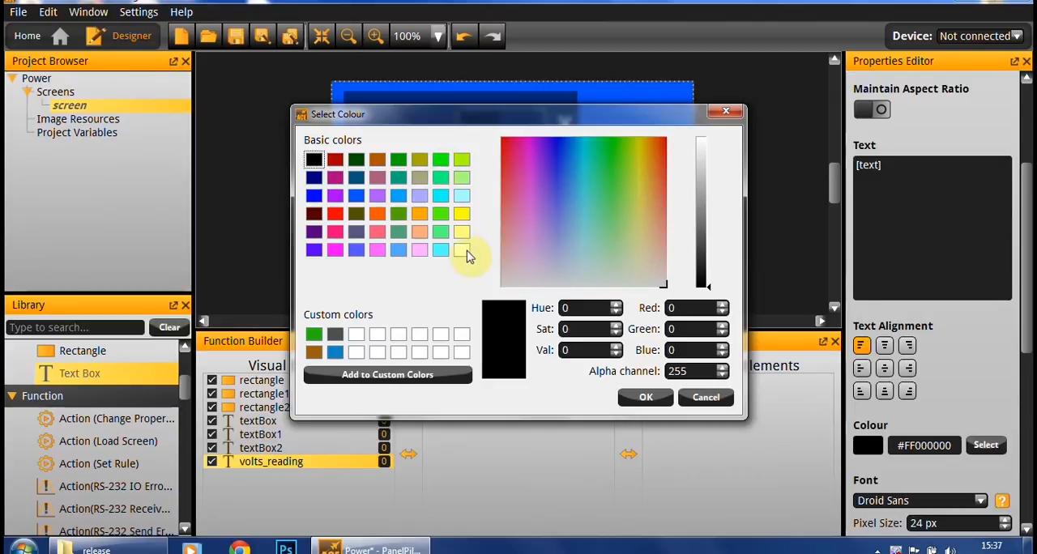
{"action": "left_click", "coordinate": [645, 396]}
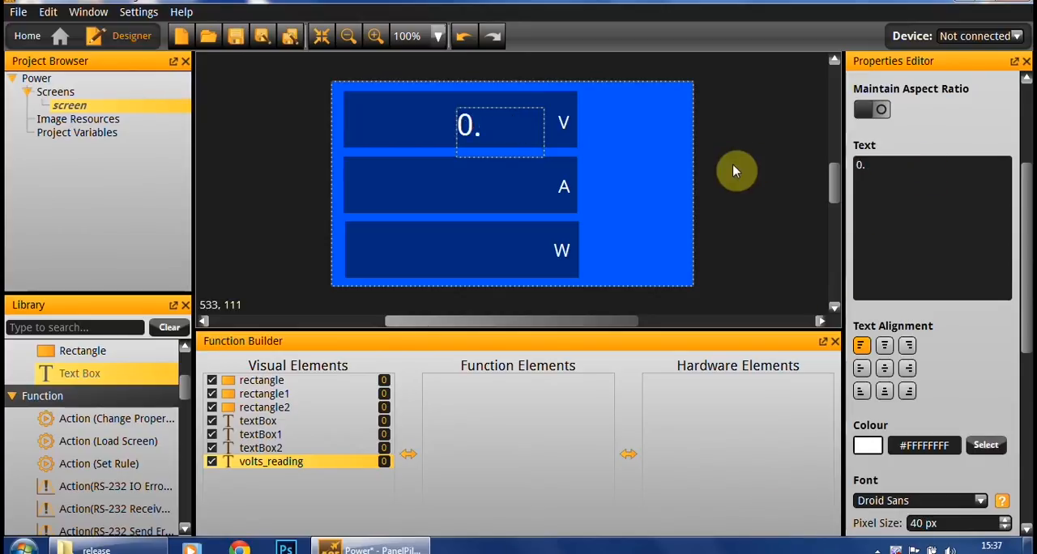
{"action": "type", "text": "0.00"}
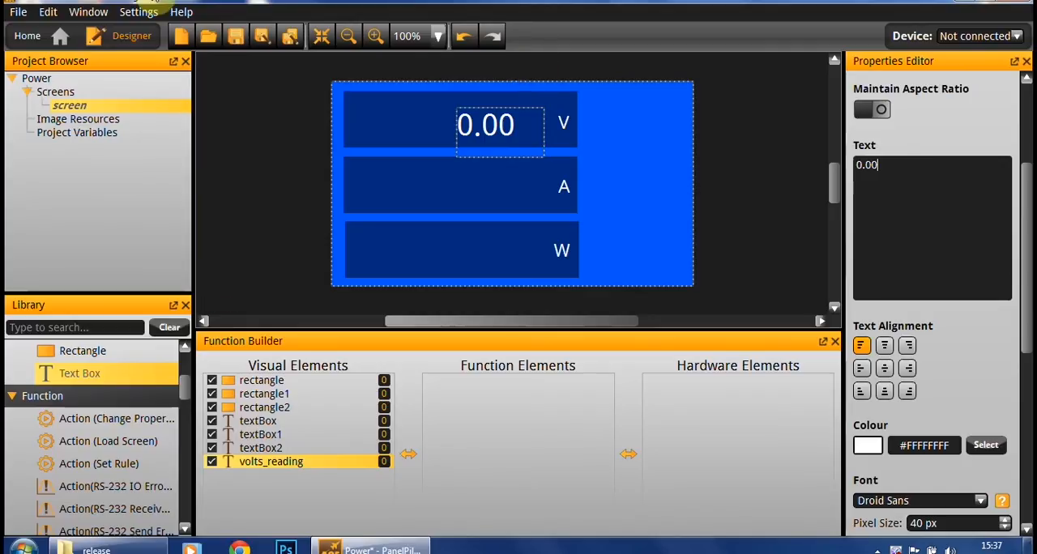
{"action": "left_click", "coordinate": [499, 123]}
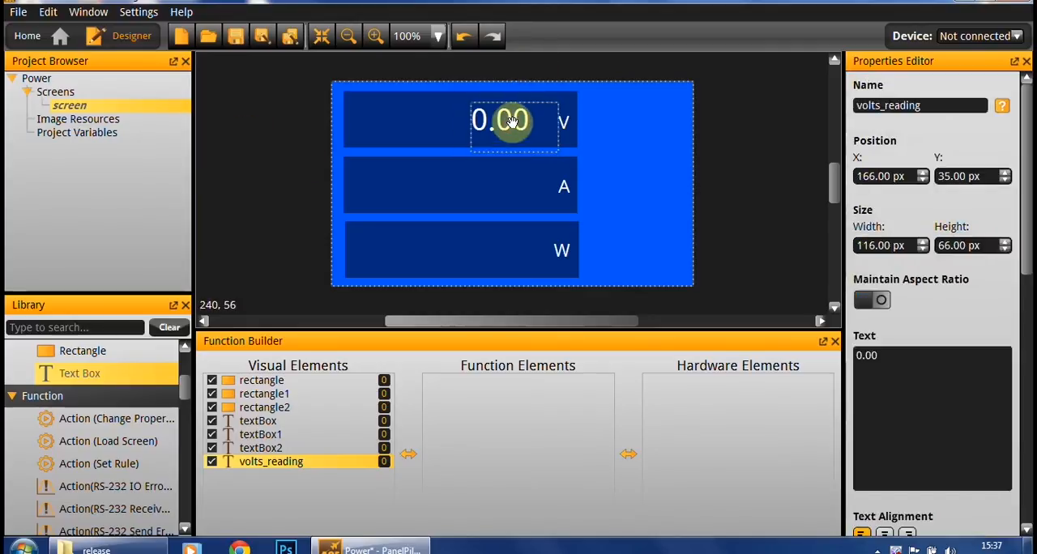
{"action": "left_click_drag", "start_coordinate": [499, 119], "coordinate": [516, 150]}
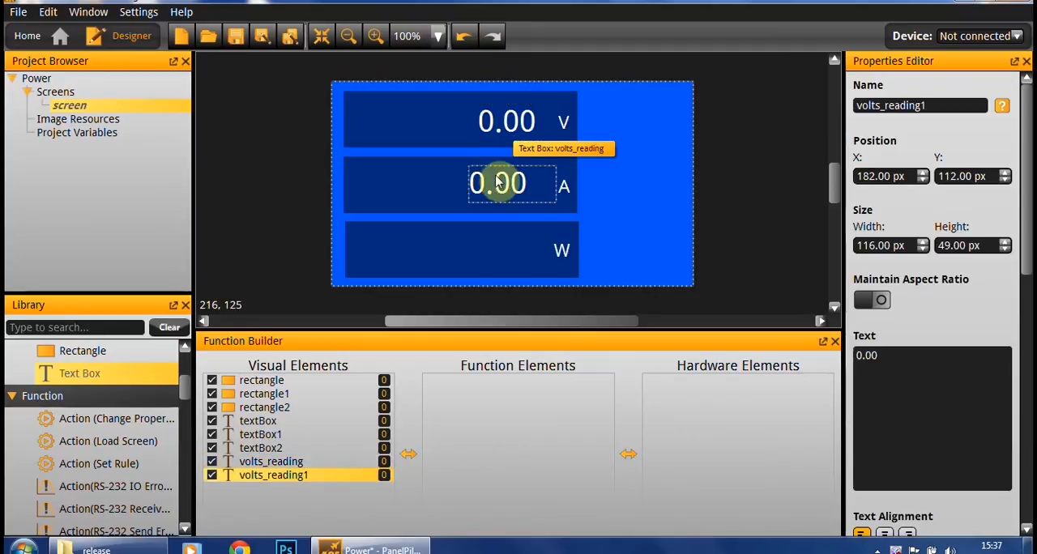
Step: Position copies of the reading in the A and W bars
{"action": "left_click_drag", "start_coordinate": [498, 183], "coordinate": [522, 184]}
{"action": "type", "text": "currren"}
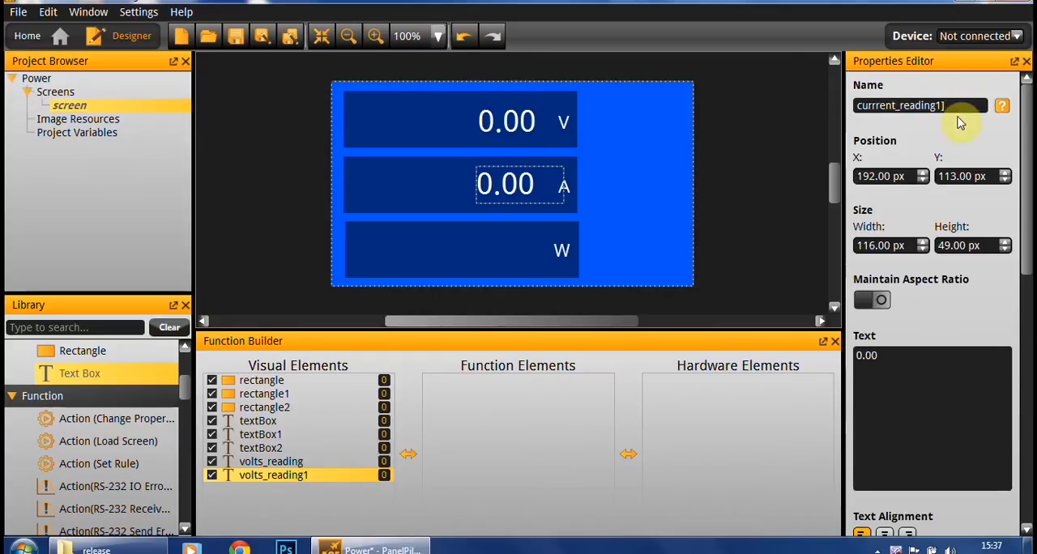
{"action": "left_click", "coordinate": [514, 187]}
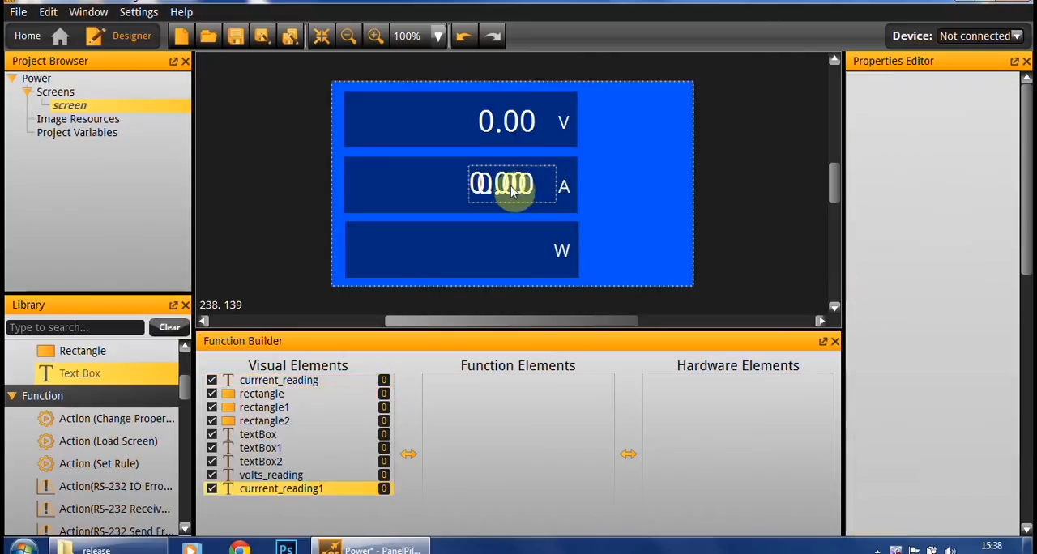
{"action": "left_click", "coordinate": [281, 487]}
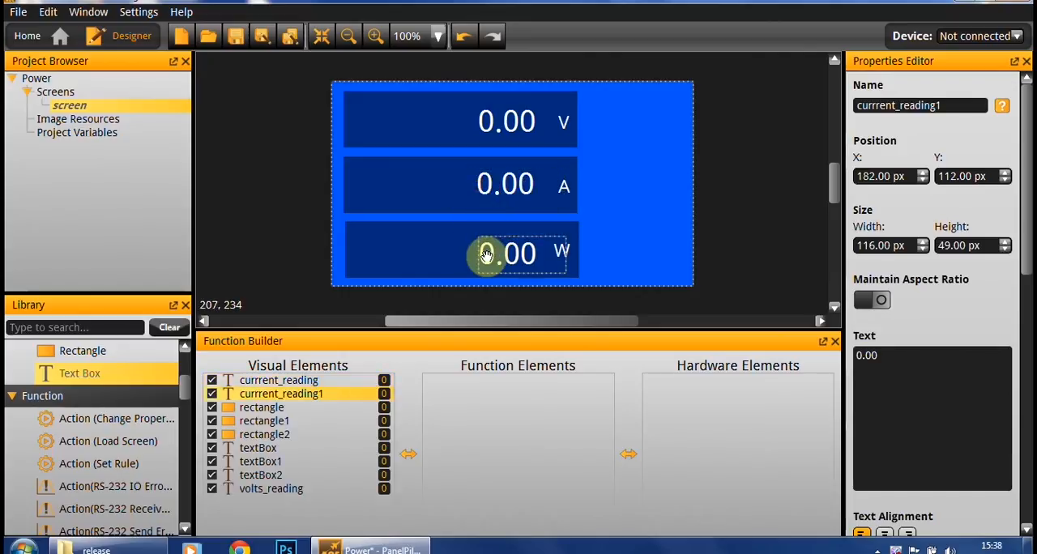
{"action": "left_click_drag", "start_coordinate": [507, 253], "coordinate": [506, 251]}
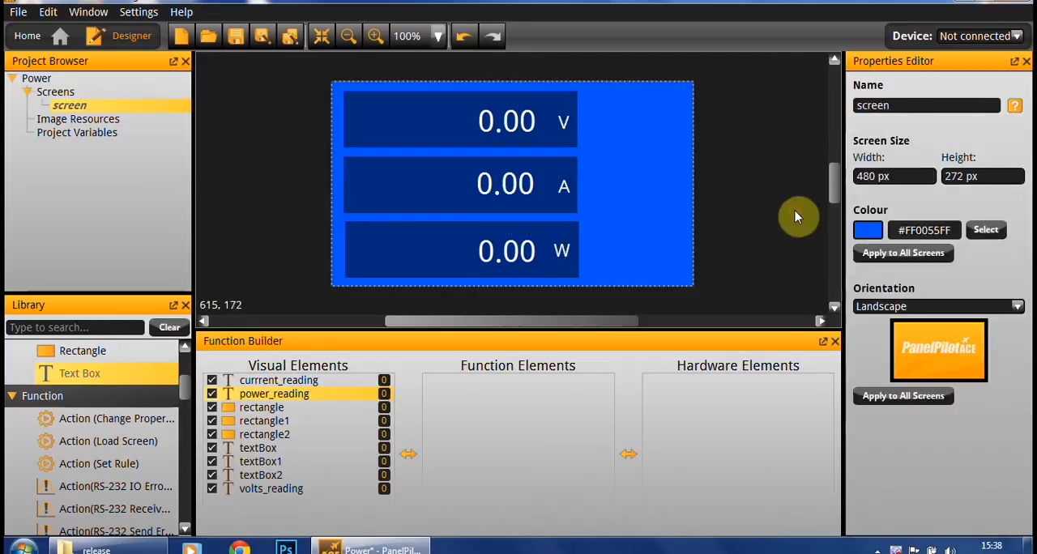
{"action": "mouse_move", "coordinate": [185, 395]}
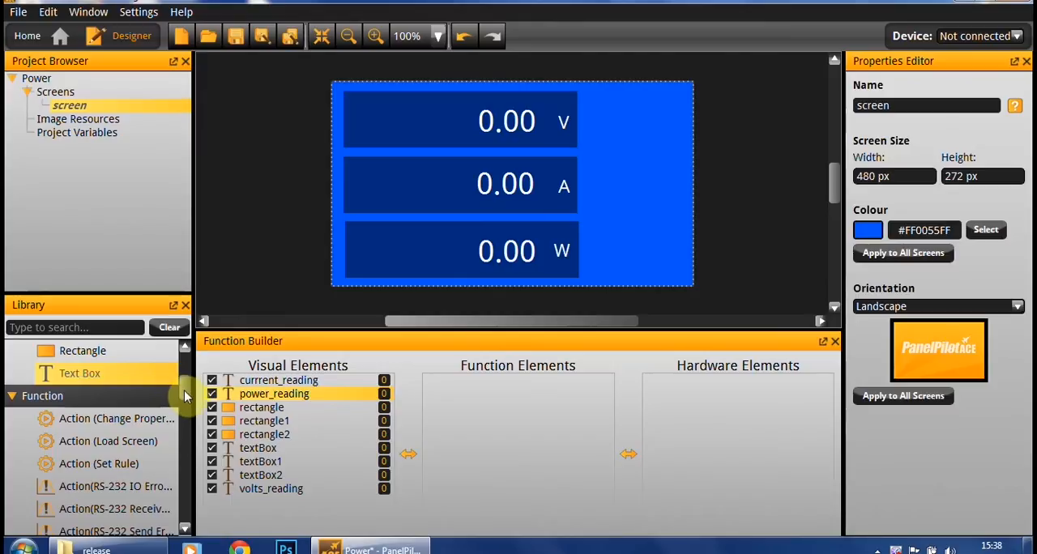
Step: Add two Analogue Input hardware elements and begin renaming them volts and current
{"action": "scroll", "scroll_direction": "down", "scroll_amount": 3}
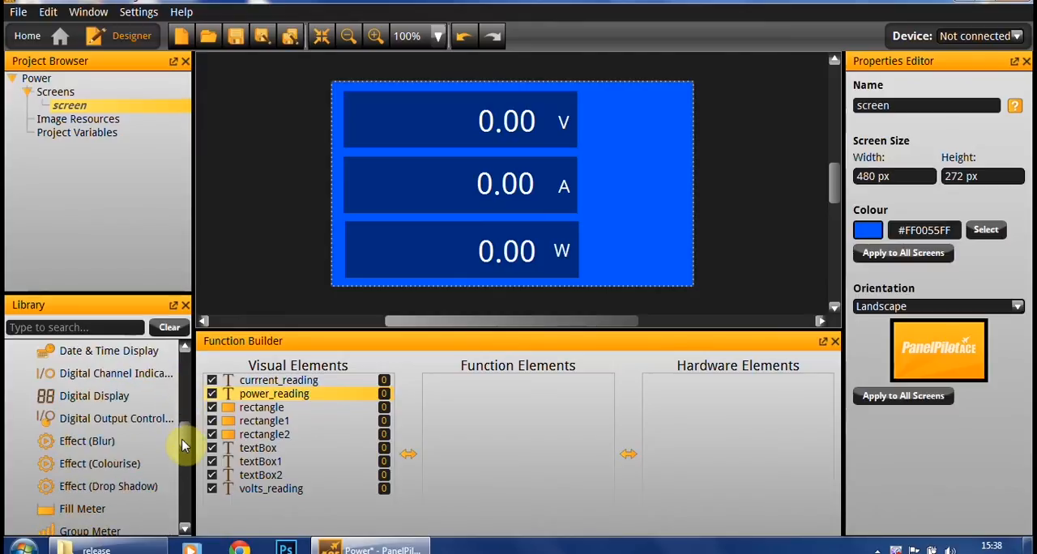
{"action": "scroll", "scroll_direction": "down", "scroll_amount": 3}
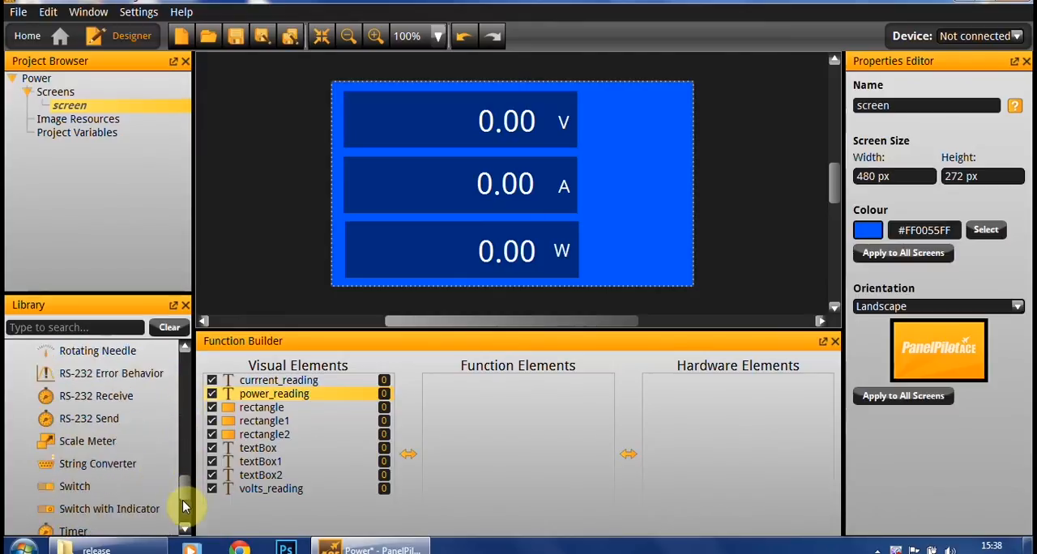
{"action": "scroll", "scroll_direction": "down", "scroll_amount": 3}
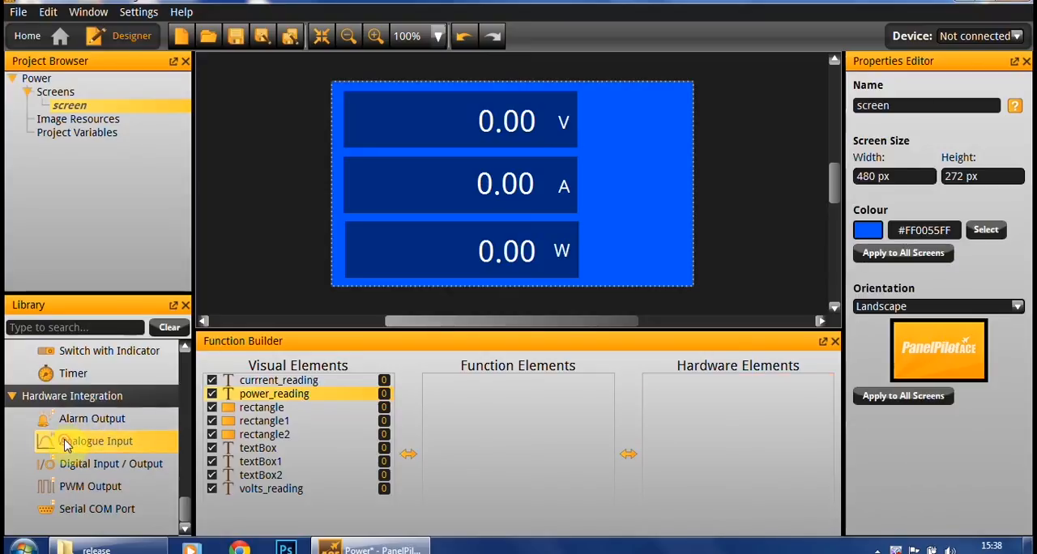
{"action": "left_click", "coordinate": [96, 441]}
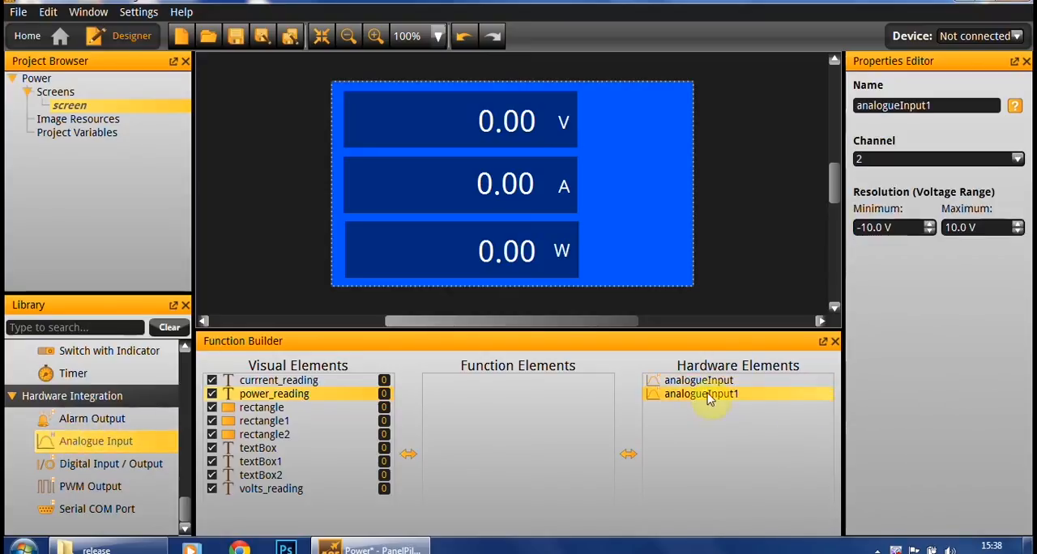
{"action": "left_click", "coordinate": [697, 380]}
{"action": "type", "text": "volts"}
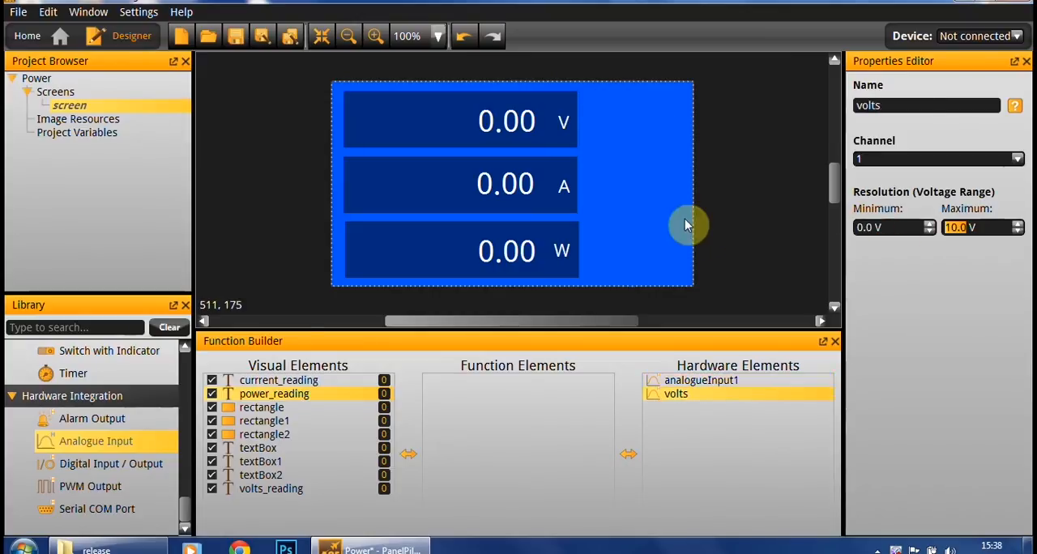
{"action": "left_click", "coordinate": [700, 380]}
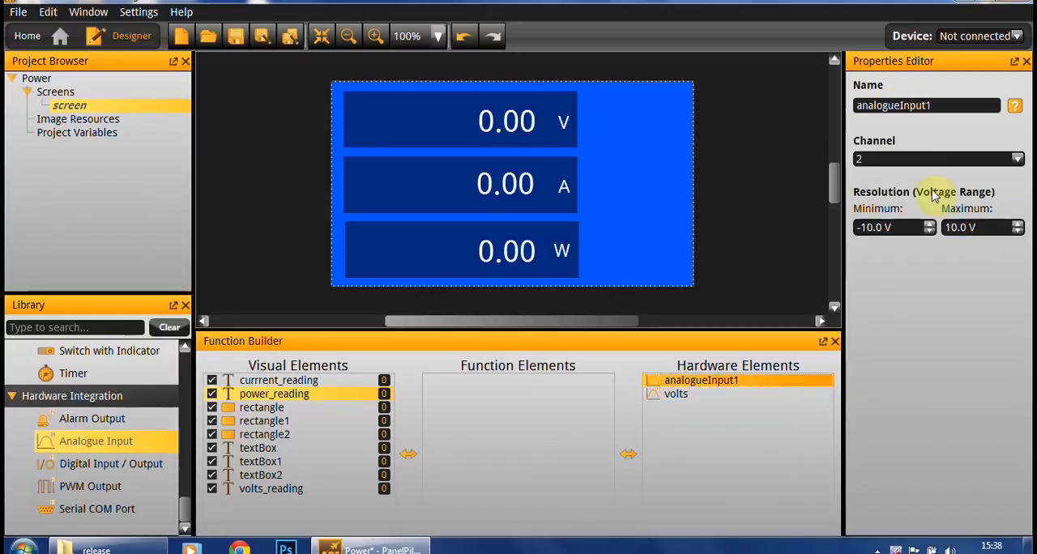
{"action": "triple_click", "coordinate": [925, 105]}
{"action": "type", "text": "current"}
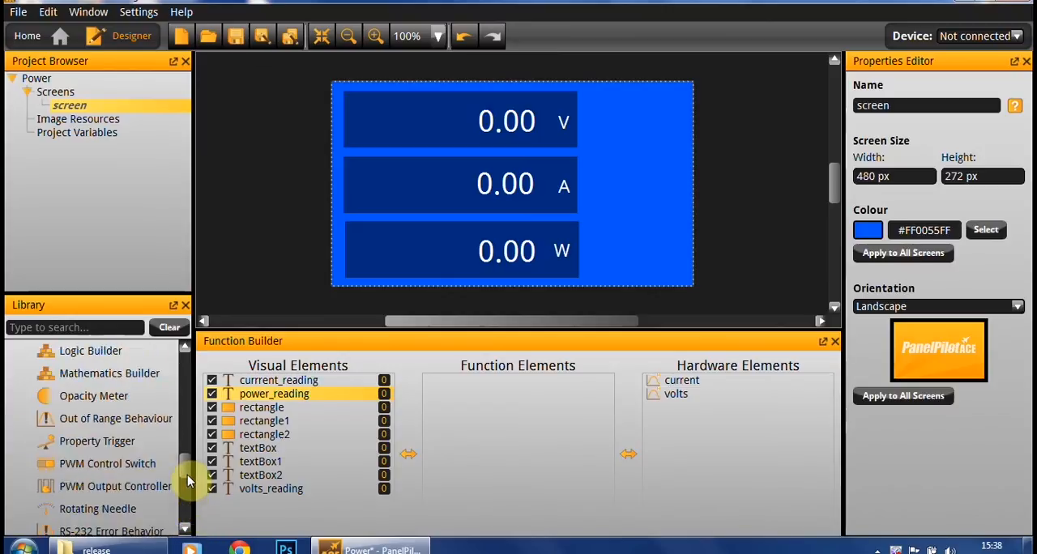
Step: Link volts_digital to the volts input, scale 10 V to 240, and output to volts_reading
{"action": "scroll", "scroll_direction": "up", "scroll_amount": 3}
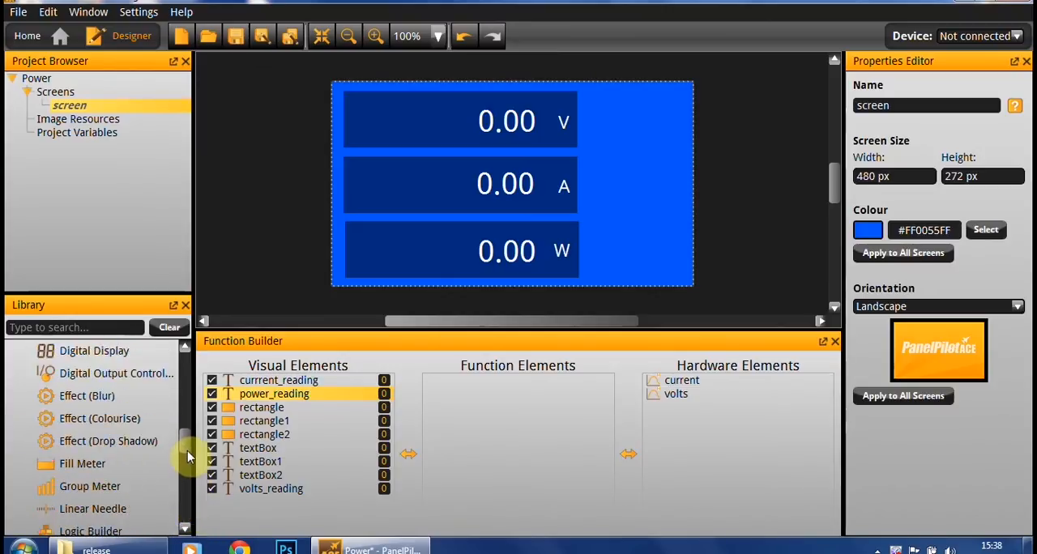
{"action": "scroll", "scroll_direction": "up", "scroll_amount": 3}
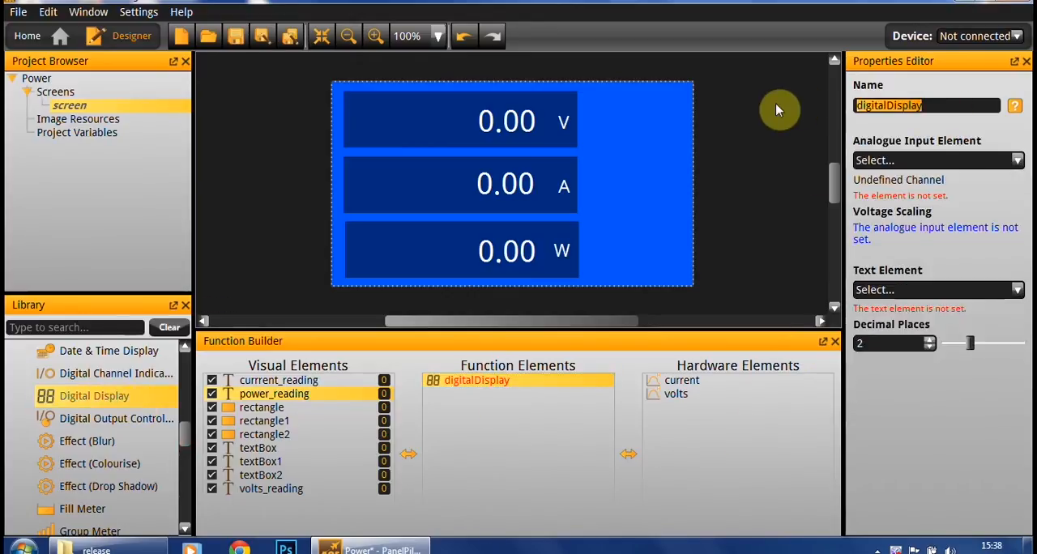
{"action": "mouse_move", "coordinate": [807, 126]}
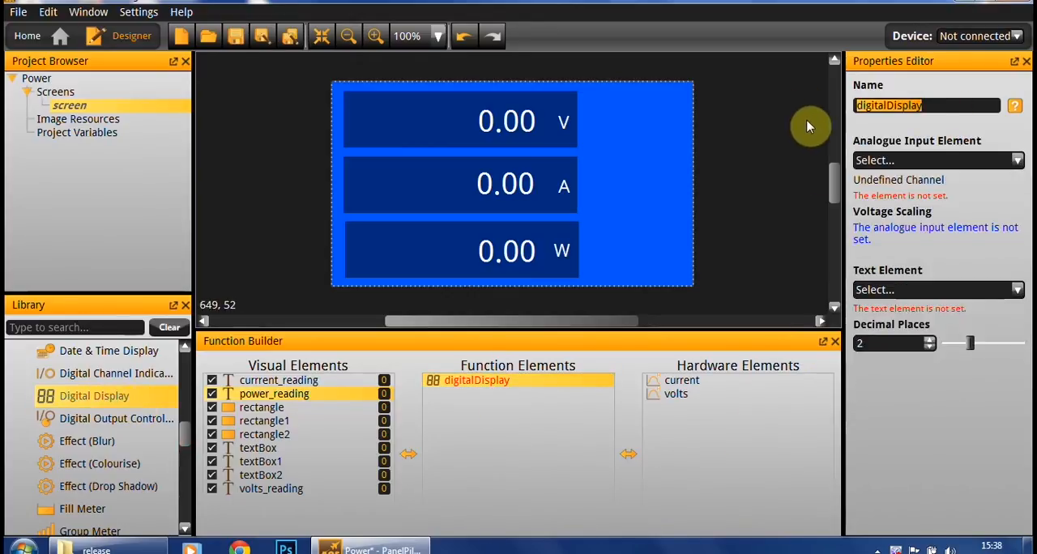
{"action": "mouse_move", "coordinate": [109, 350]}
{"action": "type", "text": "volts_digita"}
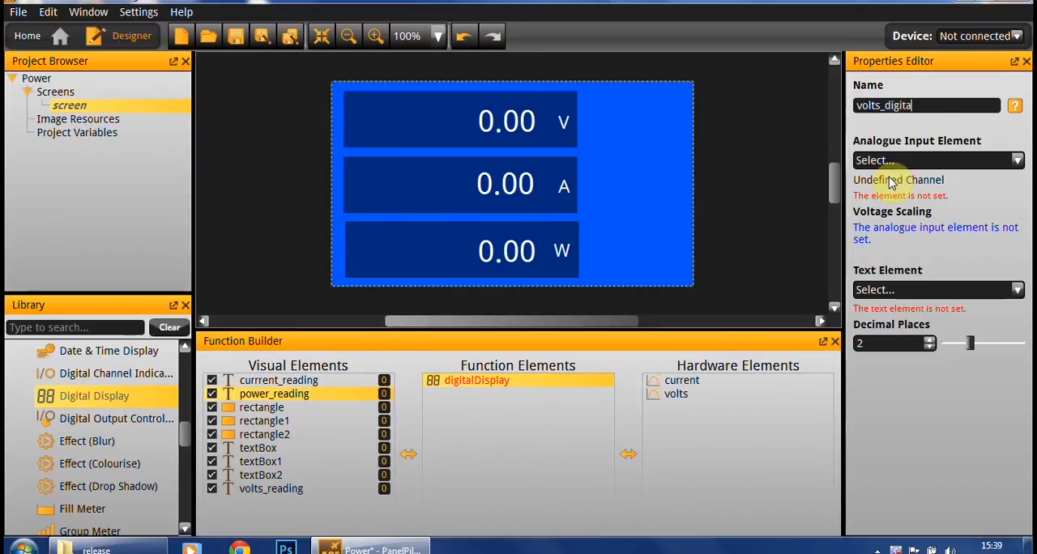
{"action": "left_click", "coordinate": [1015, 159]}
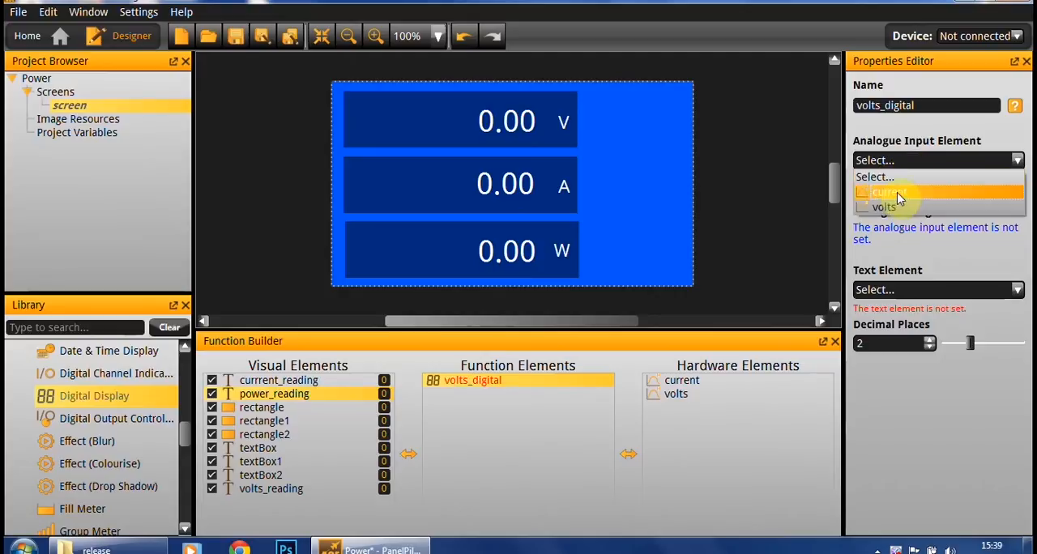
{"action": "left_click", "coordinate": [883, 207]}
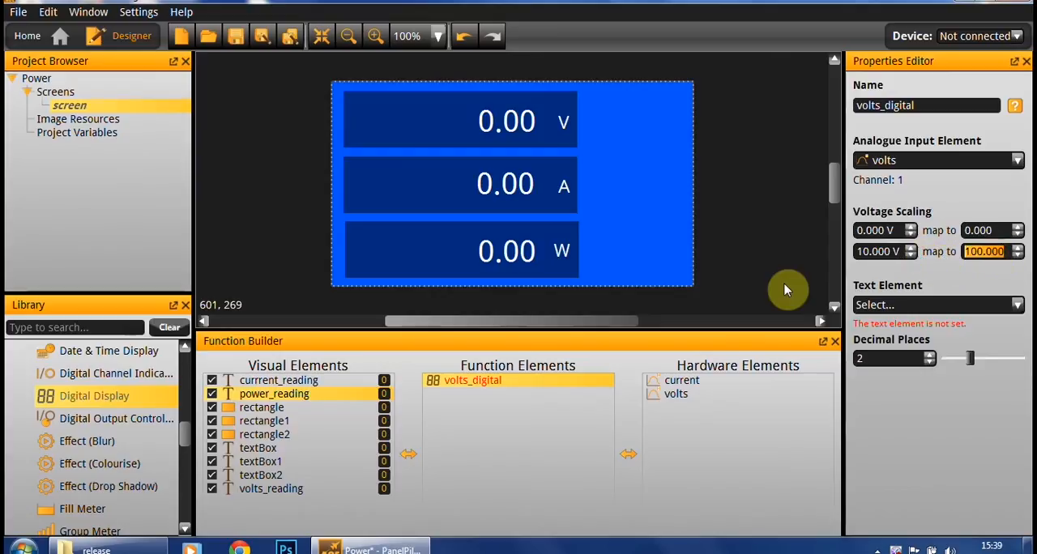
{"action": "mouse_move", "coordinate": [945, 276]}
{"action": "type", "text": "2"}
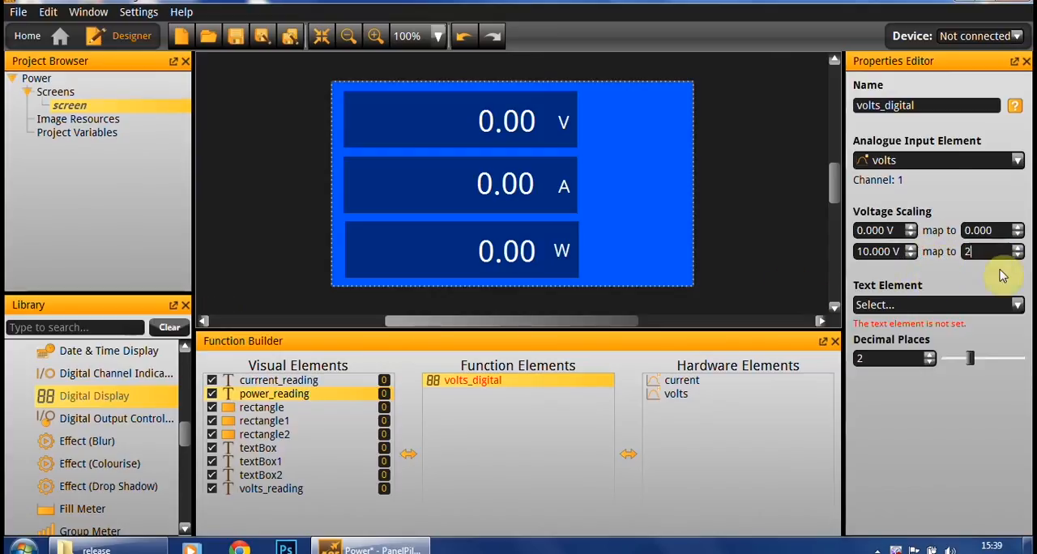
{"action": "type", "text": "40"}
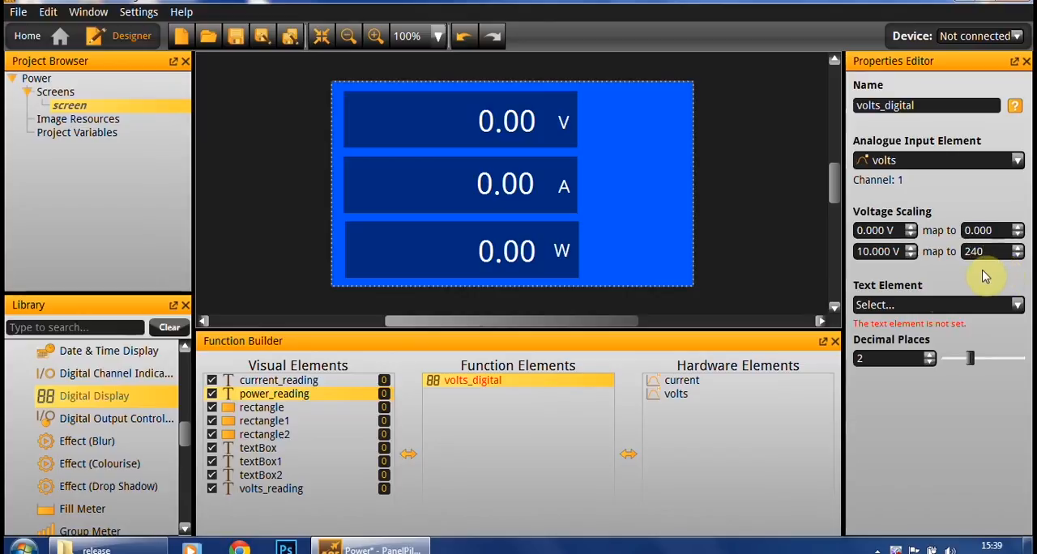
{"action": "left_click", "coordinate": [936, 305]}
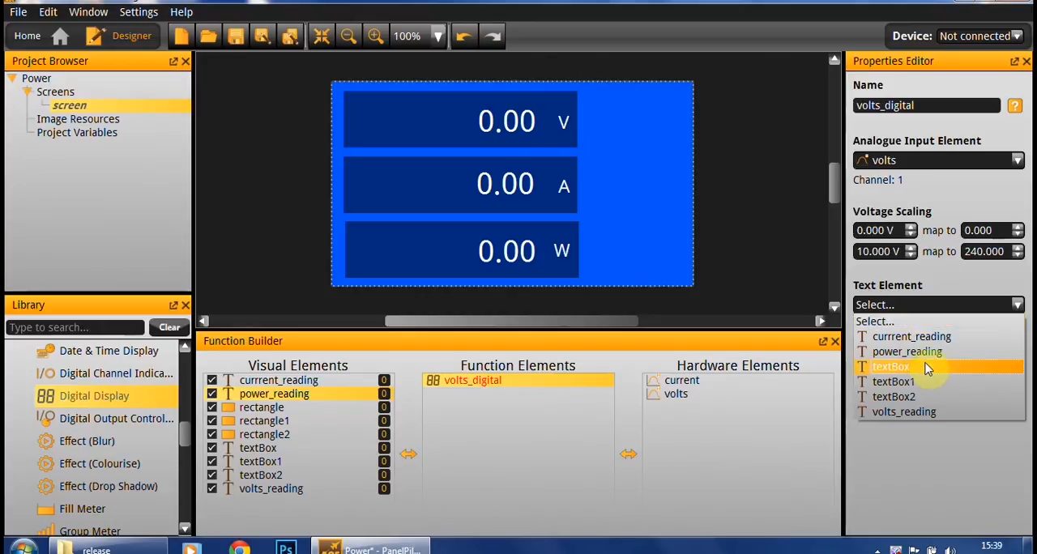
{"action": "left_click", "coordinate": [903, 411]}
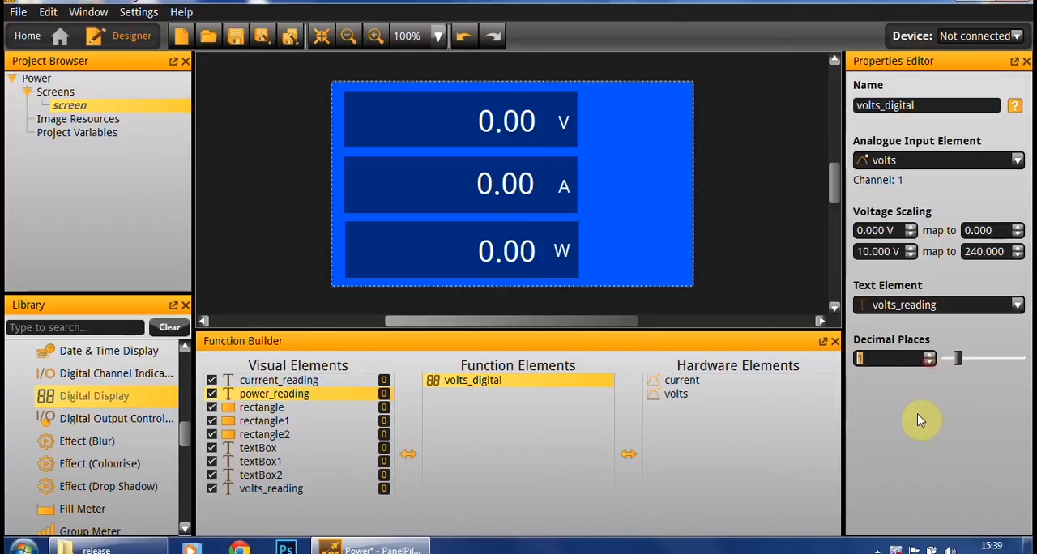
{"action": "mouse_move", "coordinate": [551, 218]}
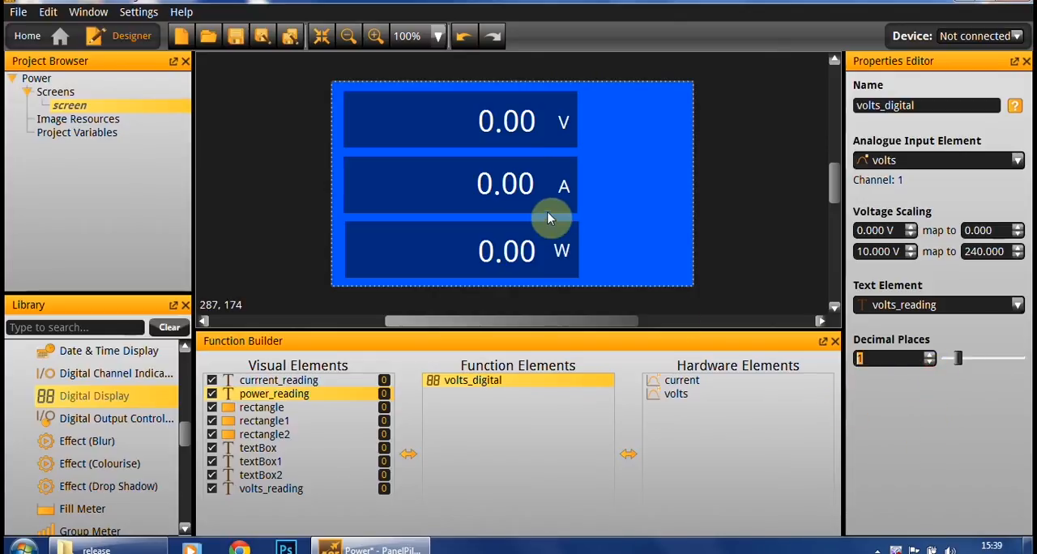
{"action": "left_click", "coordinate": [507, 184]}
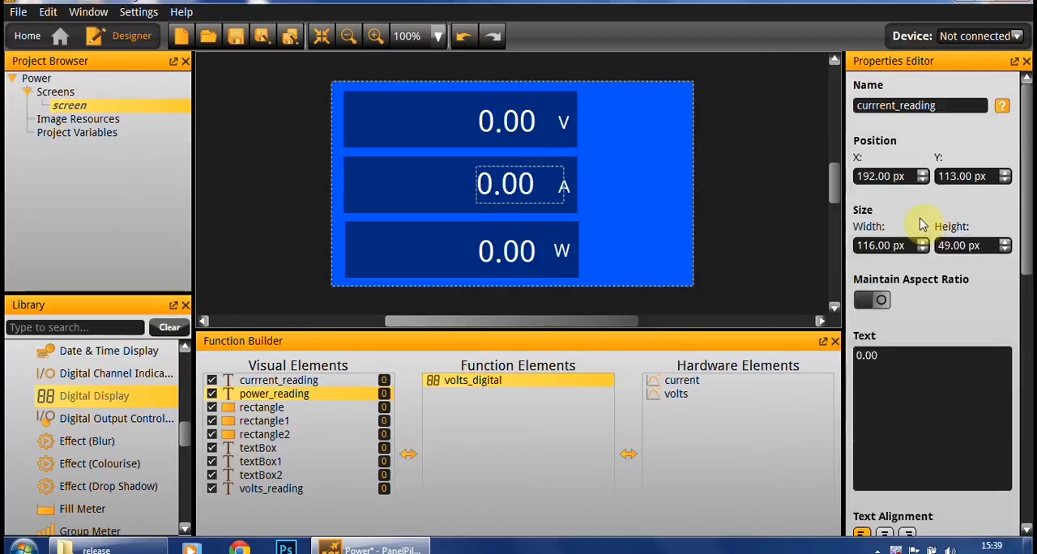
{"action": "mouse_move", "coordinate": [61, 396]}
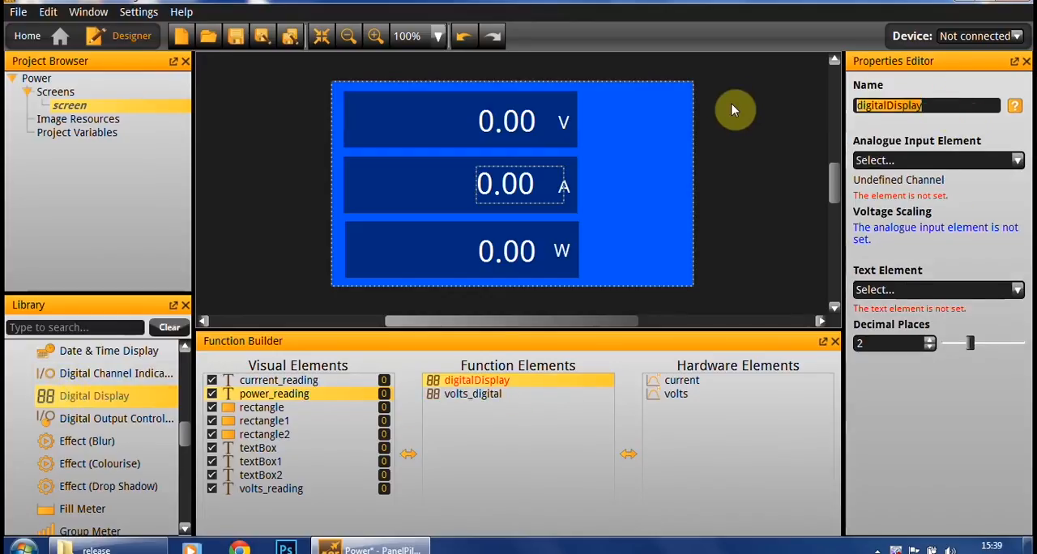
Step: Set up current_digital on the current input, outputting to currrent_reading
{"action": "type", "text": "current_"}
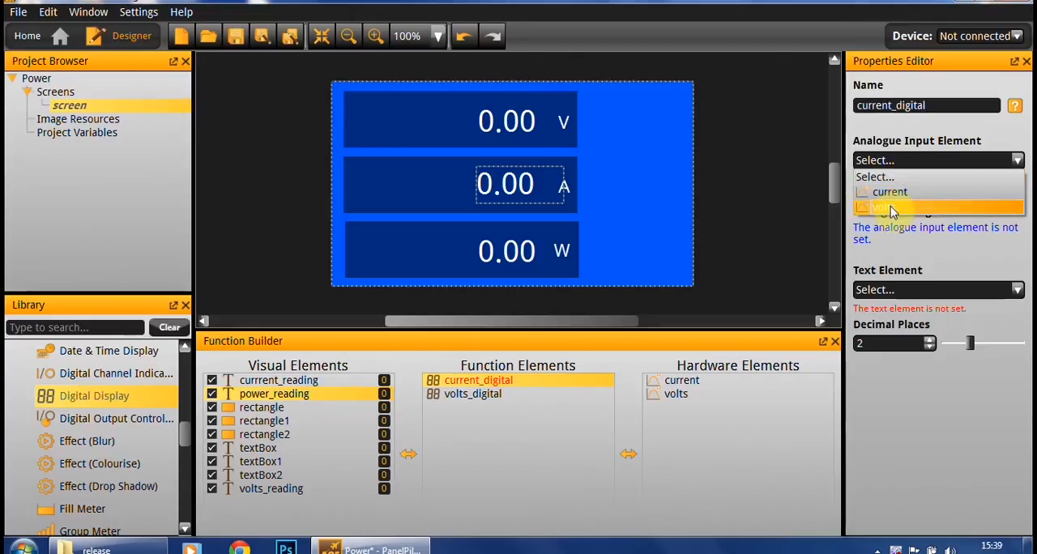
{"action": "left_click", "coordinate": [888, 191]}
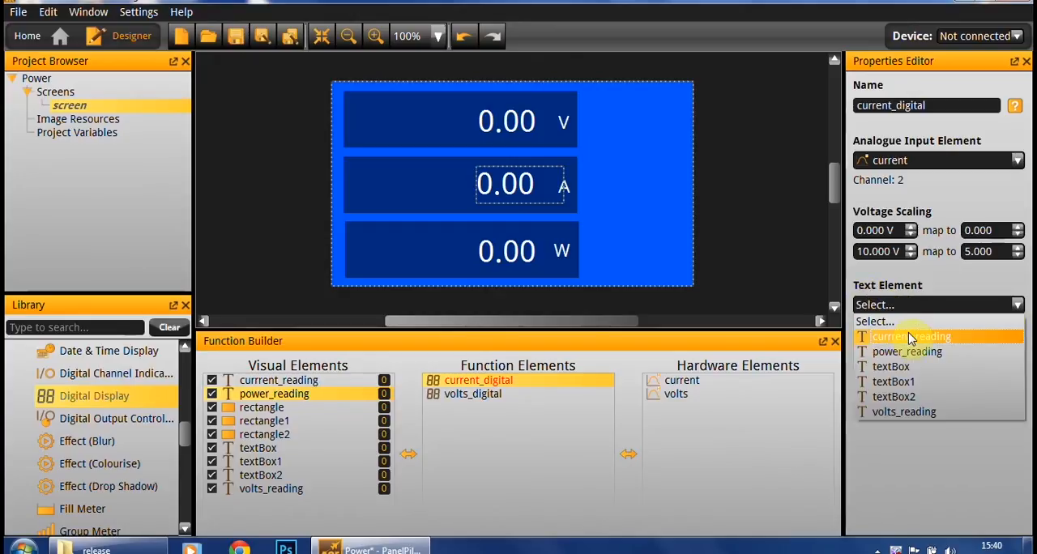
{"action": "mouse_move", "coordinate": [908, 351]}
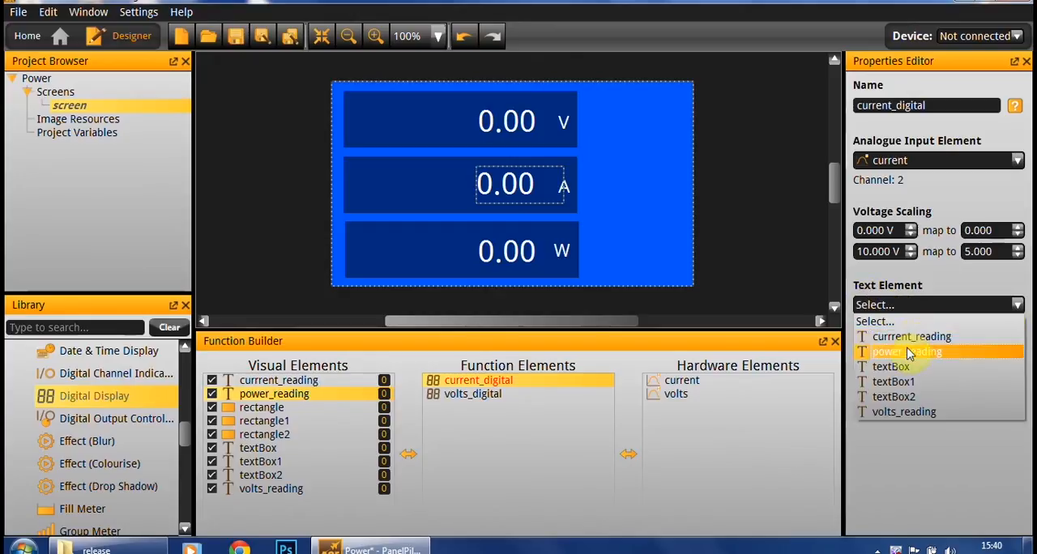
{"action": "left_click", "coordinate": [911, 336]}
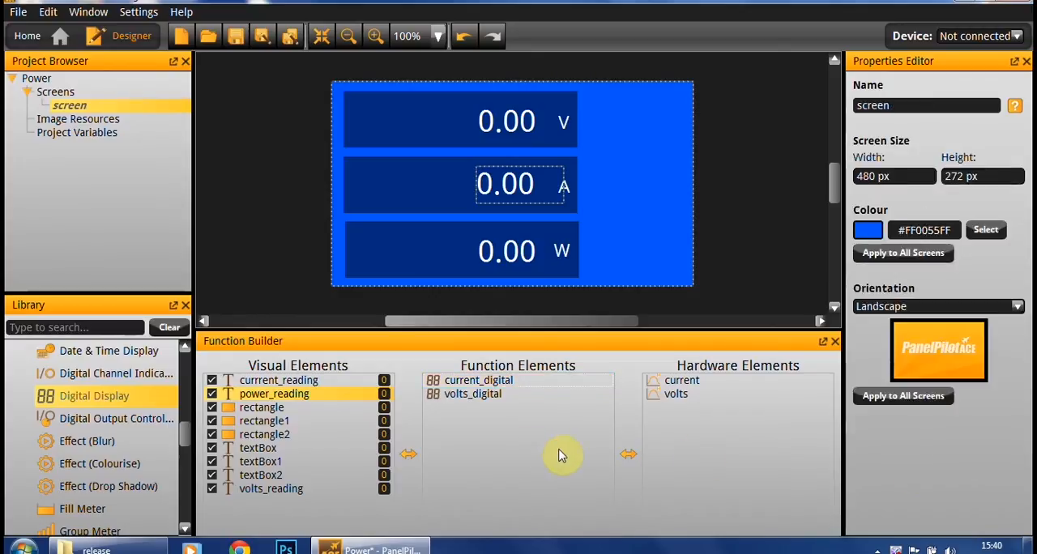
{"action": "mouse_move", "coordinate": [585, 419]}
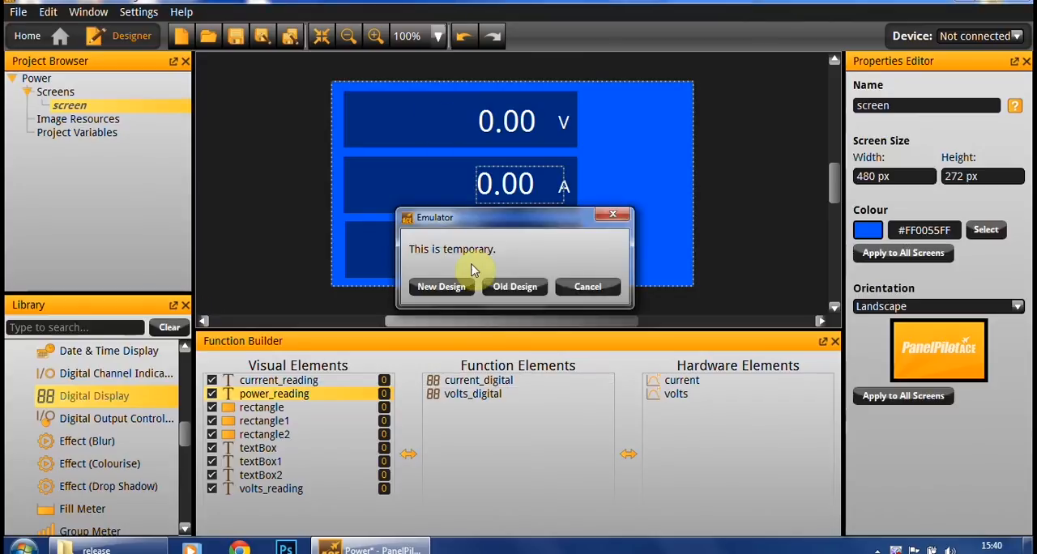
Step: Run the emulator, sweep channel 1 and 2 sliders to check V and A readings, then close
{"action": "left_click", "coordinate": [440, 286]}
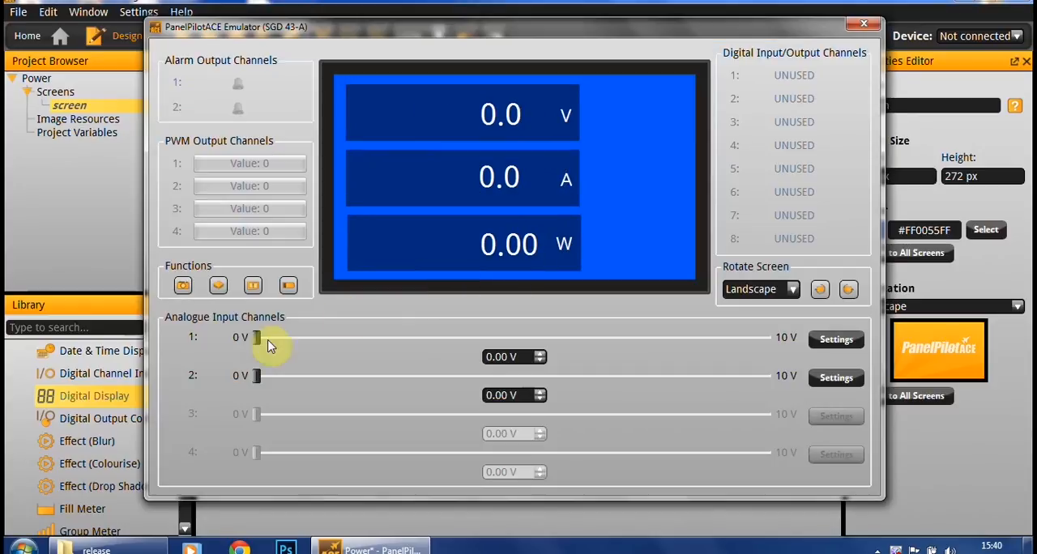
{"action": "left_click_drag", "start_coordinate": [257, 337], "coordinate": [642, 337]}
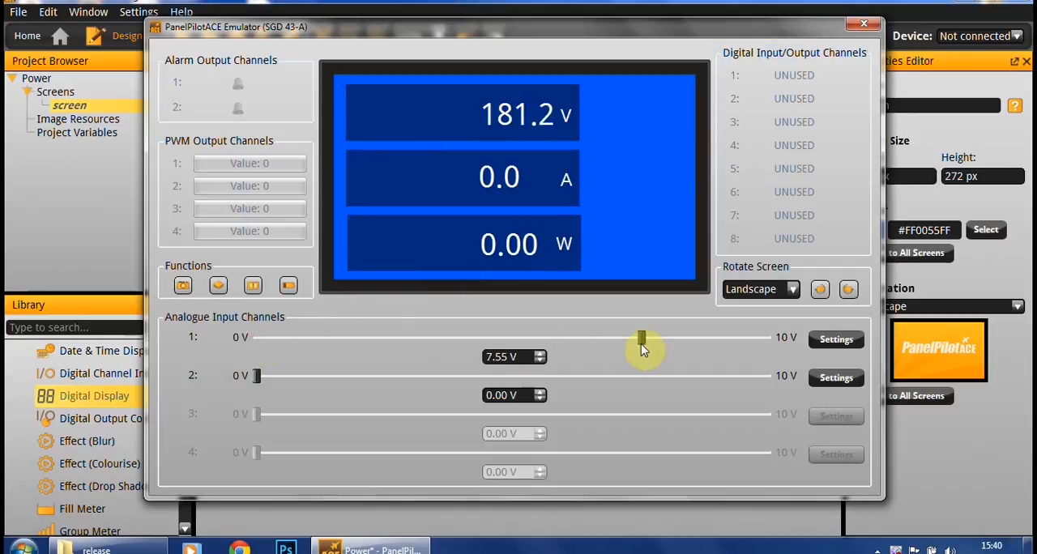
{"action": "left_click_drag", "start_coordinate": [640, 337], "coordinate": [405, 337]}
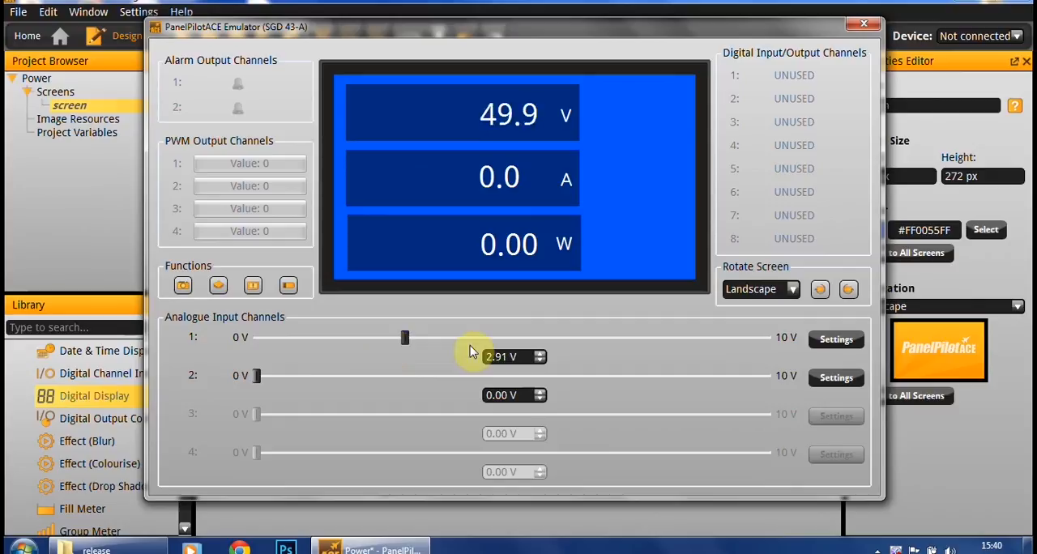
{"action": "left_click_drag", "start_coordinate": [405, 338], "coordinate": [646, 338]}
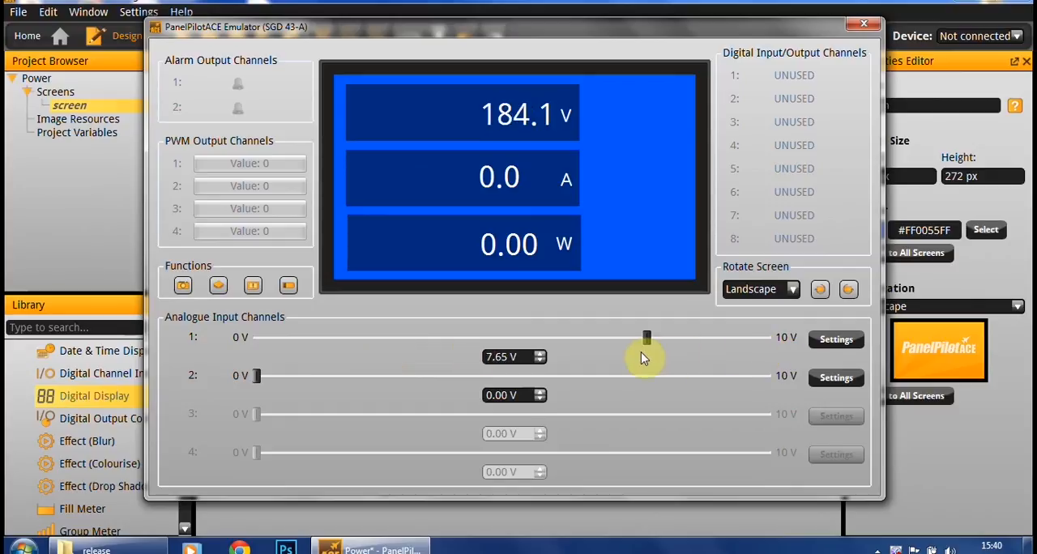
{"action": "left_click_drag", "start_coordinate": [646, 337], "coordinate": [438, 337]}
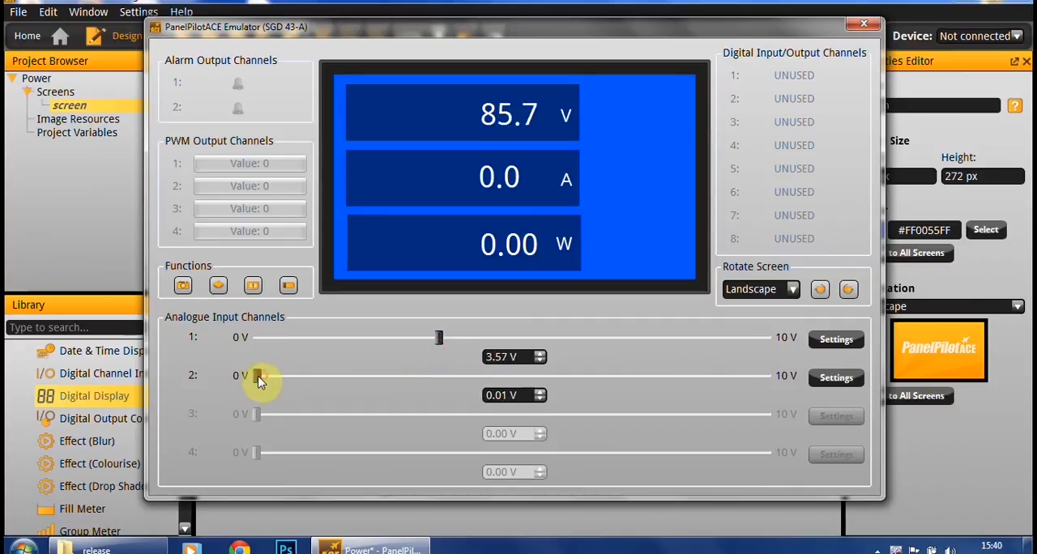
{"action": "left_click_drag", "start_coordinate": [260, 375], "coordinate": [494, 375]}
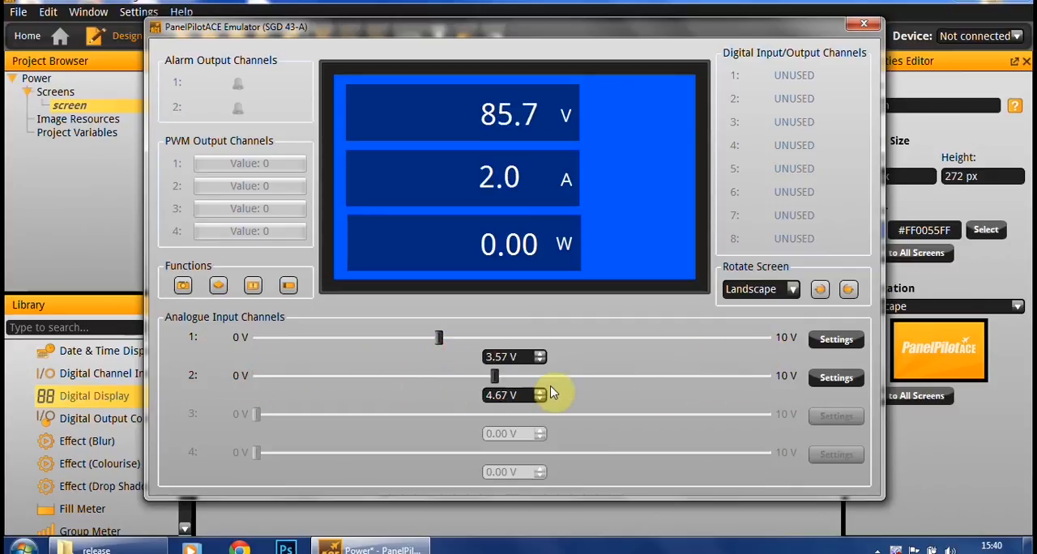
{"action": "left_click_drag", "start_coordinate": [495, 374], "coordinate": [765, 375]}
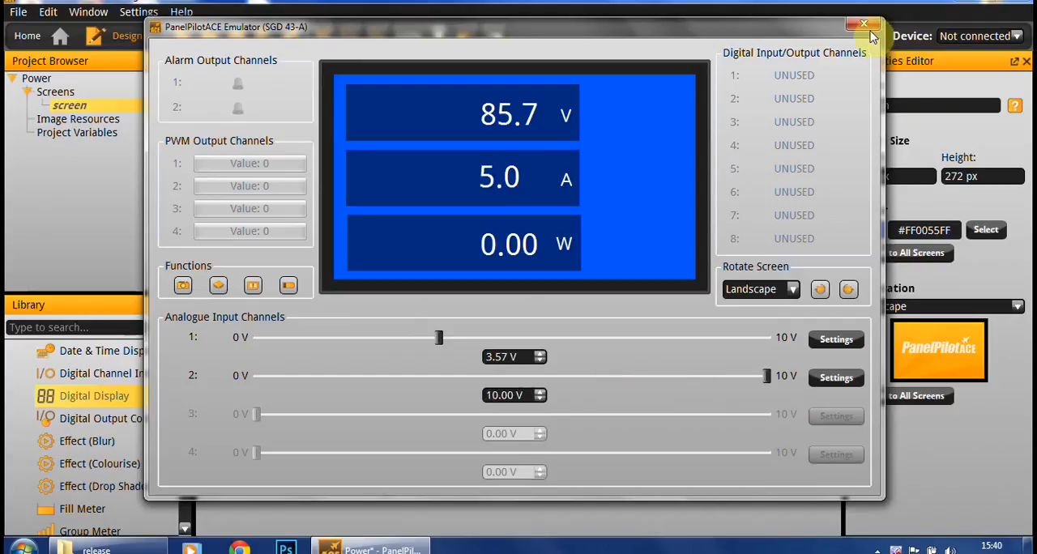
{"action": "left_click", "coordinate": [863, 24]}
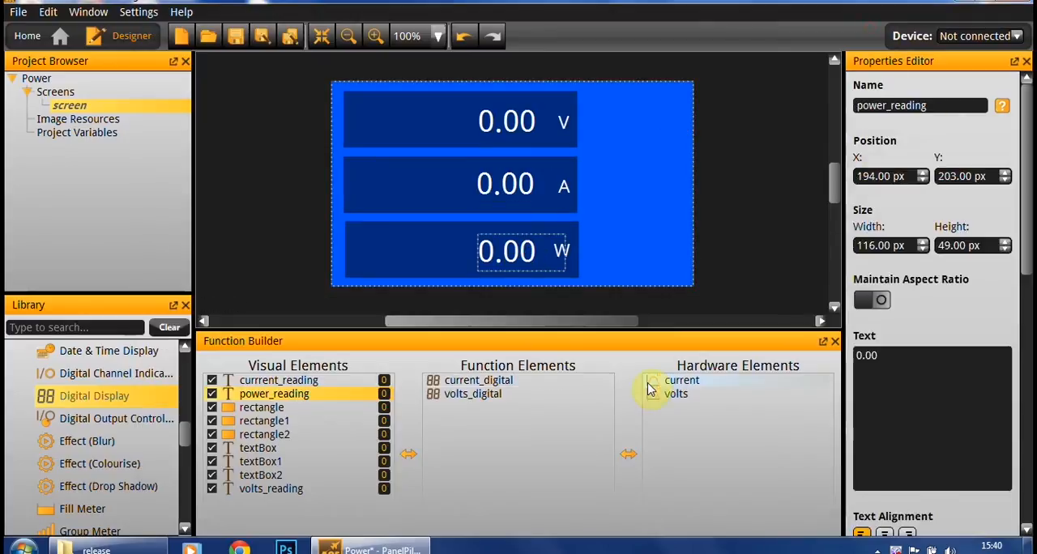
{"action": "mouse_move", "coordinate": [749, 279]}
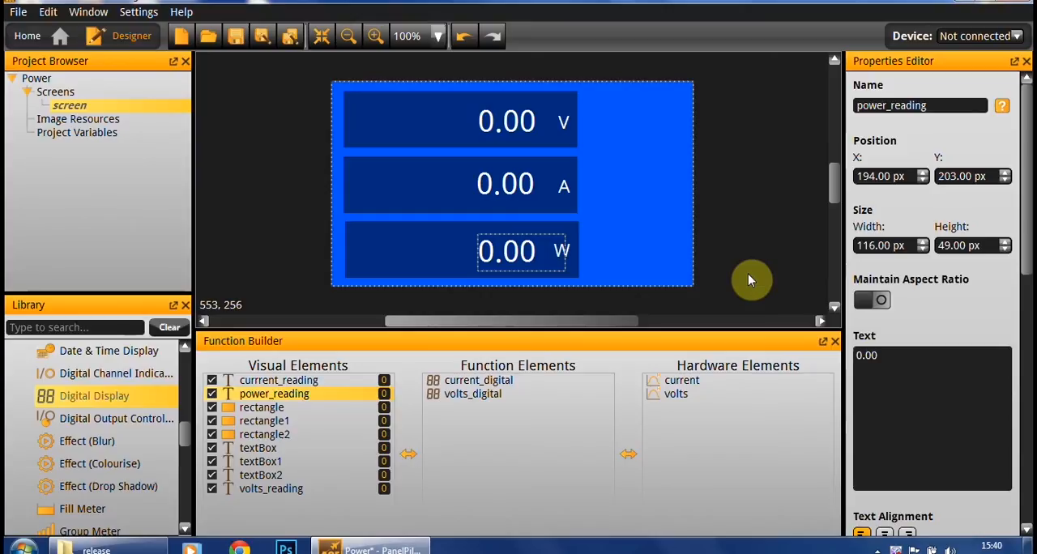
{"action": "mouse_move", "coordinate": [162, 433]}
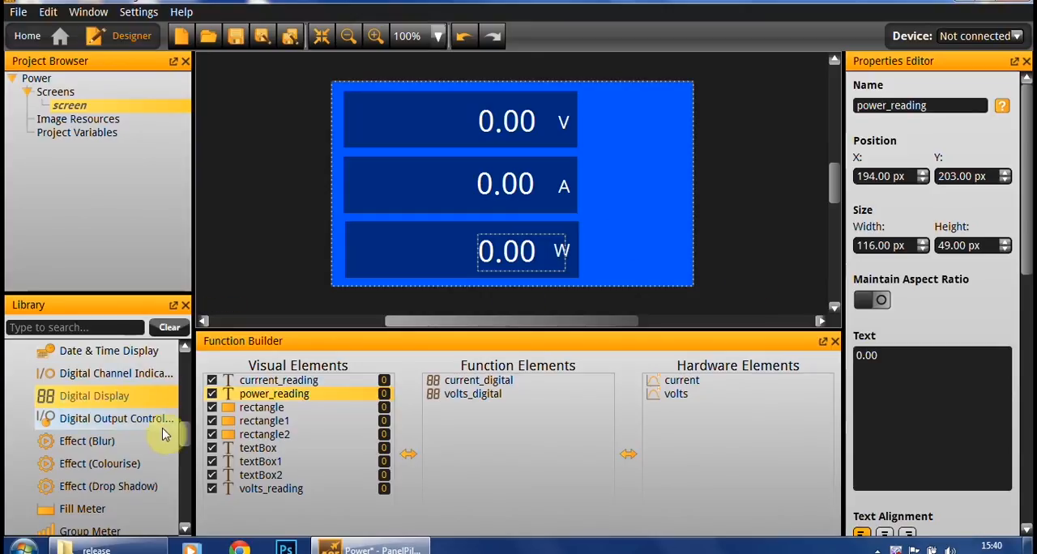
{"action": "scroll", "scroll_direction": "down", "scroll_amount": 3}
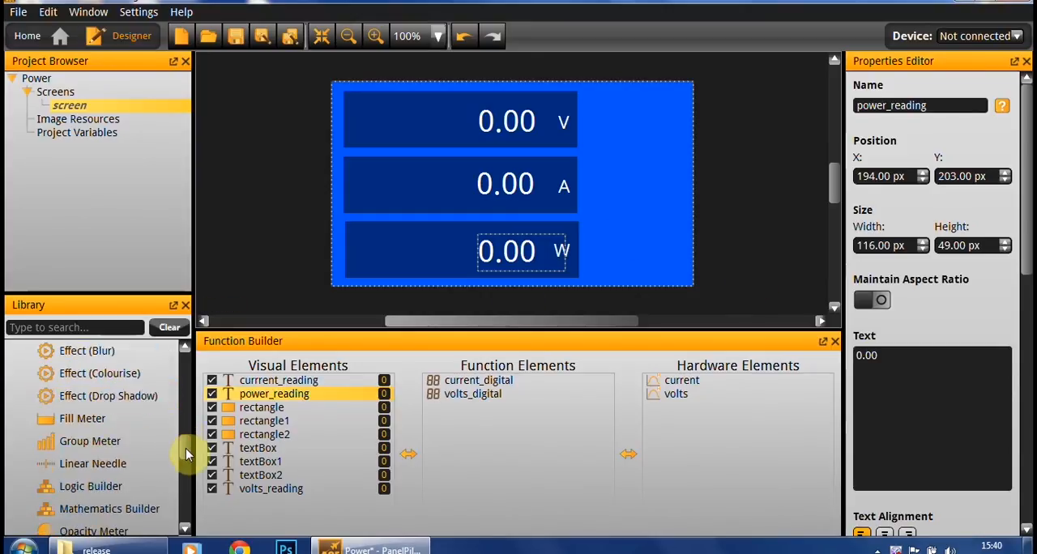
{"action": "scroll", "scroll_direction": "down", "scroll_amount": 3}
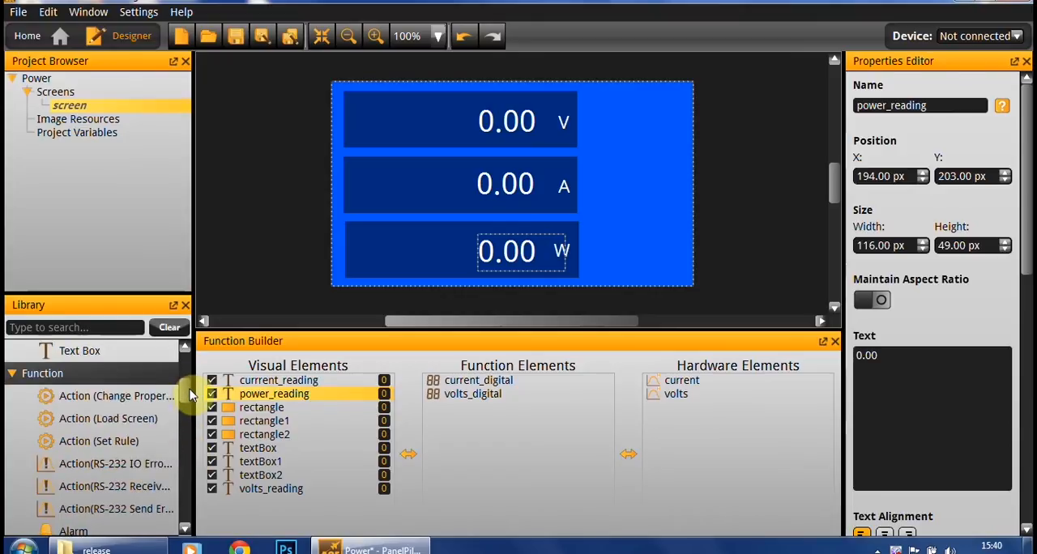
{"action": "scroll", "scroll_direction": "down", "scroll_amount": 3}
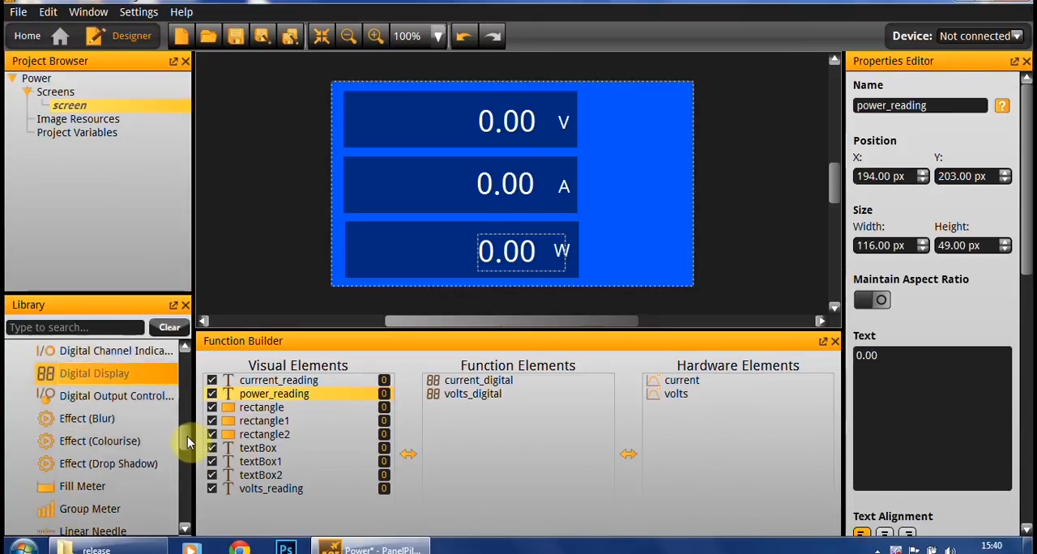
{"action": "scroll", "scroll_direction": "down", "scroll_amount": 3}
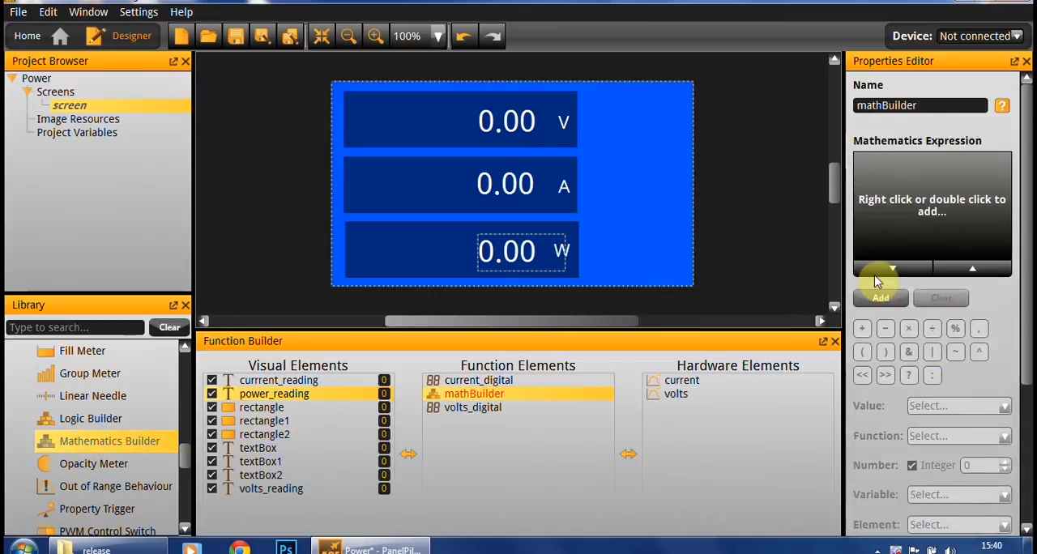
{"action": "mouse_move", "coordinate": [891, 241]}
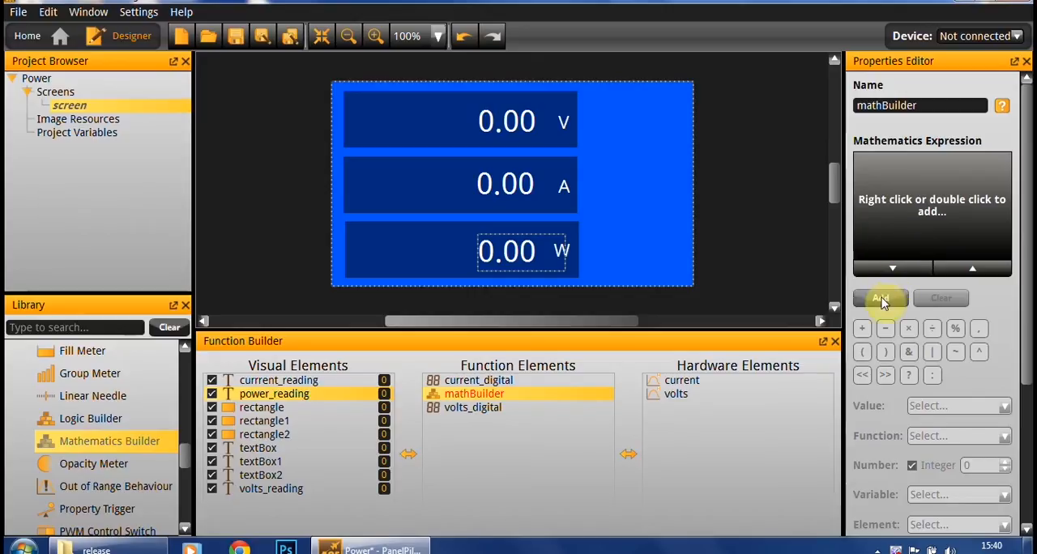
{"action": "mouse_move", "coordinate": [881, 299]}
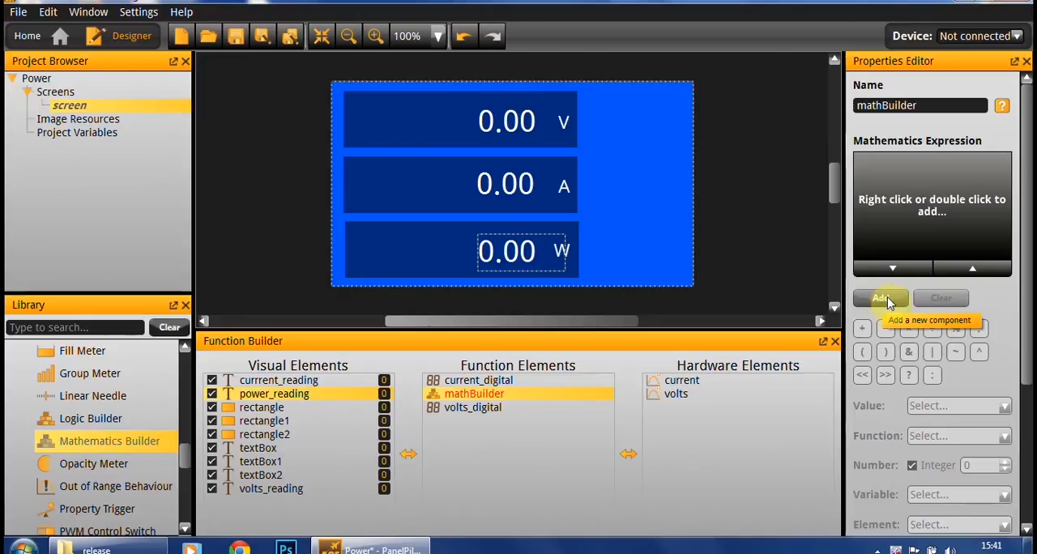
Step: Add a first, still-undefined term to the mathBuilder expression
{"action": "left_click", "coordinate": [879, 298]}
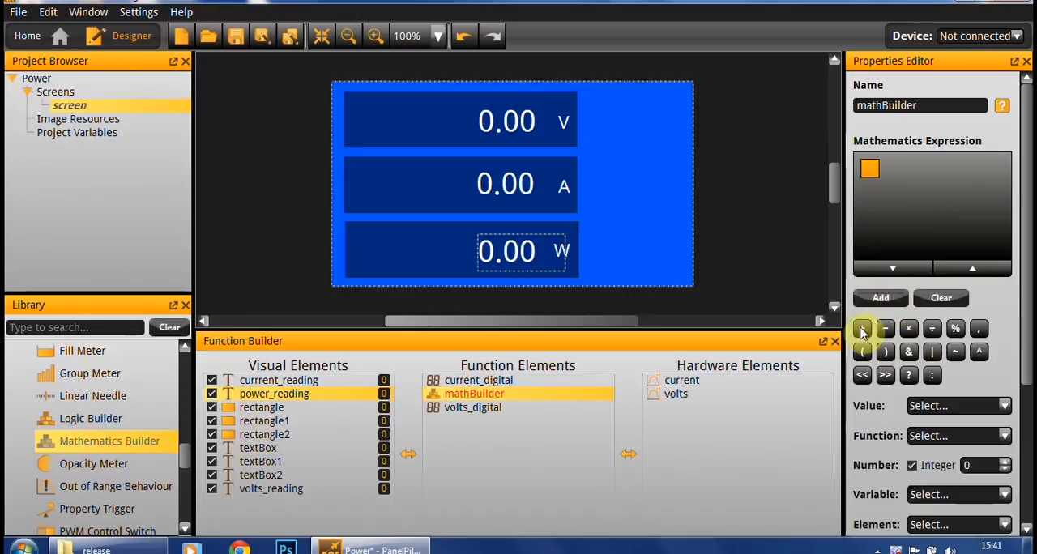
{"action": "scroll", "scroll_direction": "down", "scroll_amount": 3}
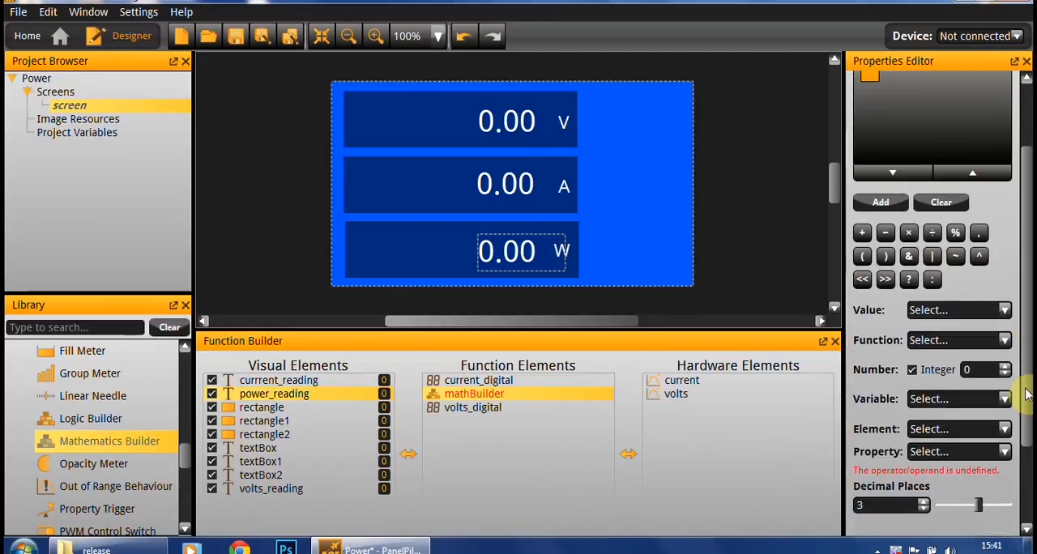
{"action": "scroll", "scroll_direction": "down", "scroll_amount": 3}
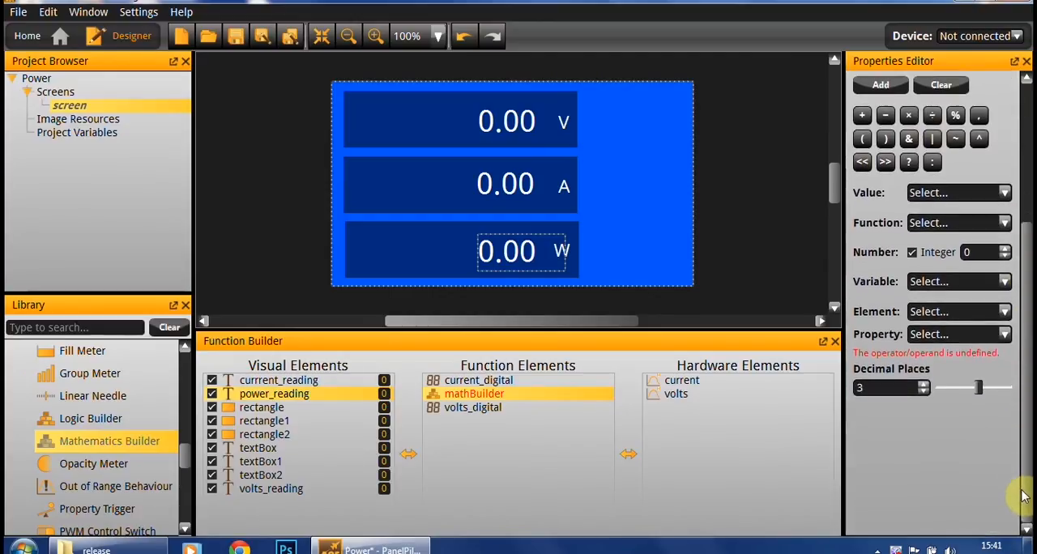
Step: Select the empty term and browse the constant values and math function lists
{"action": "left_click", "coordinate": [1016, 311]}
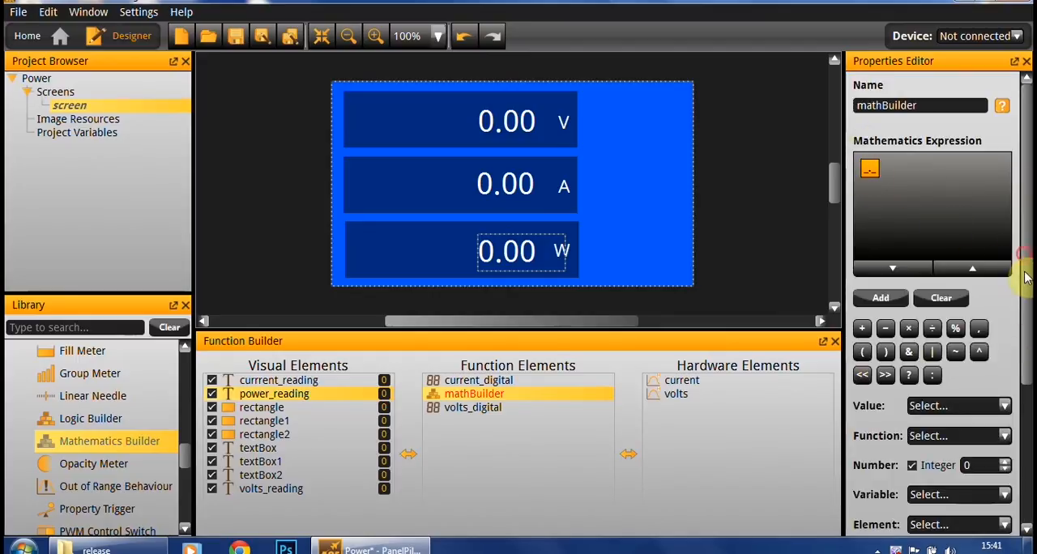
{"action": "scroll", "scroll_direction": "down", "scroll_amount": 3}
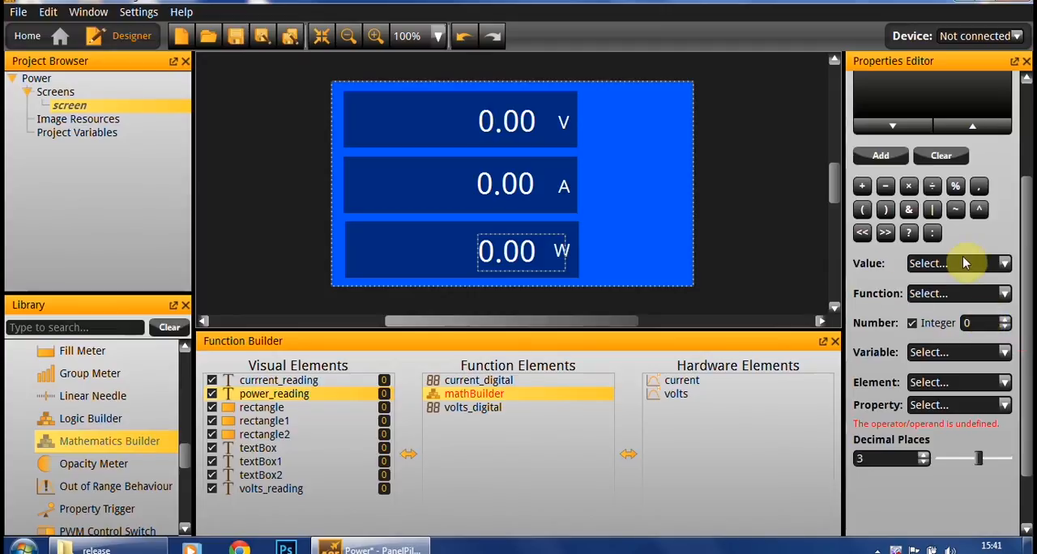
{"action": "mouse_move", "coordinate": [971, 265]}
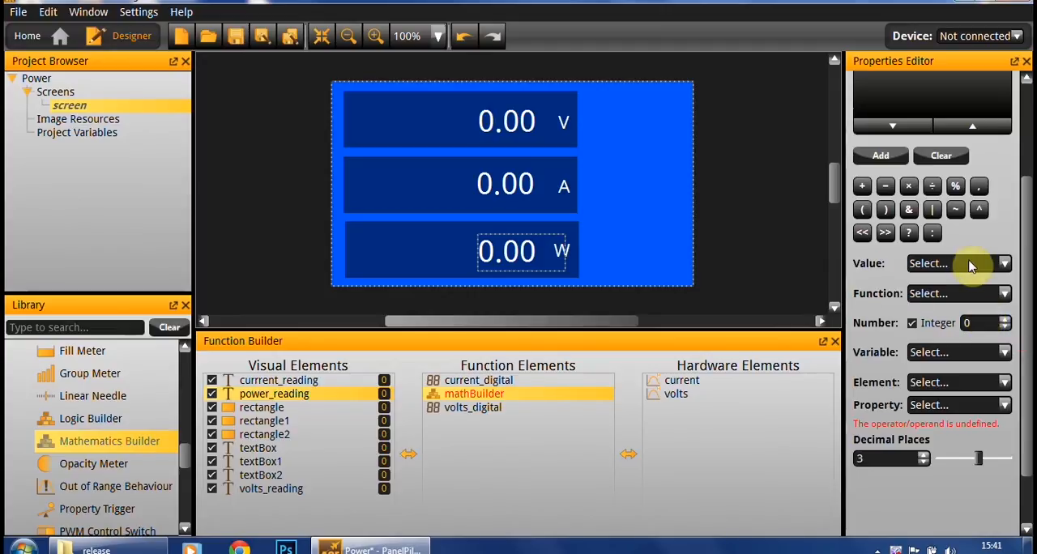
{"action": "left_click", "coordinate": [1005, 263]}
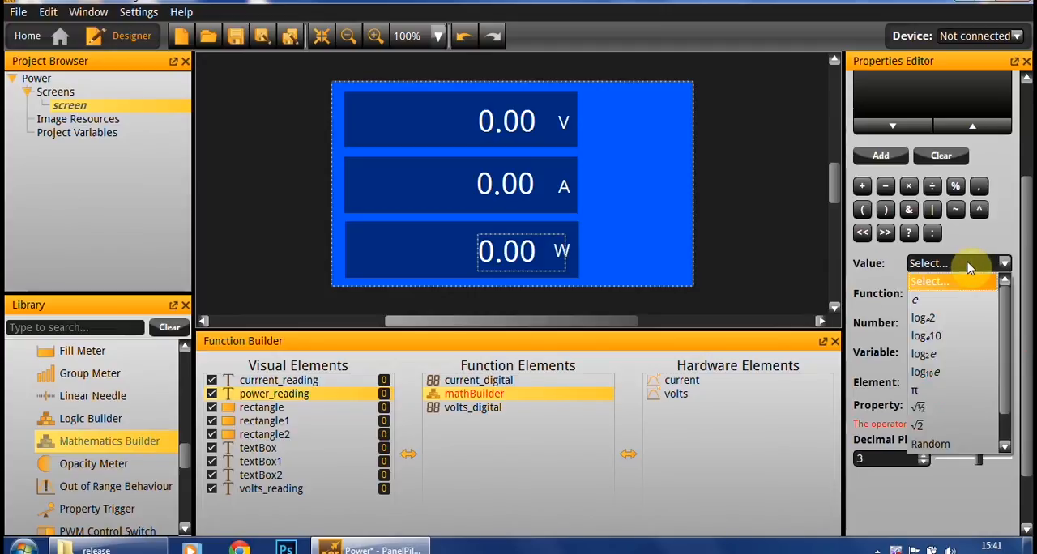
{"action": "left_click", "coordinate": [960, 293]}
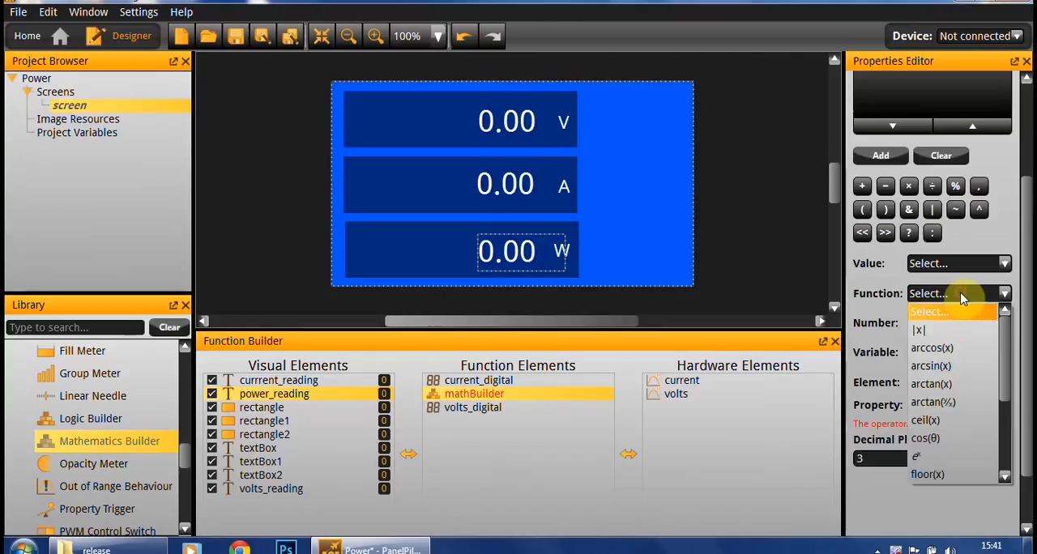
{"action": "scroll", "scroll_direction": "down", "scroll_amount": 3}
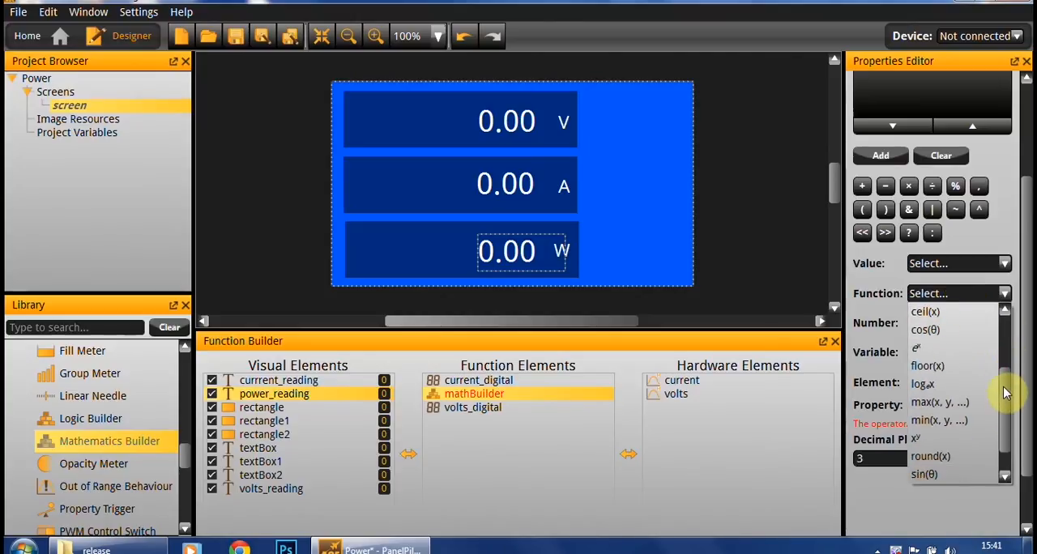
{"action": "scroll", "scroll_direction": "up", "scroll_amount": 3}
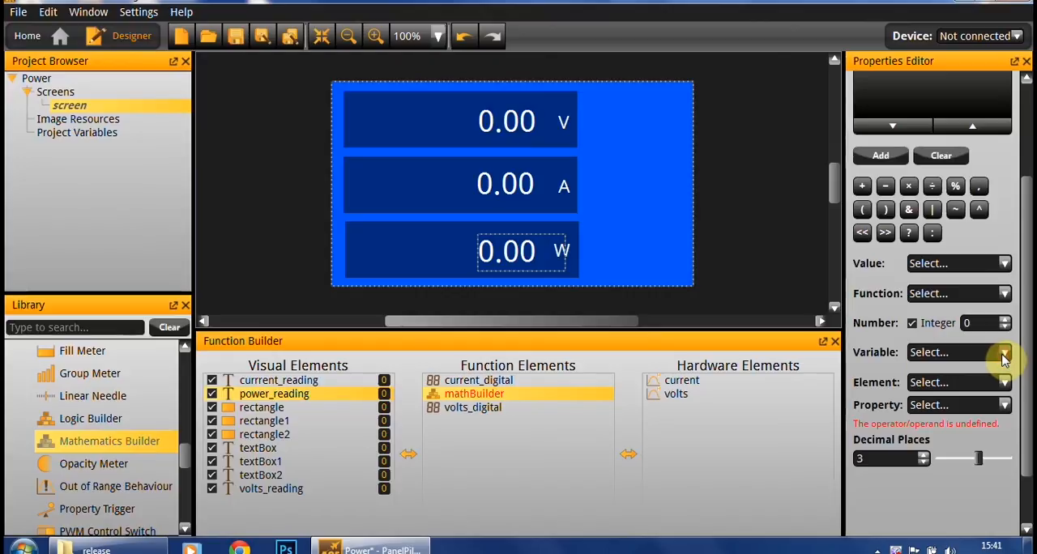
{"action": "mouse_move", "coordinate": [1000, 401]}
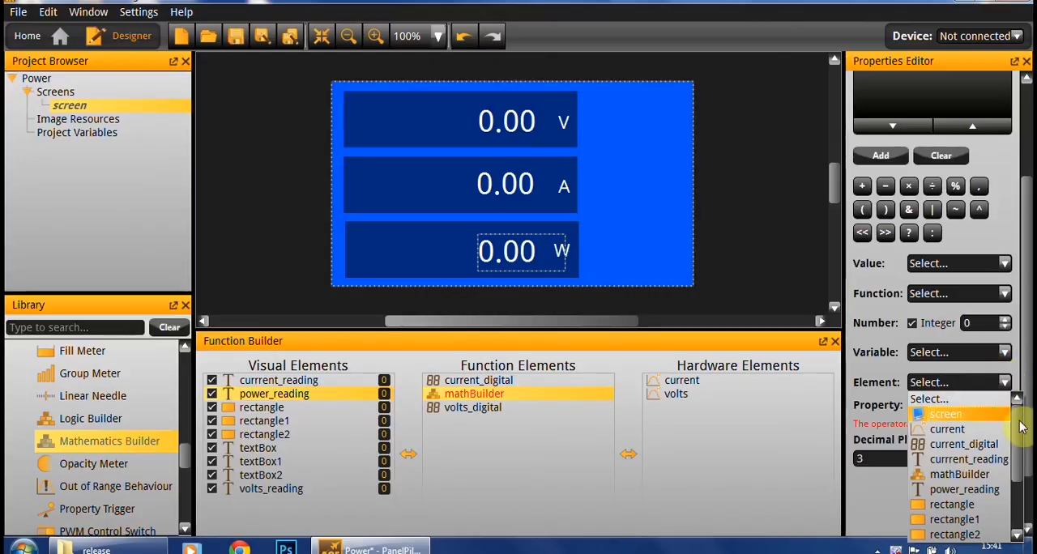
{"action": "scroll", "scroll_direction": "down", "scroll_amount": 3}
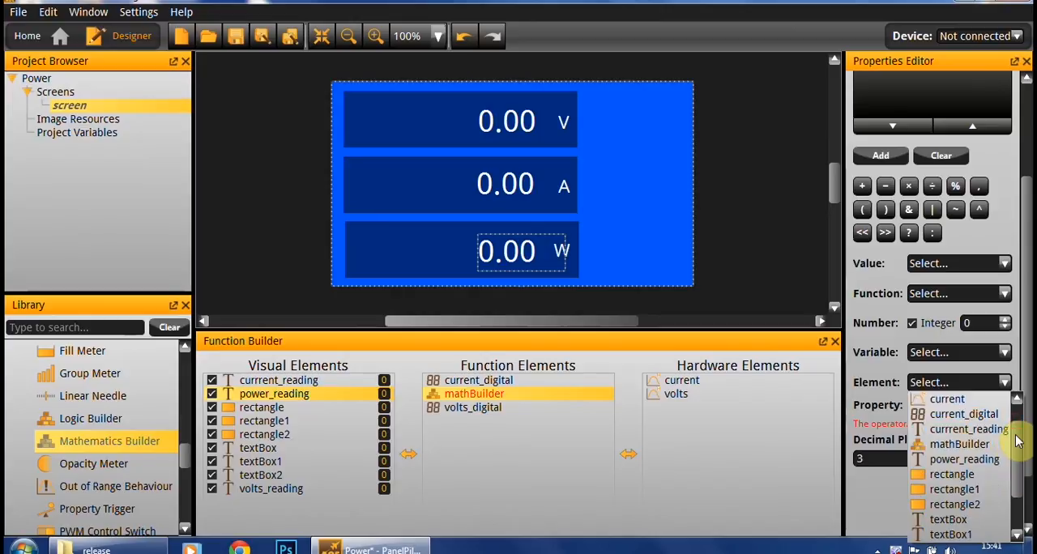
{"action": "scroll", "scroll_direction": "down", "scroll_amount": 3}
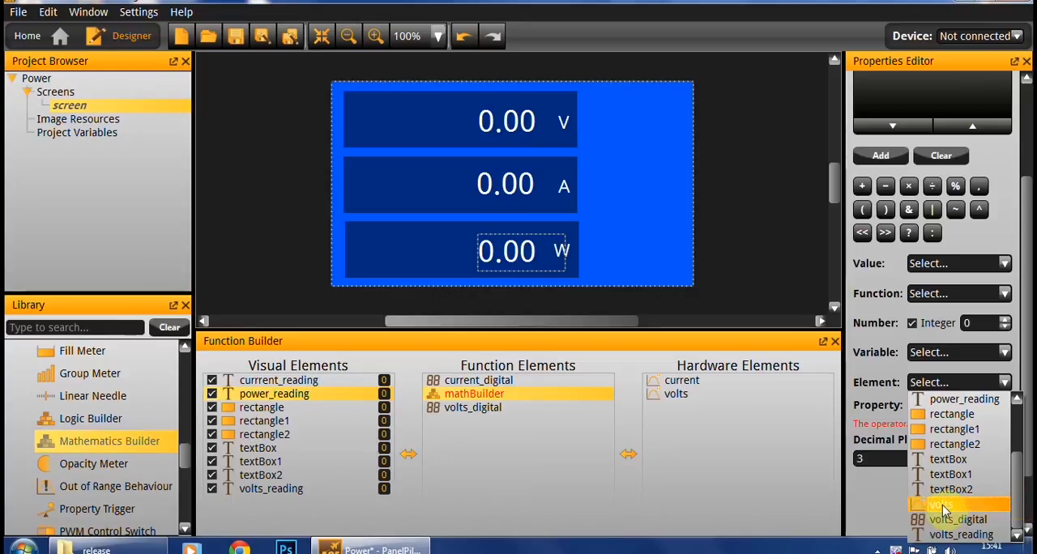
{"action": "mouse_move", "coordinate": [959, 519]}
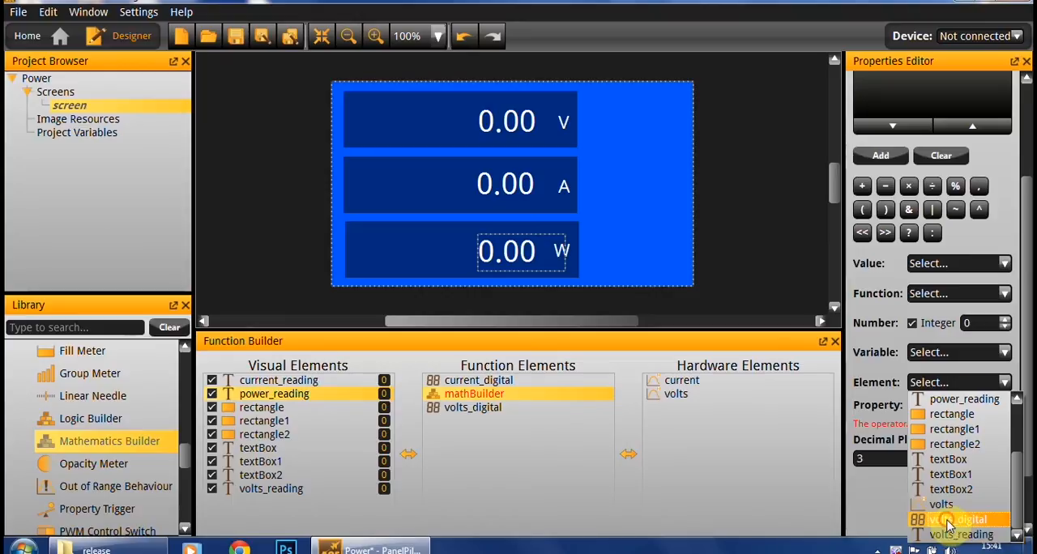
Step: Set the term to volts_digital's Scaled Analogue Input Value
{"action": "left_click", "coordinate": [962, 519]}
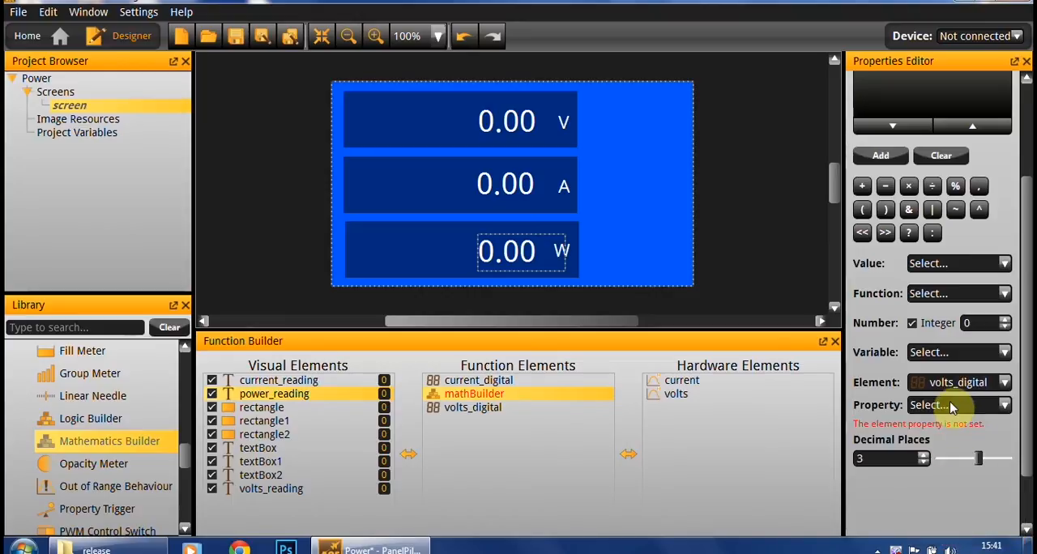
{"action": "left_click", "coordinate": [959, 404]}
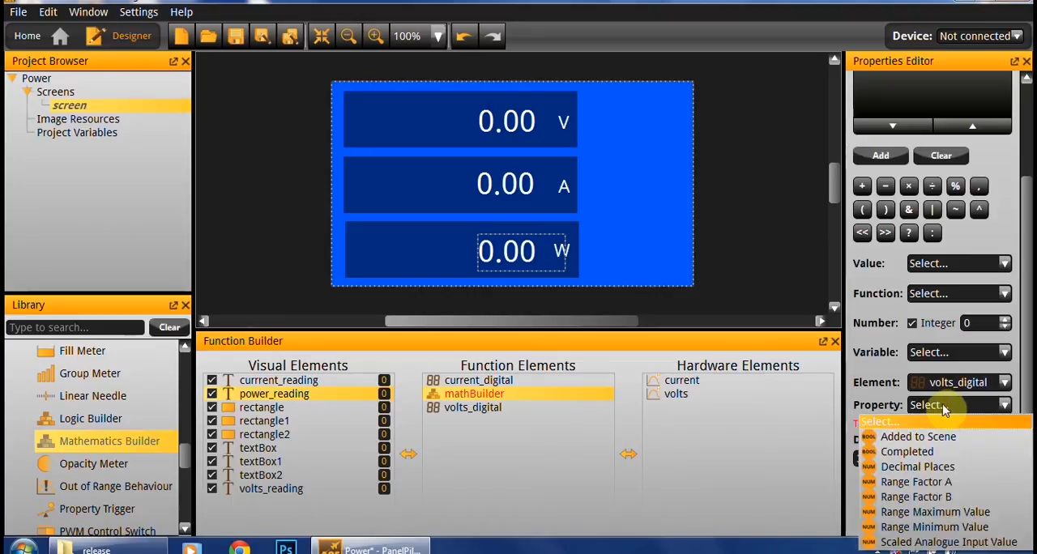
{"action": "mouse_move", "coordinate": [916, 497]}
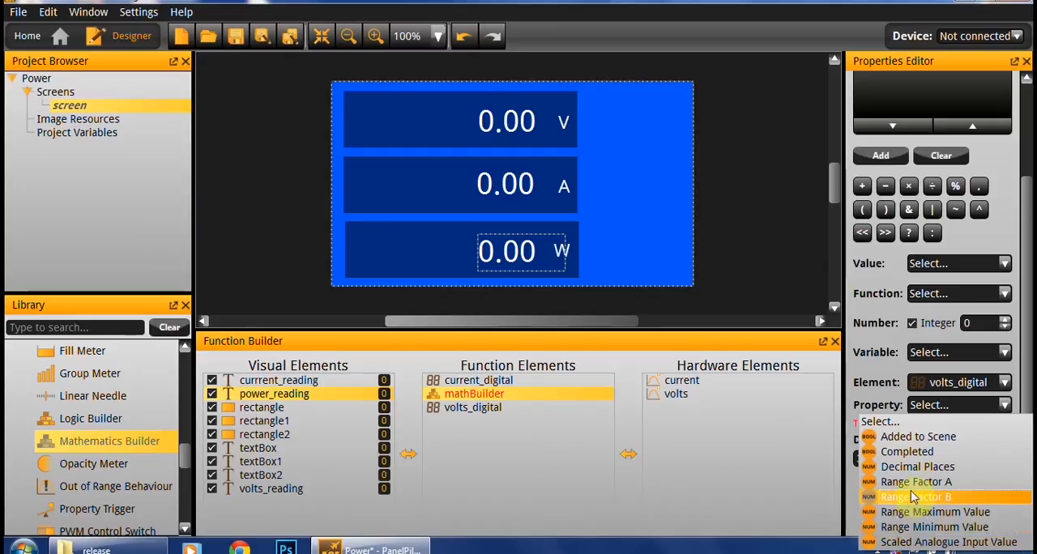
{"action": "mouse_move", "coordinate": [947, 541]}
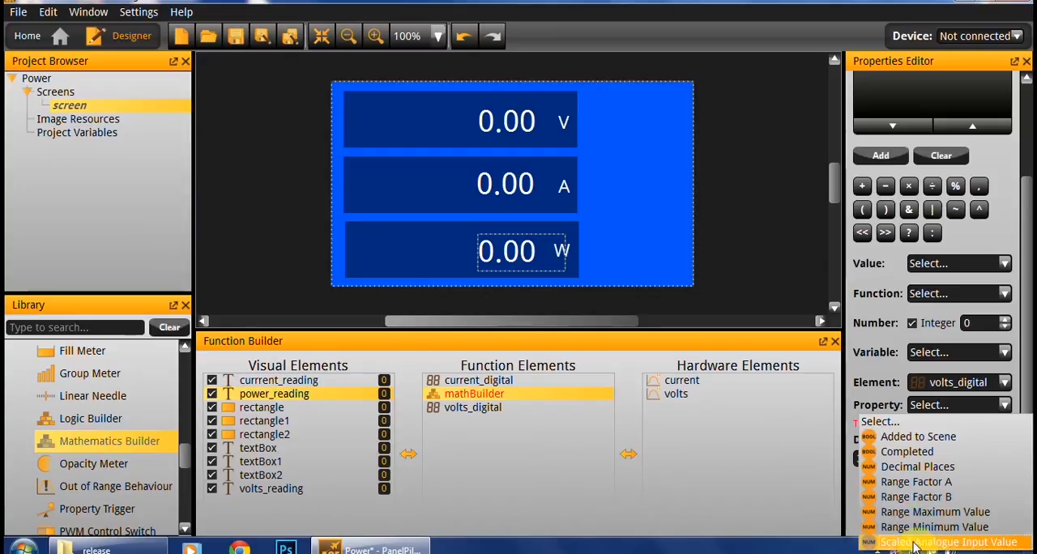
{"action": "left_click", "coordinate": [945, 541]}
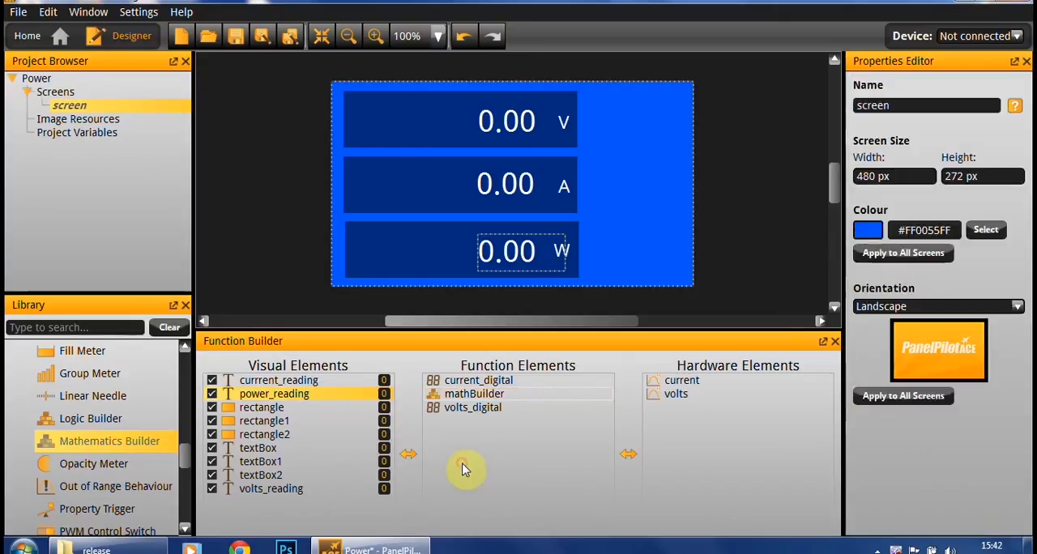
Step: Reselect mathBuilder and make current_digital the second multiplied term
{"action": "left_click", "coordinate": [473, 393]}
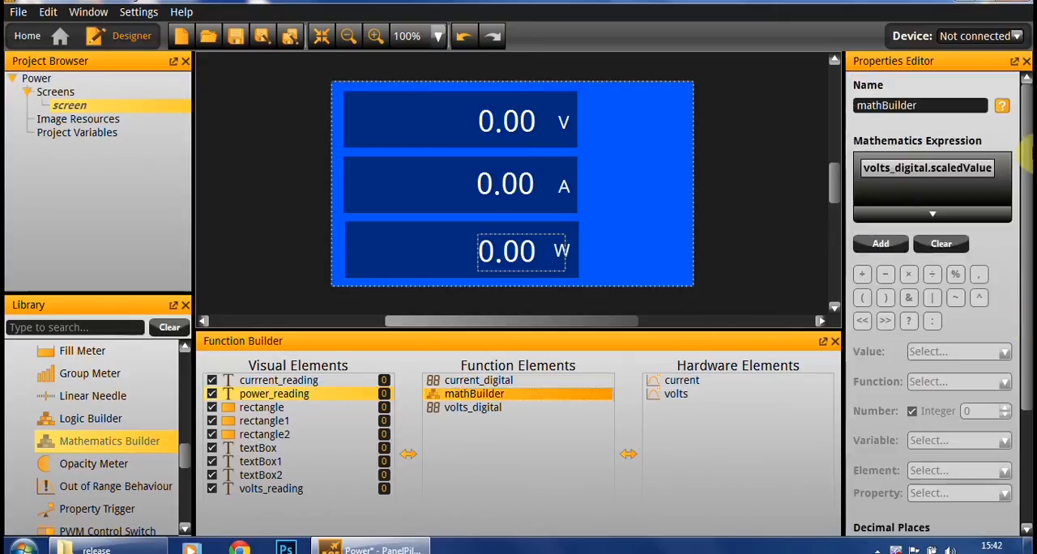
{"action": "mouse_move", "coordinate": [881, 244]}
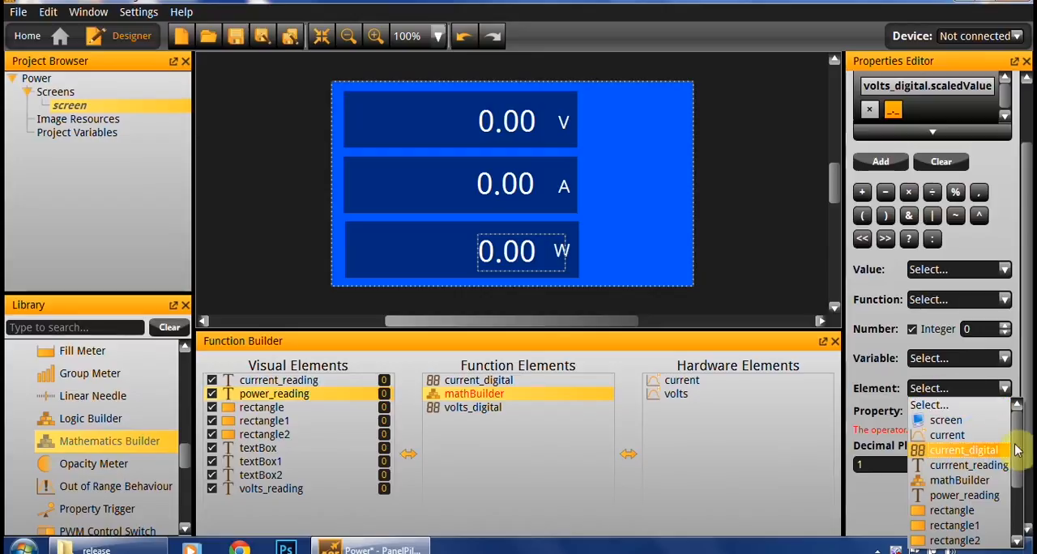
{"action": "left_click", "coordinate": [963, 449]}
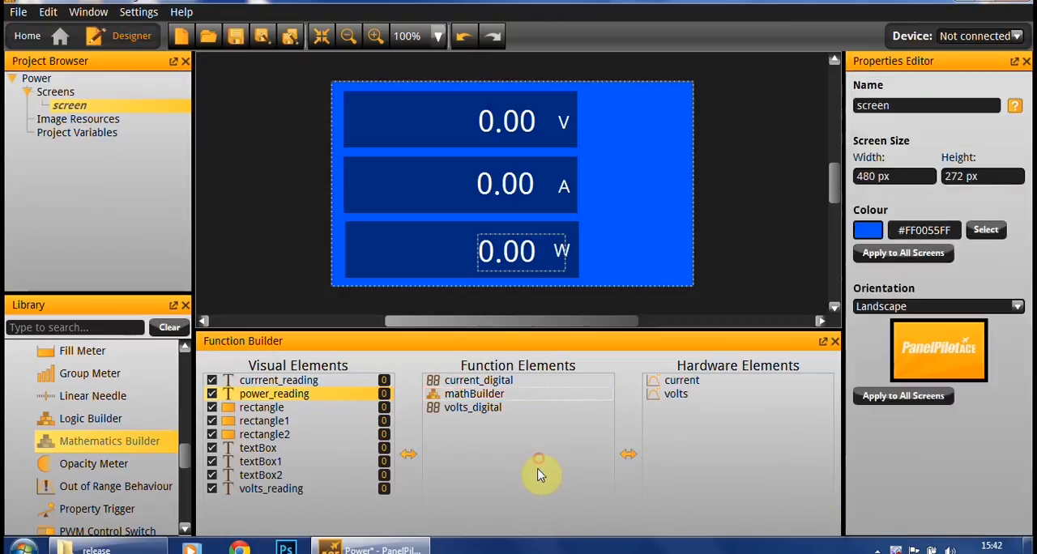
{"action": "mouse_move", "coordinate": [526, 476]}
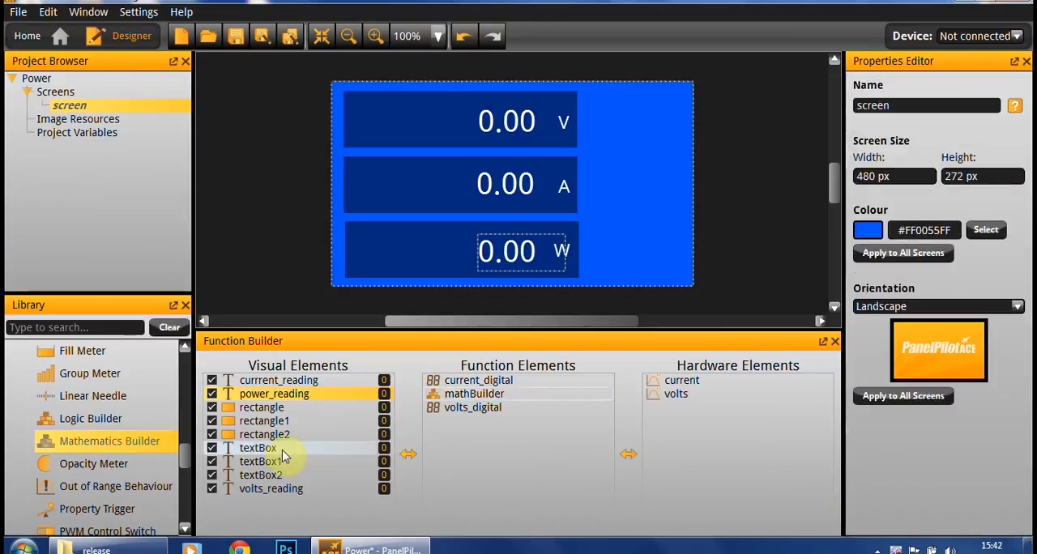
Step: Scroll the Library to Action (Set Rule) and add it as logicActions
{"action": "scroll", "scroll_direction": "down", "scroll_amount": 3}
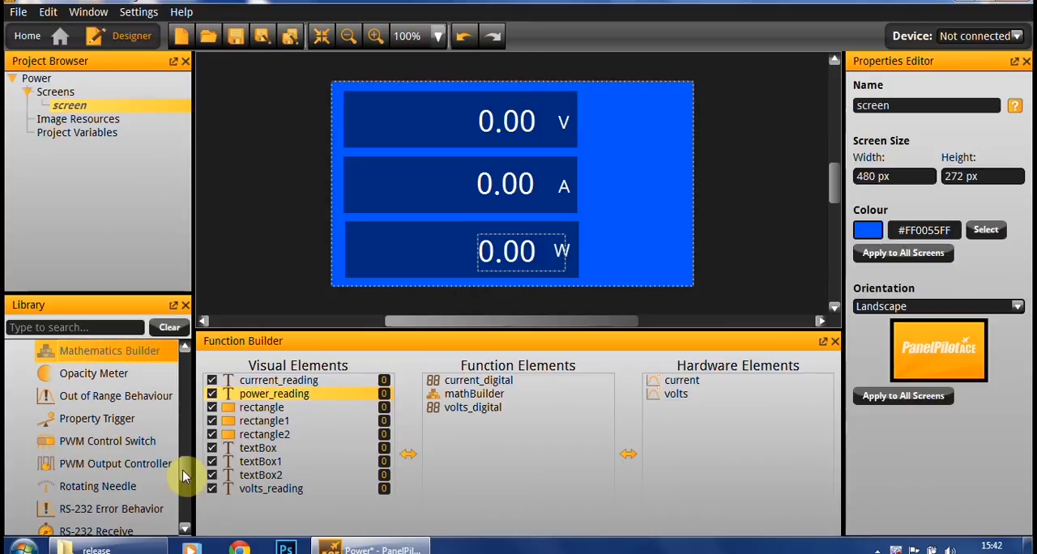
{"action": "scroll", "scroll_direction": "down", "scroll_amount": 3}
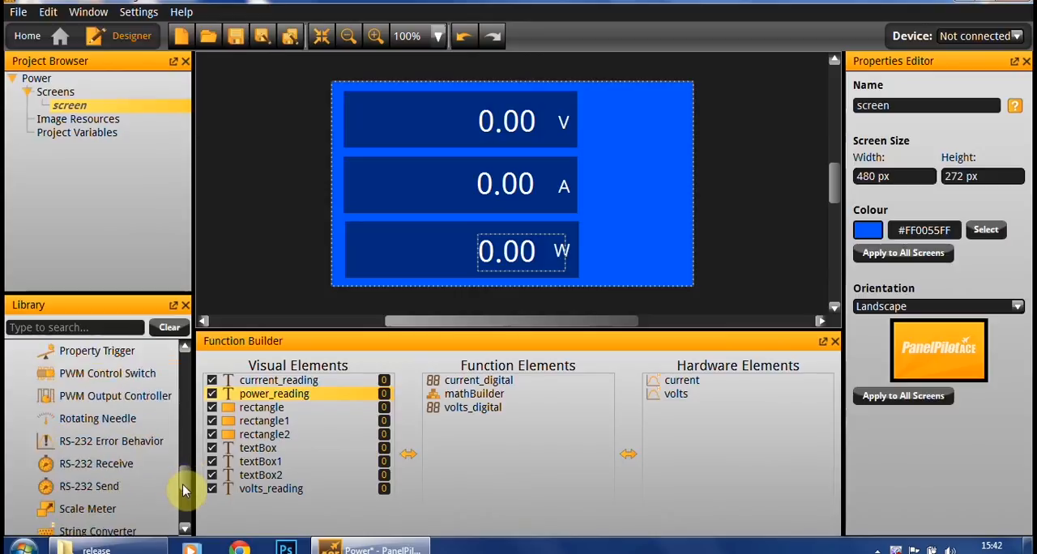
{"action": "scroll", "scroll_direction": "down", "scroll_amount": 3}
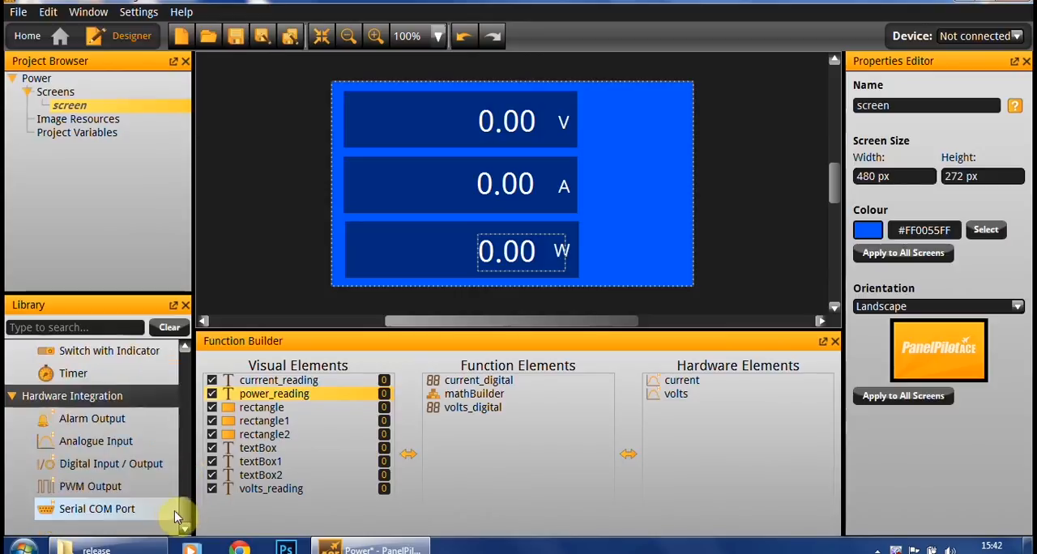
{"action": "scroll", "scroll_direction": "down", "scroll_amount": 3}
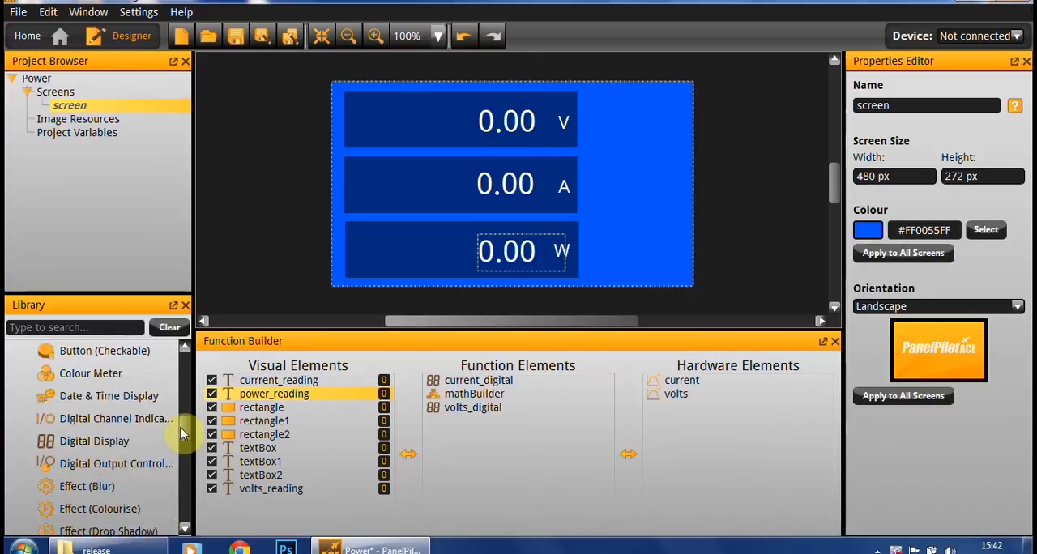
{"action": "scroll", "scroll_direction": "up", "scroll_amount": 3}
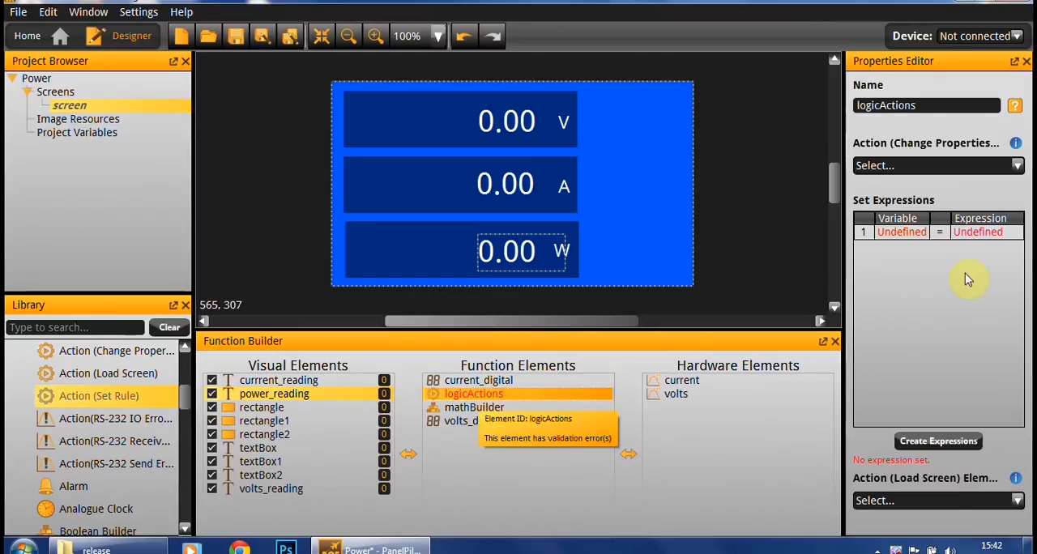
Step: Set the logicActions rule's variable to power_reading's Text property
{"action": "left_click", "coordinate": [938, 441]}
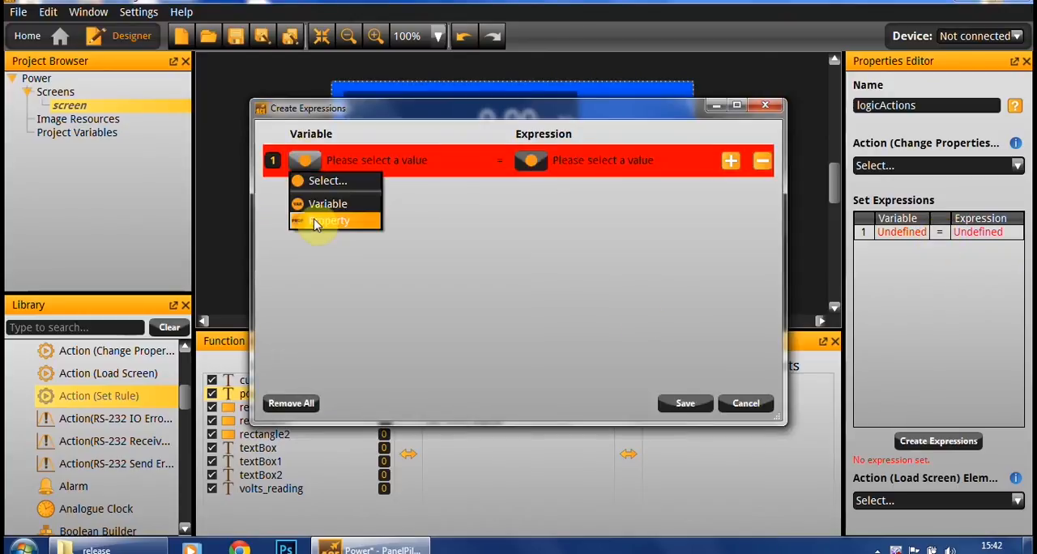
{"action": "left_click", "coordinate": [331, 220]}
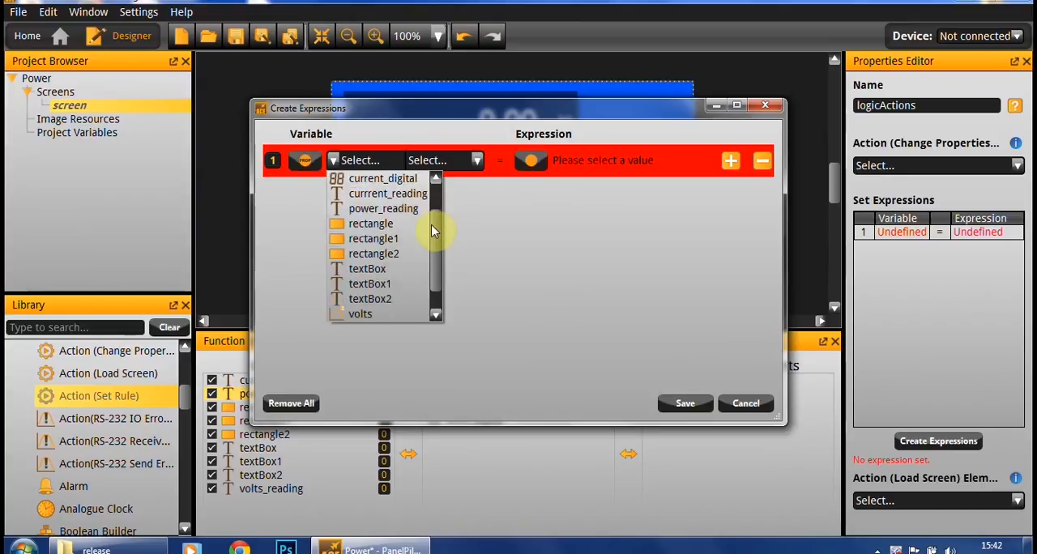
{"action": "scroll", "scroll_direction": "down", "scroll_amount": 3}
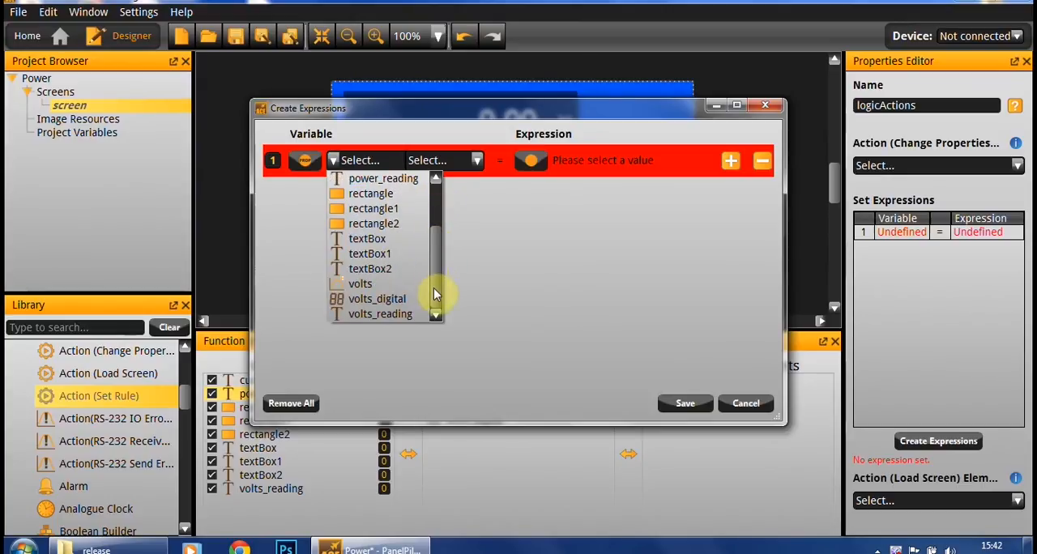
{"action": "scroll", "scroll_direction": "up", "scroll_amount": 3}
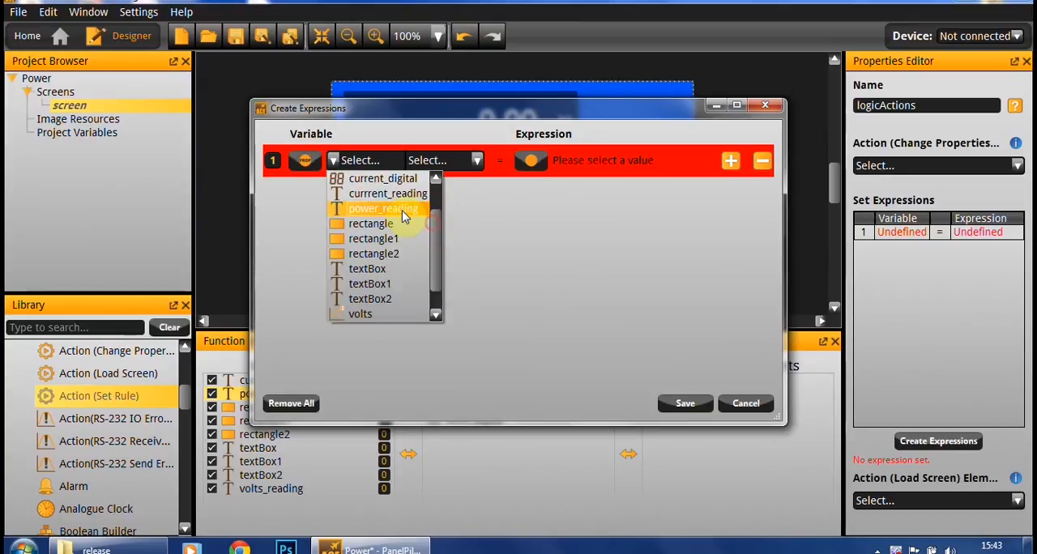
{"action": "left_click", "coordinate": [382, 209]}
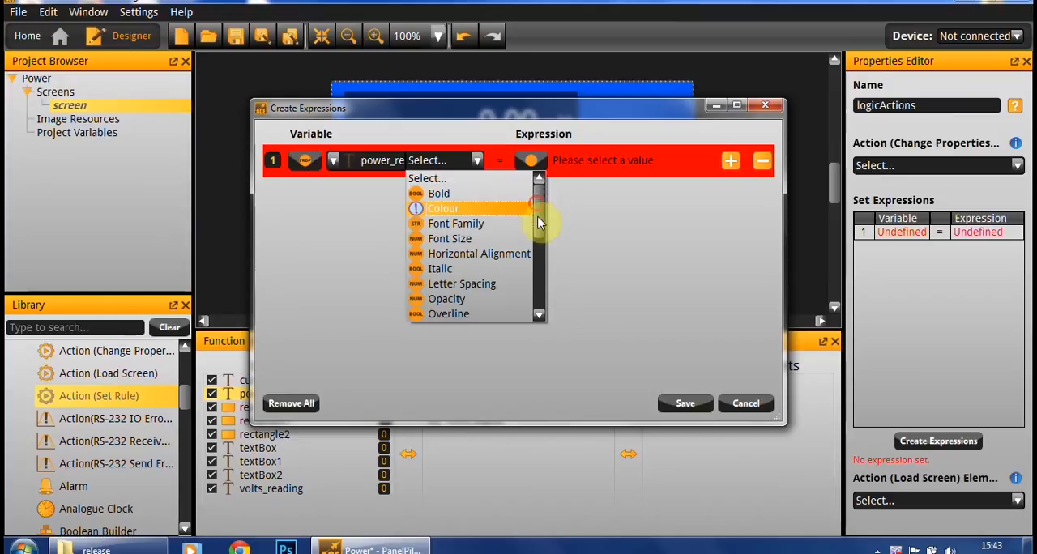
{"action": "scroll", "scroll_direction": "down", "scroll_amount": 3}
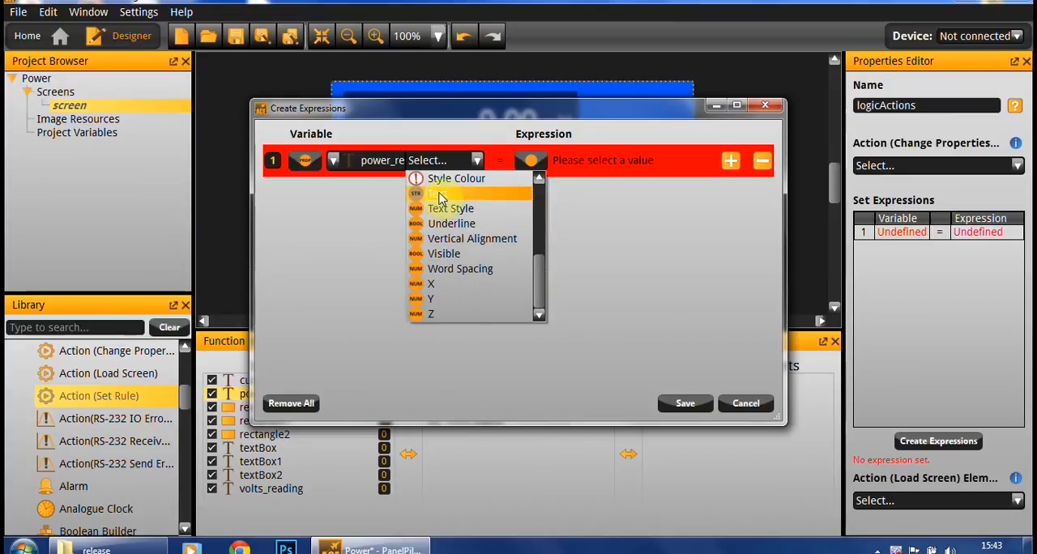
{"action": "left_click", "coordinate": [438, 193]}
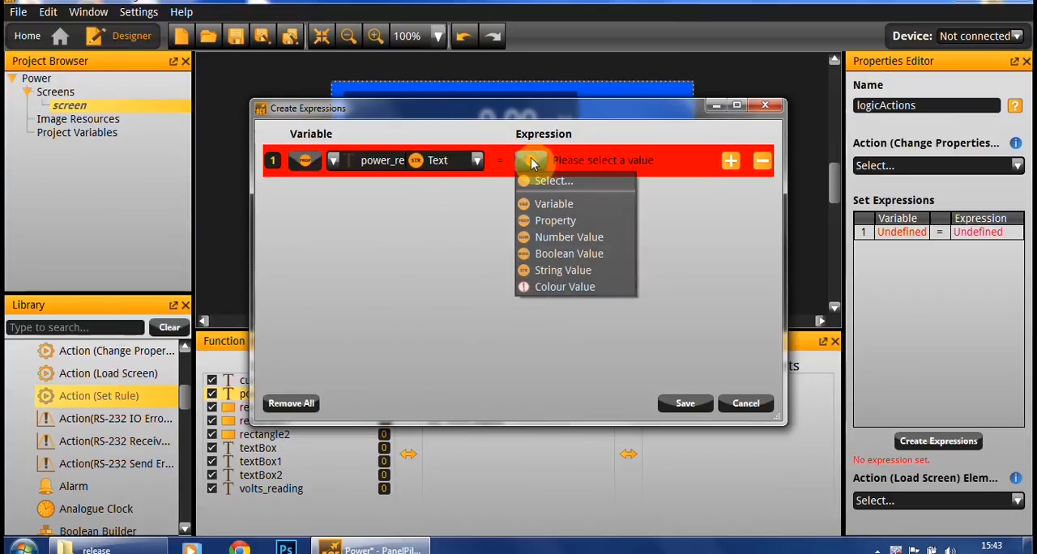
{"action": "mouse_move", "coordinate": [554, 203]}
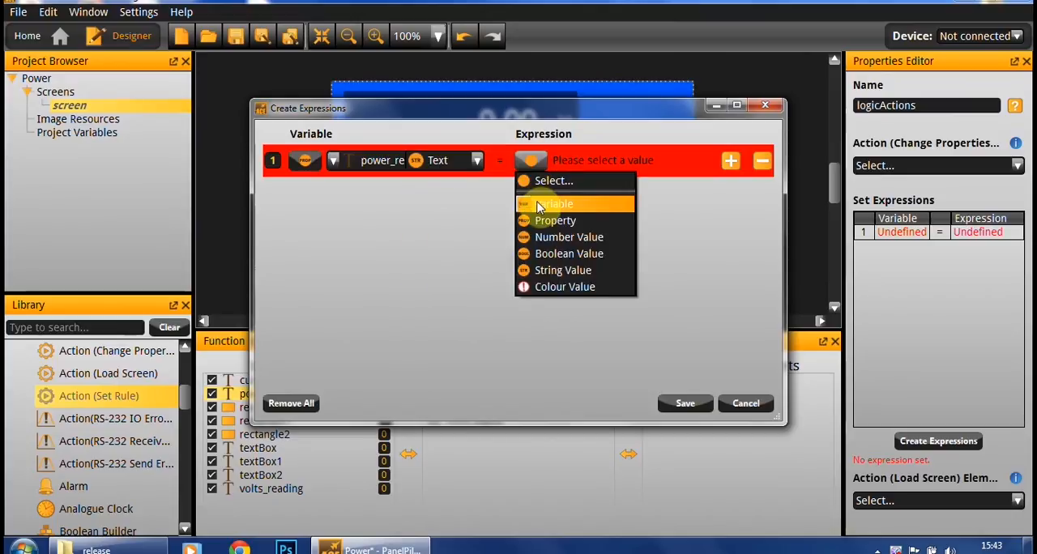
{"action": "mouse_move", "coordinate": [554, 220]}
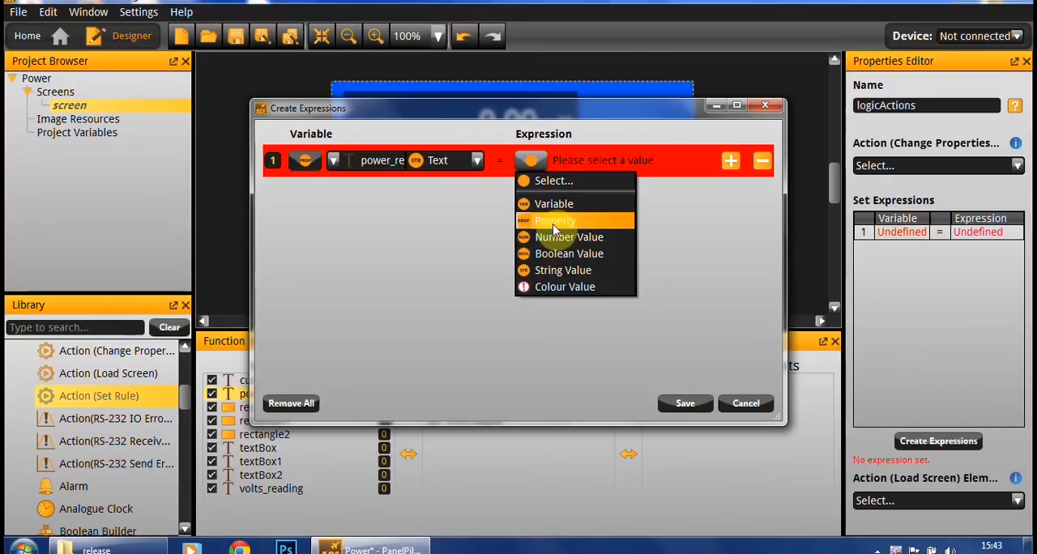
Step: Take the expression value from a chosen element's property
{"action": "left_click", "coordinate": [555, 220]}
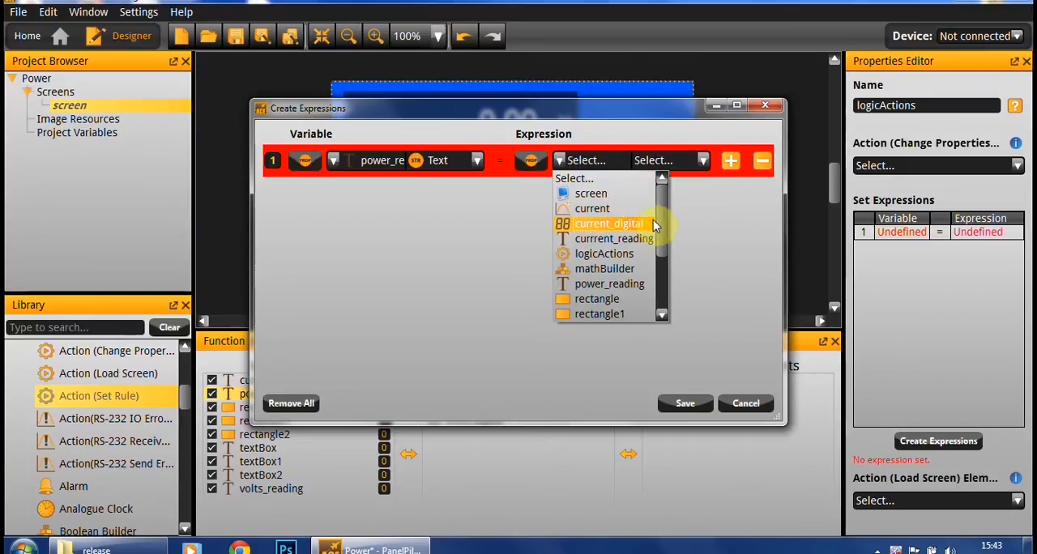
{"action": "left_click", "coordinate": [604, 268]}
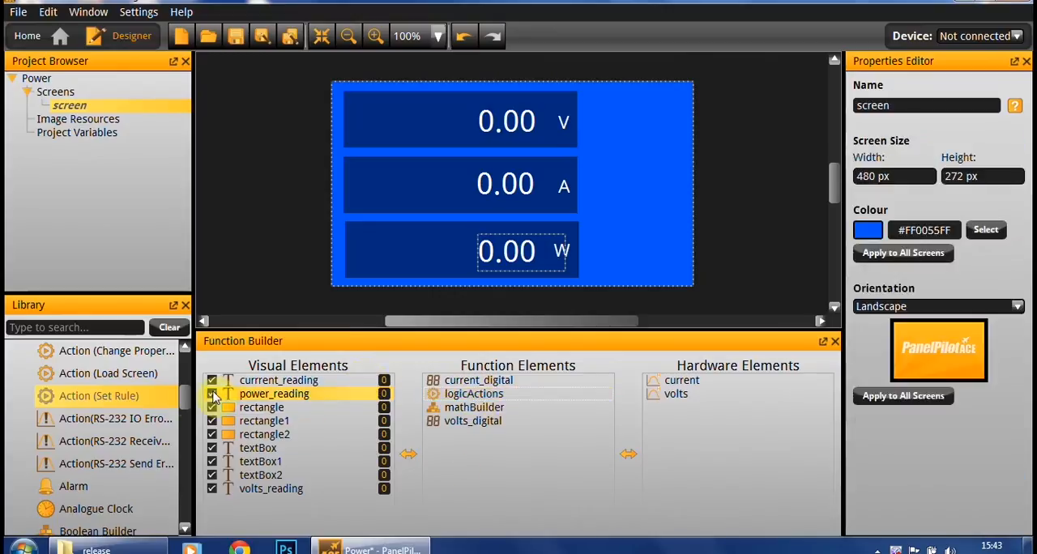
{"action": "scroll", "scroll_direction": "down", "scroll_amount": 3}
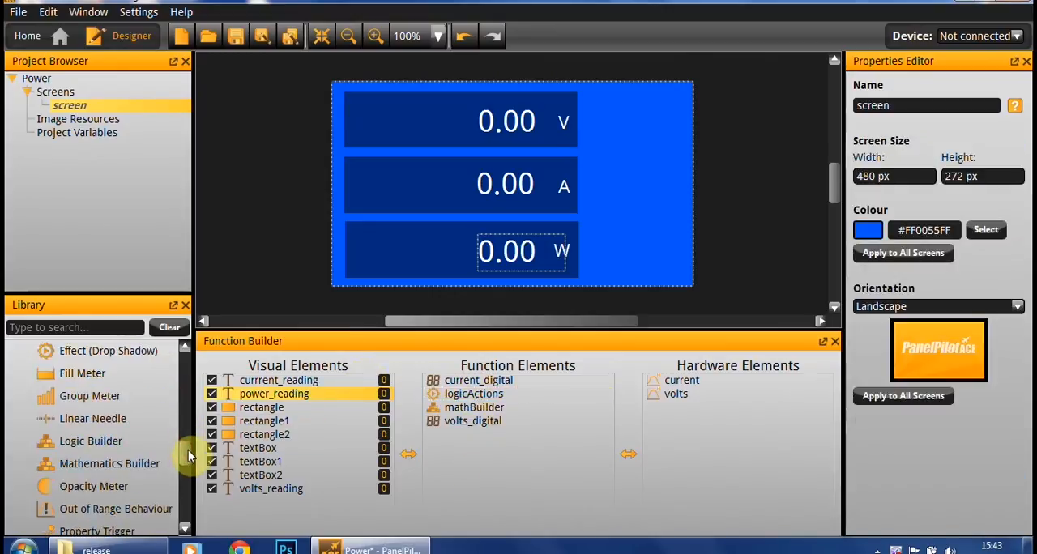
{"action": "scroll", "scroll_direction": "down", "scroll_amount": 3}
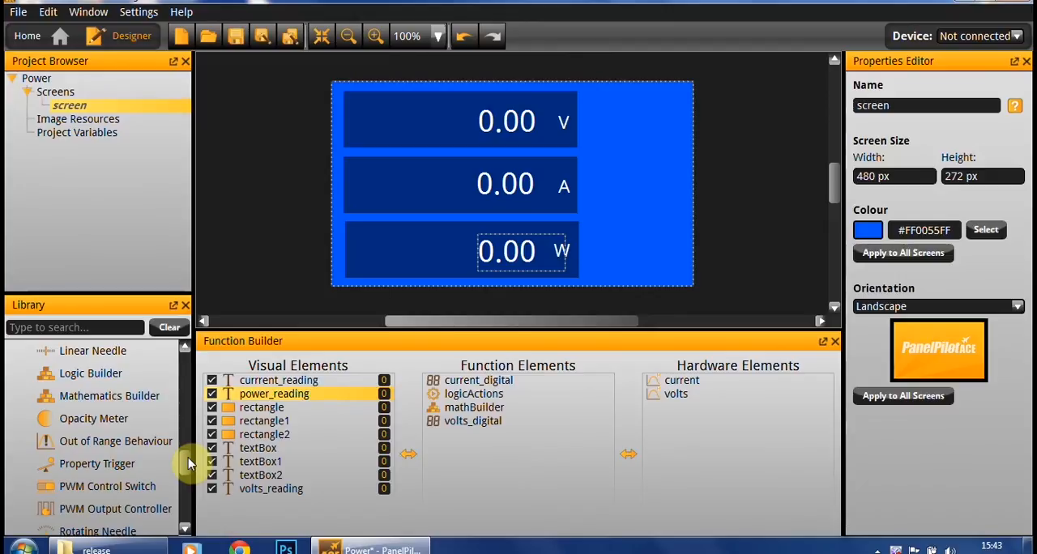
{"action": "scroll", "scroll_direction": "down", "scroll_amount": 3}
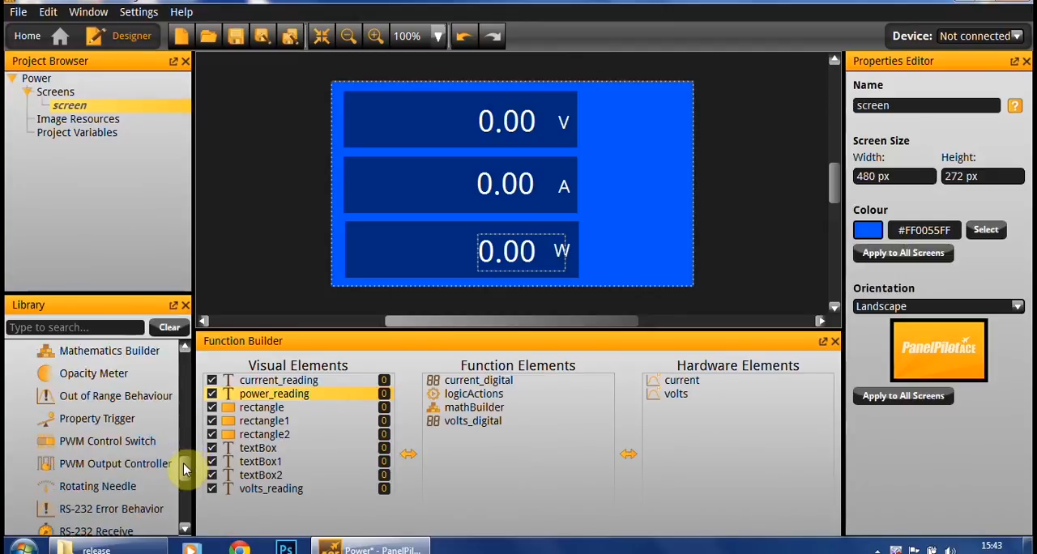
{"action": "scroll", "scroll_direction": "down", "scroll_amount": 3}
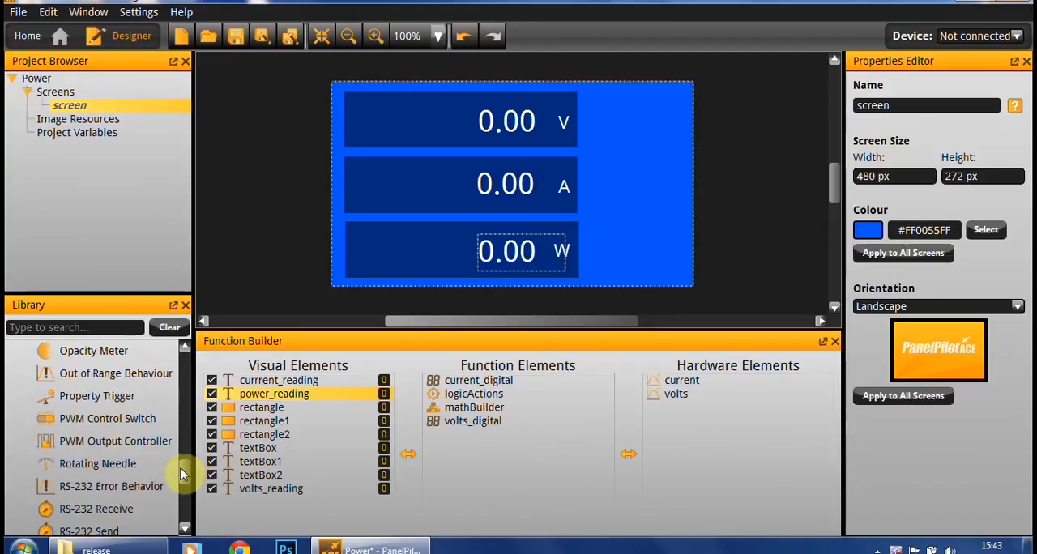
{"action": "scroll", "scroll_direction": "down", "scroll_amount": 3}
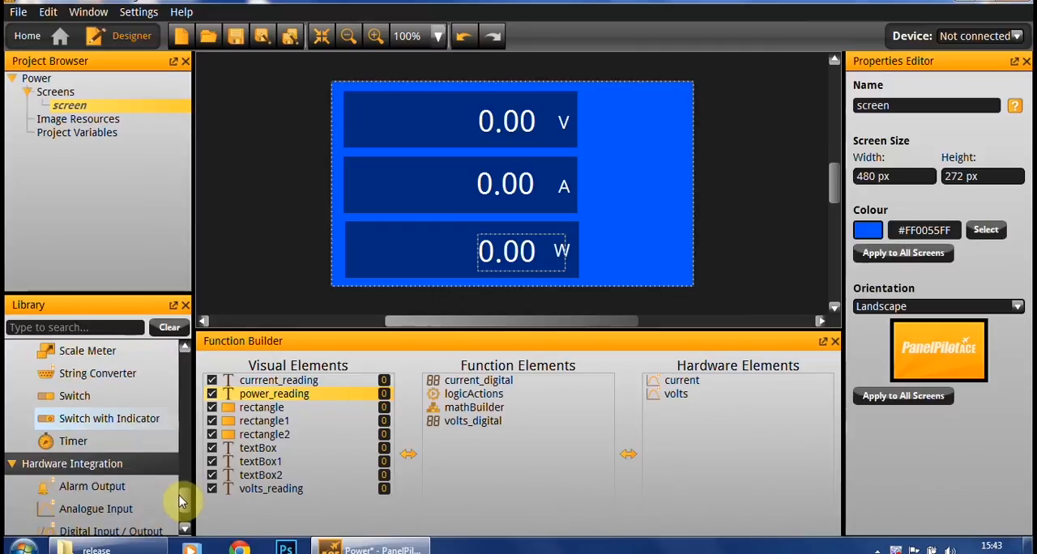
{"action": "scroll", "scroll_direction": "down", "scroll_amount": 3}
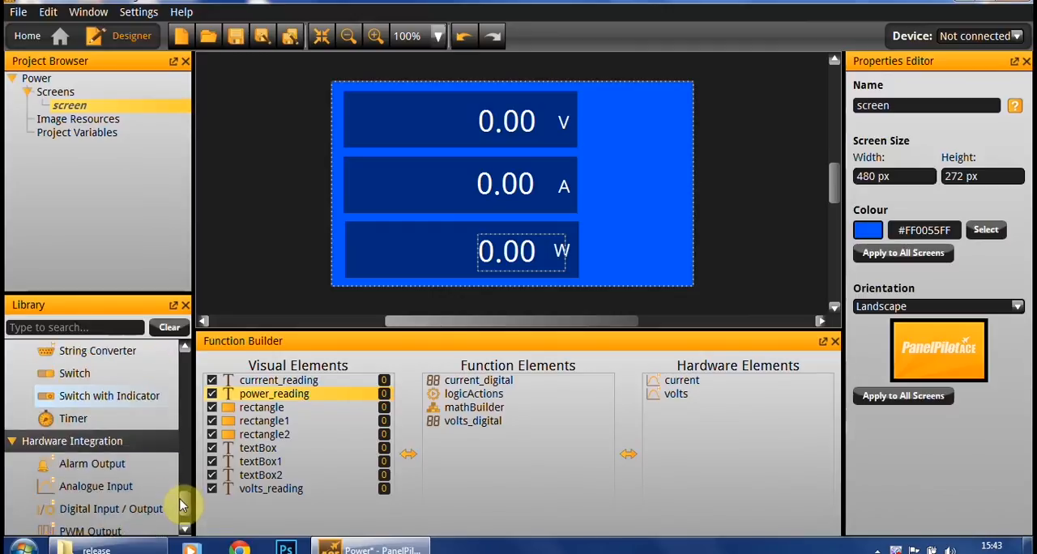
{"action": "scroll", "scroll_direction": "up", "scroll_amount": 3}
{"action": "type", "text": "250"}
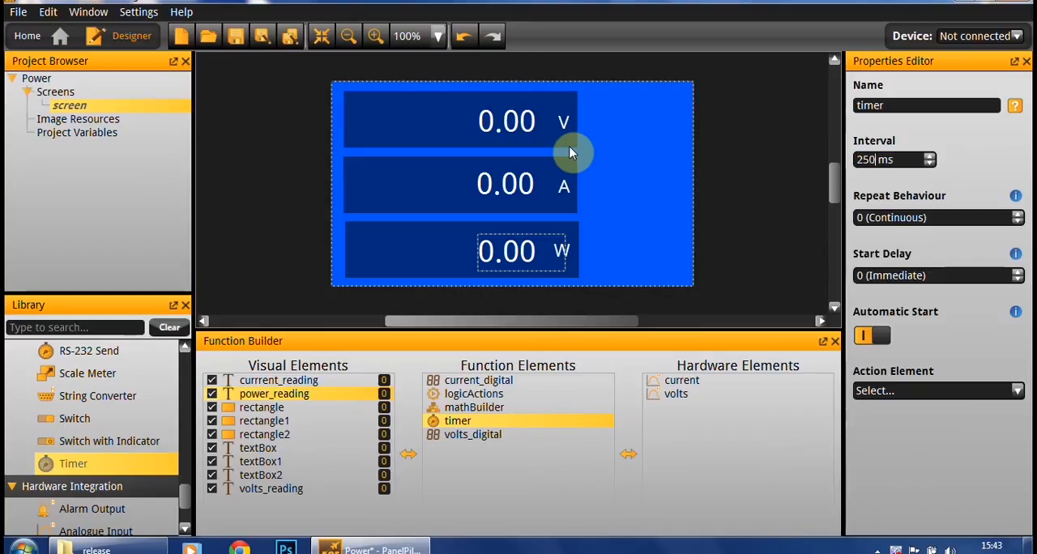
{"action": "mouse_move", "coordinate": [907, 403]}
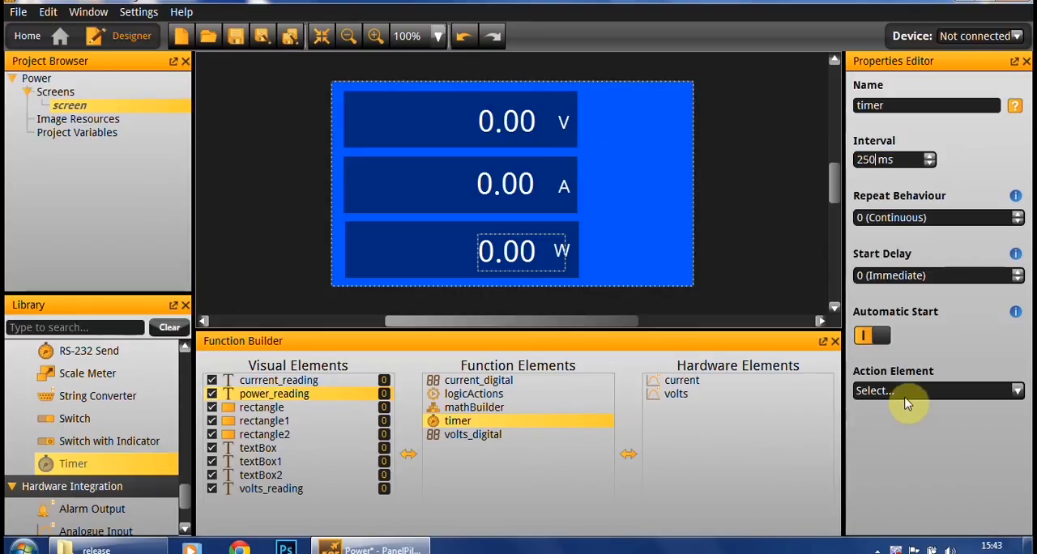
Step: Set the 250 ms timer's Action Element to logicActions
{"action": "left_click", "coordinate": [937, 390]}
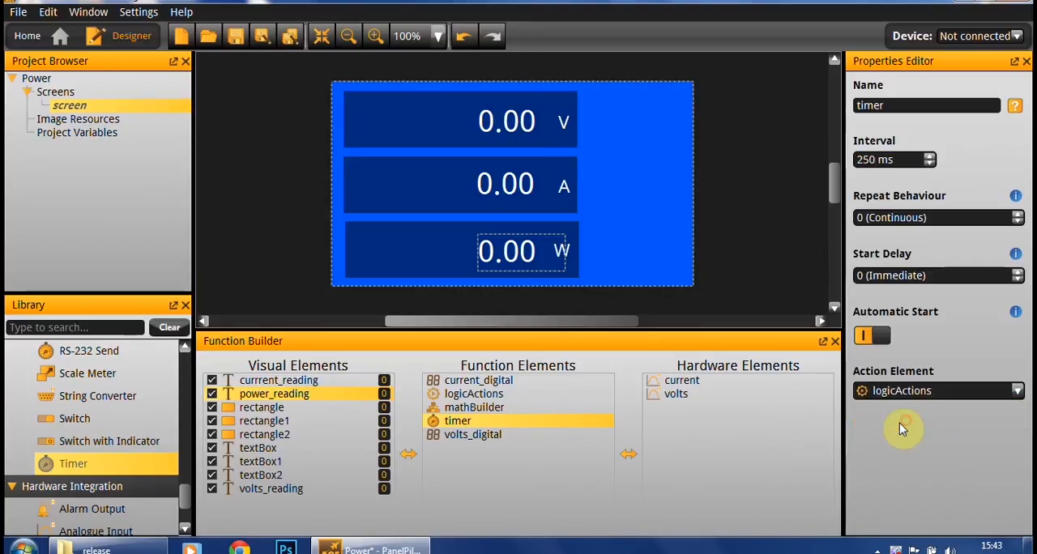
{"action": "mouse_move", "coordinate": [766, 480]}
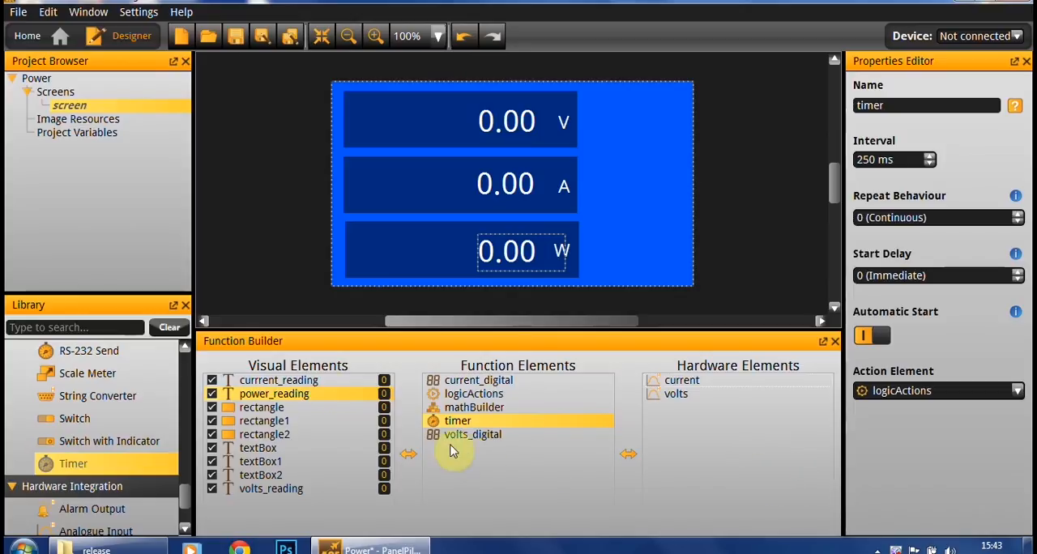
{"action": "mouse_move", "coordinate": [285, 257]}
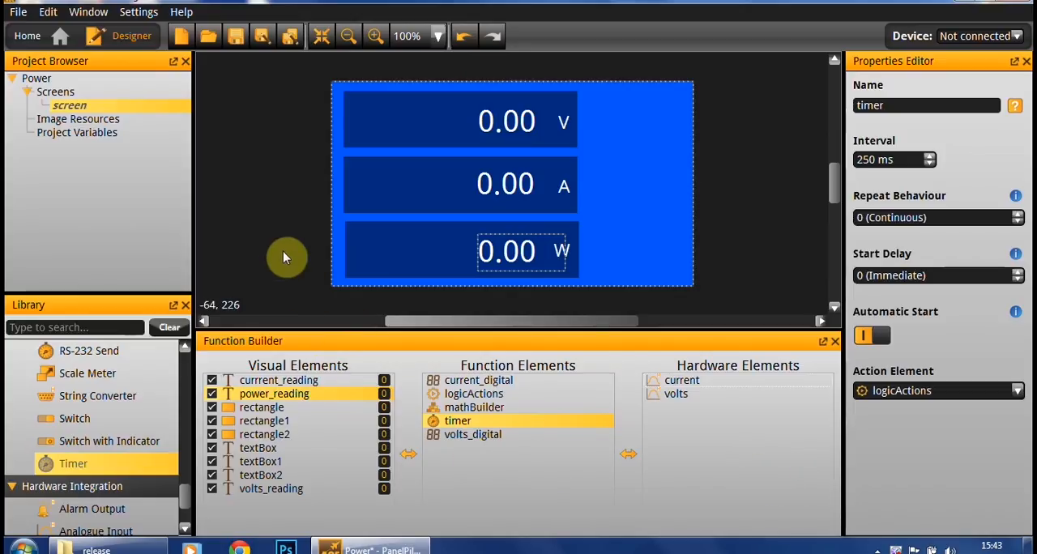
{"action": "mouse_move", "coordinate": [283, 257]}
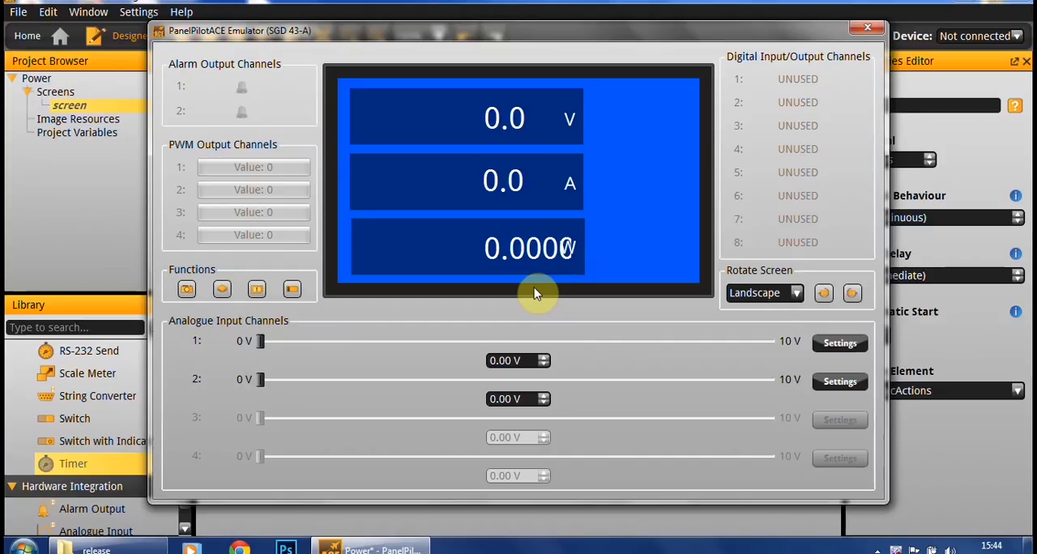
{"action": "mouse_move", "coordinate": [285, 351]}
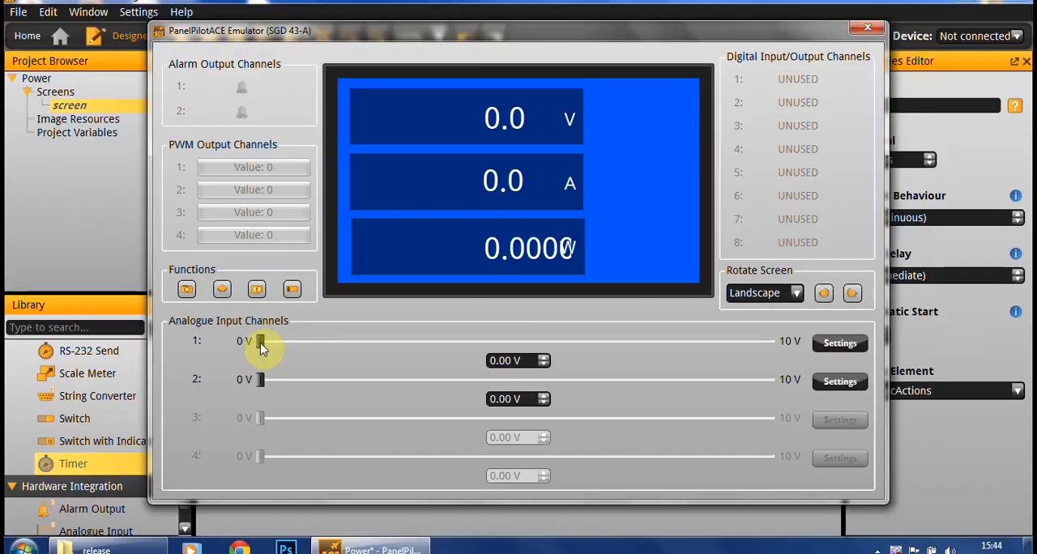
Step: Drag the channel 1 slider to vary the simulated voltage, around 4.5–5.2 V
{"action": "left_click_drag", "start_coordinate": [261, 340], "coordinate": [361, 340]}
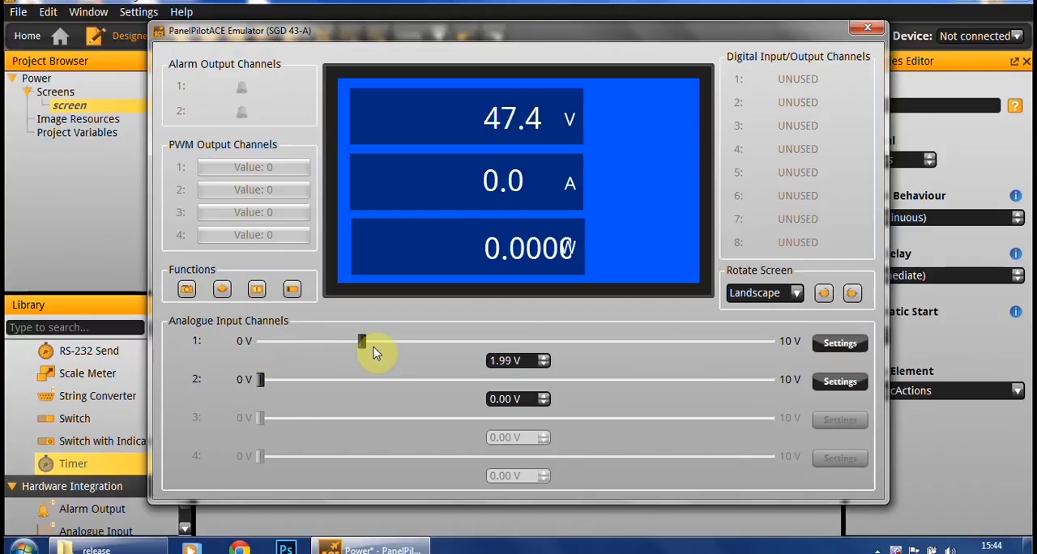
{"action": "left_click_drag", "start_coordinate": [362, 340], "coordinate": [492, 340]}
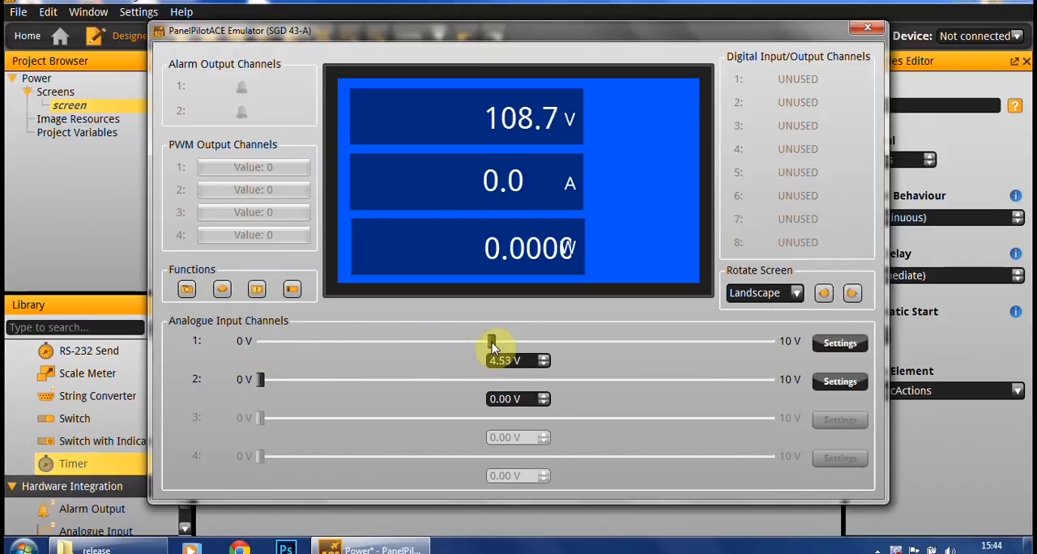
{"action": "left_click_drag", "start_coordinate": [493, 341], "coordinate": [583, 340]}
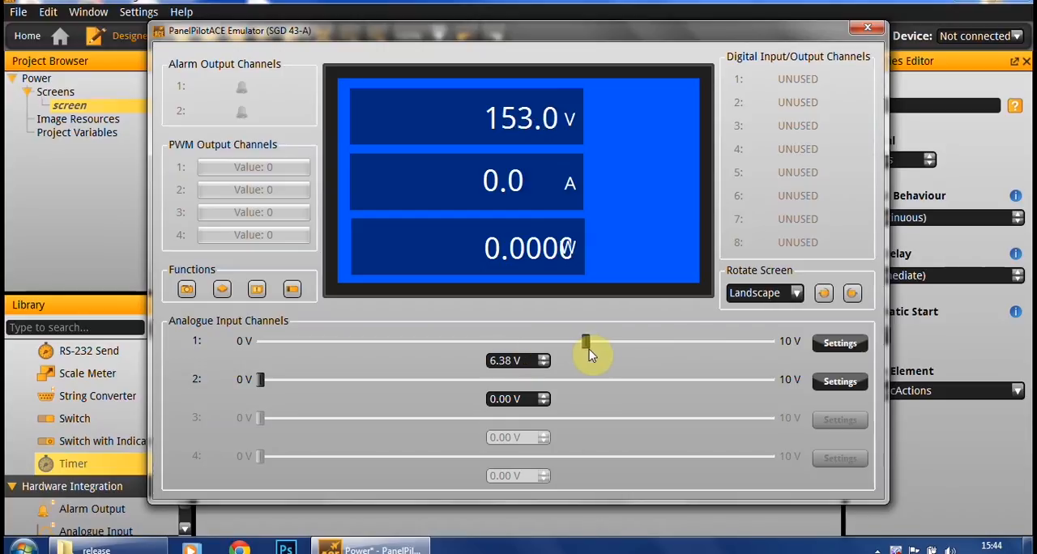
{"action": "left_click_drag", "start_coordinate": [584, 340], "coordinate": [642, 341]}
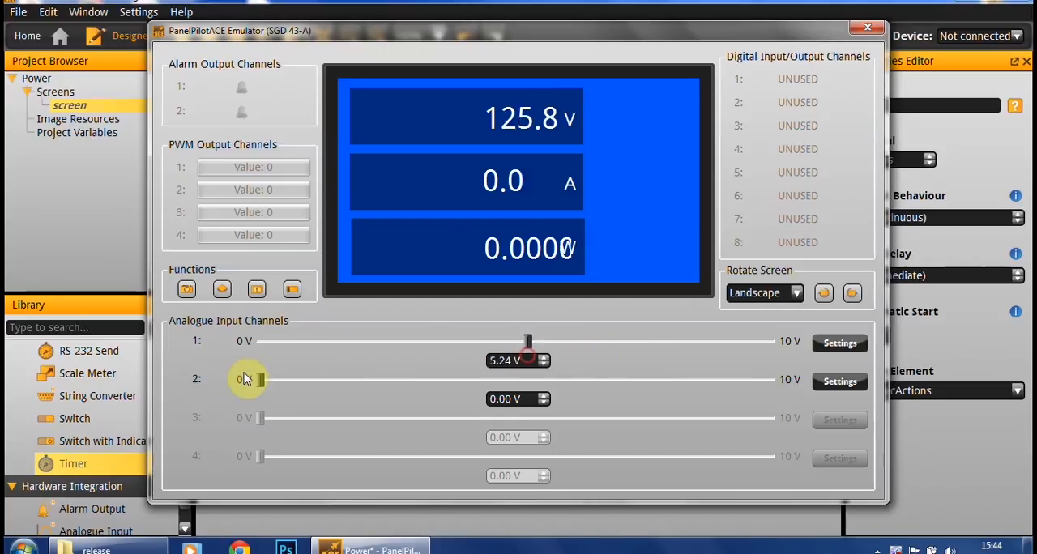
Step: Sweep the channel 2 current slider to maximum and back, then lower voltage to 3.9 V
{"action": "left_click_drag", "start_coordinate": [259, 379], "coordinate": [381, 379]}
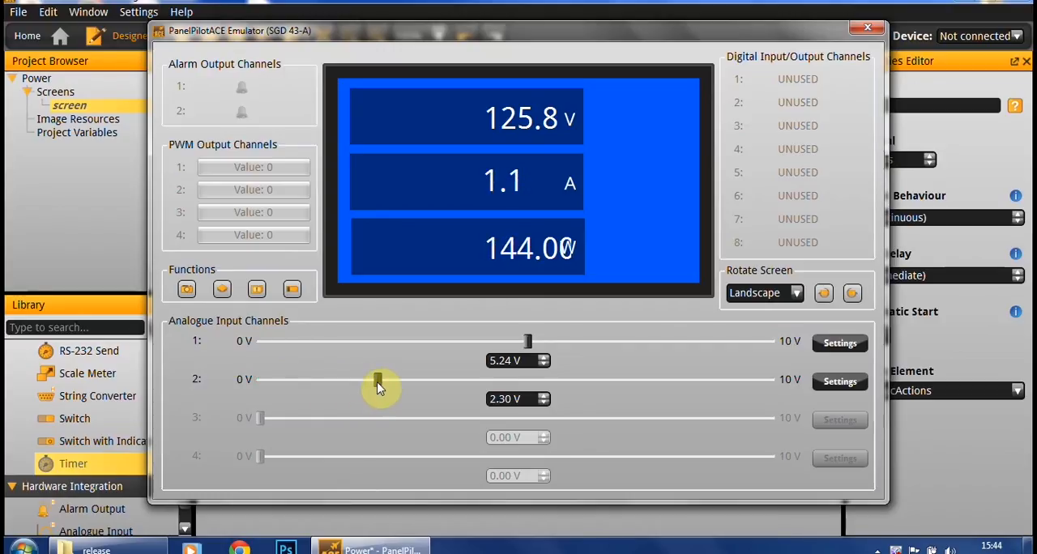
{"action": "left_click_drag", "start_coordinate": [380, 379], "coordinate": [463, 379]}
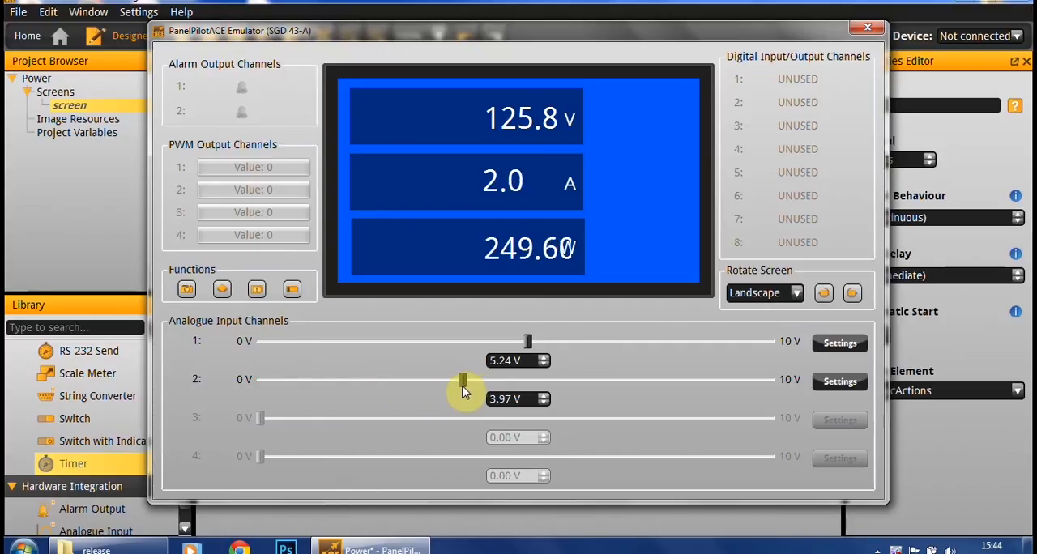
{"action": "left_click_drag", "start_coordinate": [463, 379], "coordinate": [573, 379]}
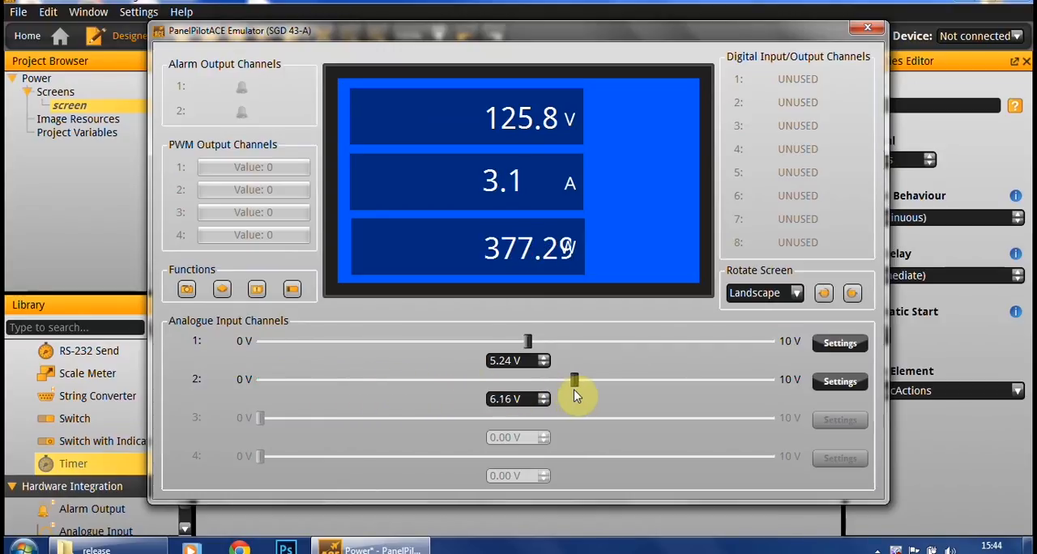
{"action": "left_click_drag", "start_coordinate": [574, 379], "coordinate": [707, 379]}
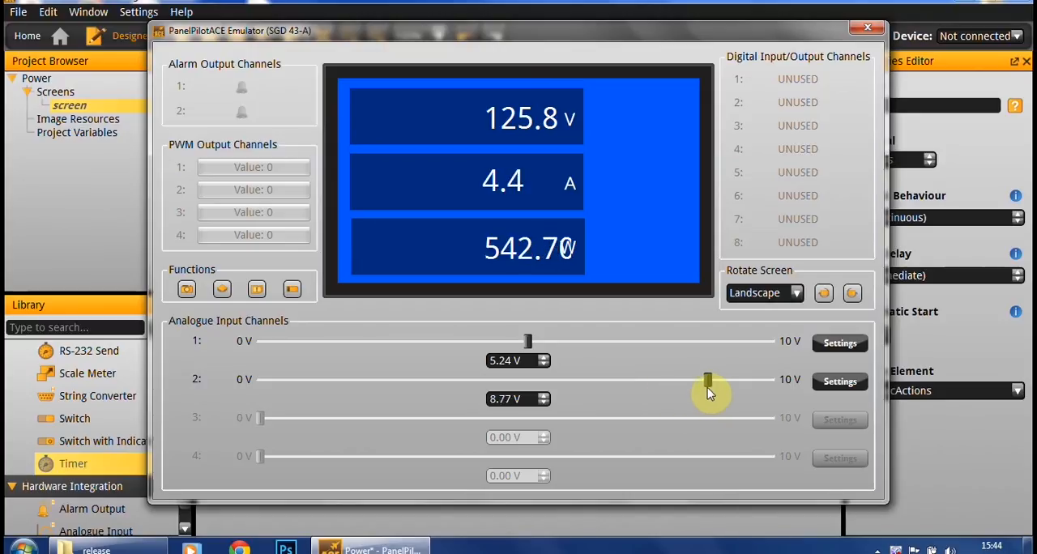
{"action": "left_click_drag", "start_coordinate": [708, 379], "coordinate": [261, 379]}
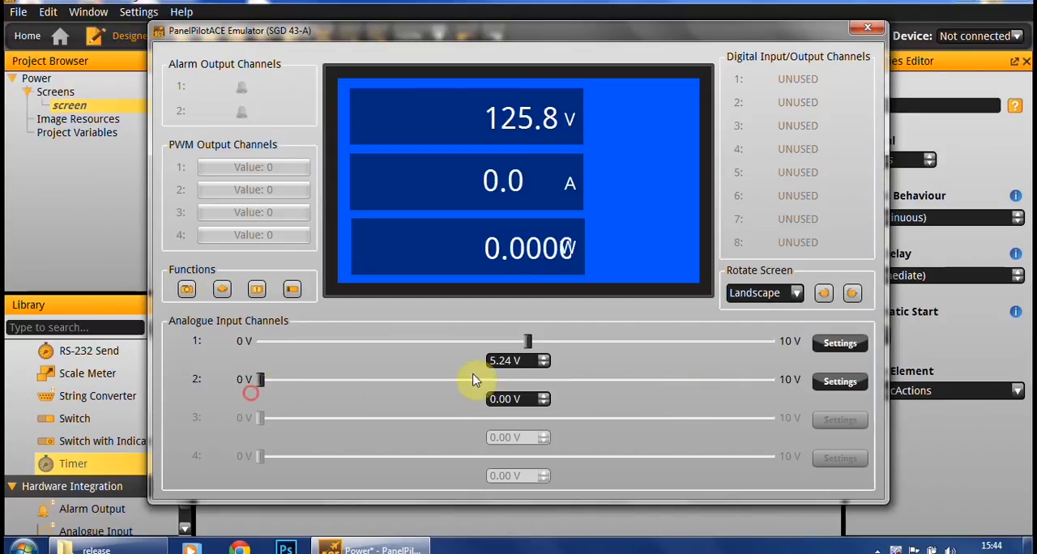
{"action": "left_click_drag", "start_coordinate": [527, 340], "coordinate": [460, 340]}
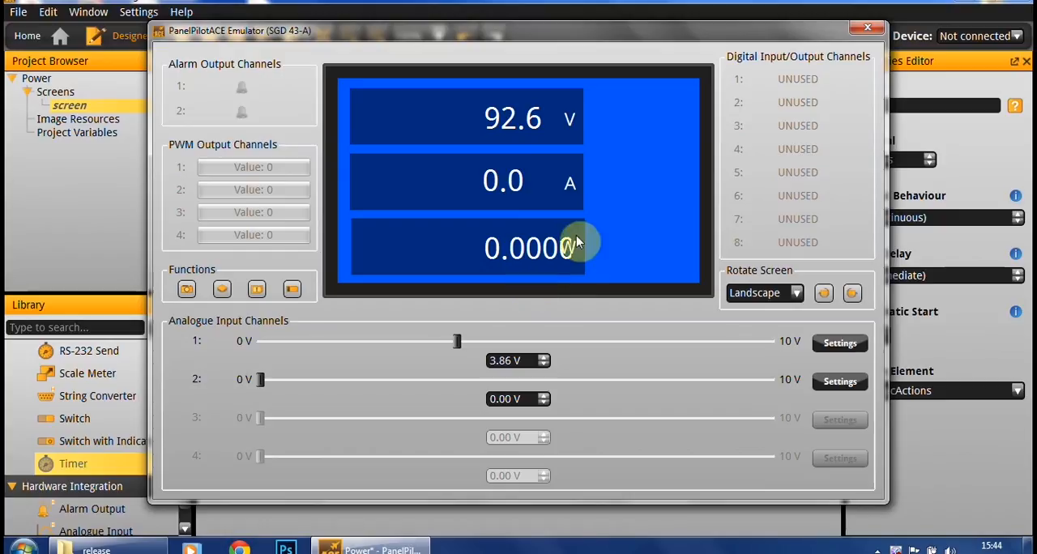
{"action": "mouse_move", "coordinate": [469, 251]}
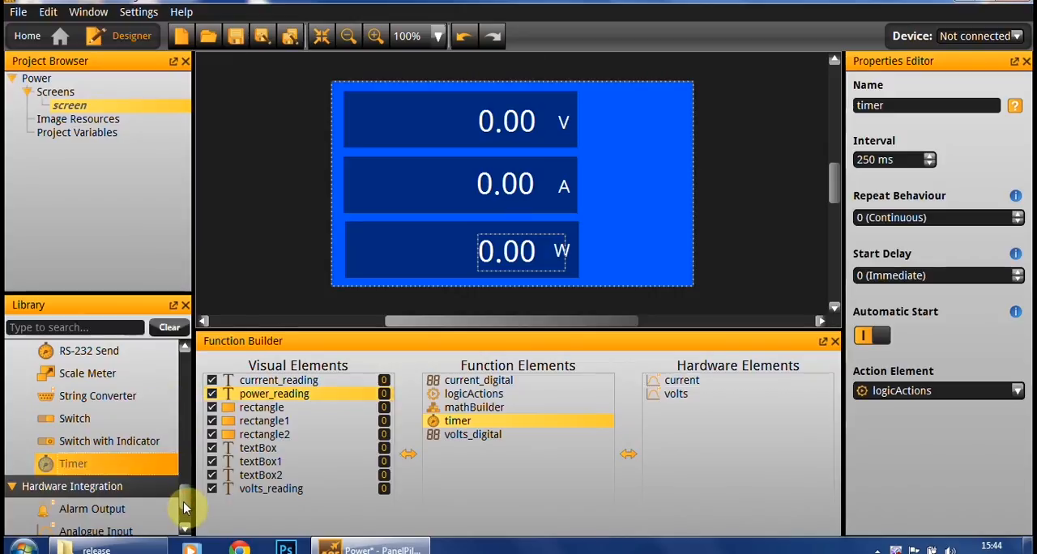
Step: Add a stringConverter taking mathBuilder's Value, reducing decimal places to 1
{"action": "scroll", "scroll_direction": "up", "scroll_amount": 3}
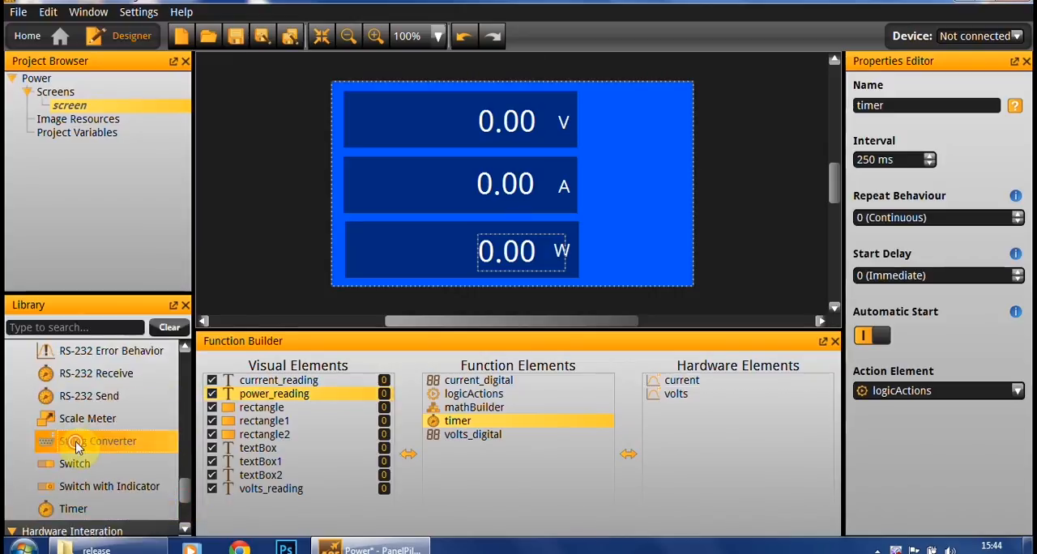
{"action": "left_click", "coordinate": [481, 420]}
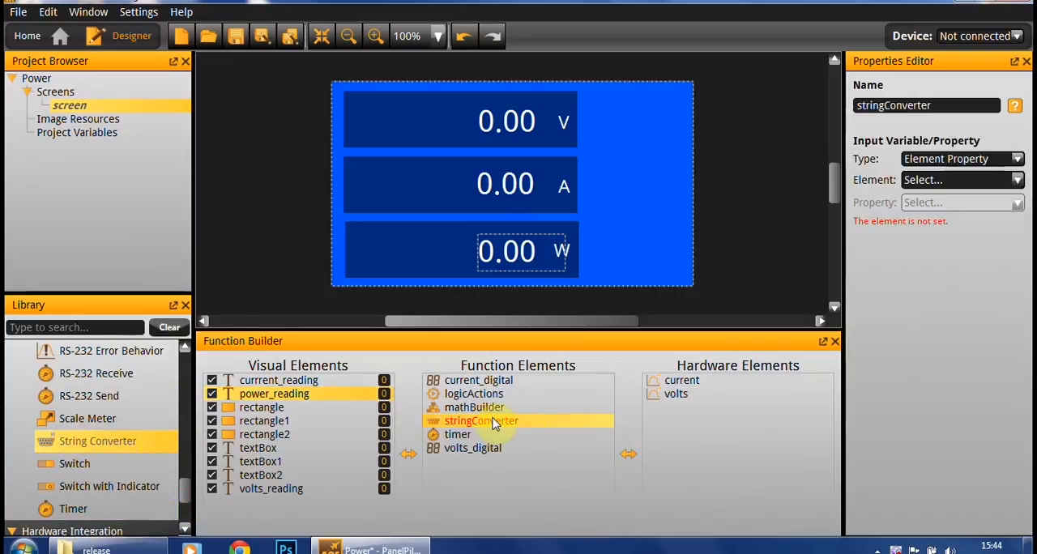
{"action": "mouse_move", "coordinate": [624, 357]}
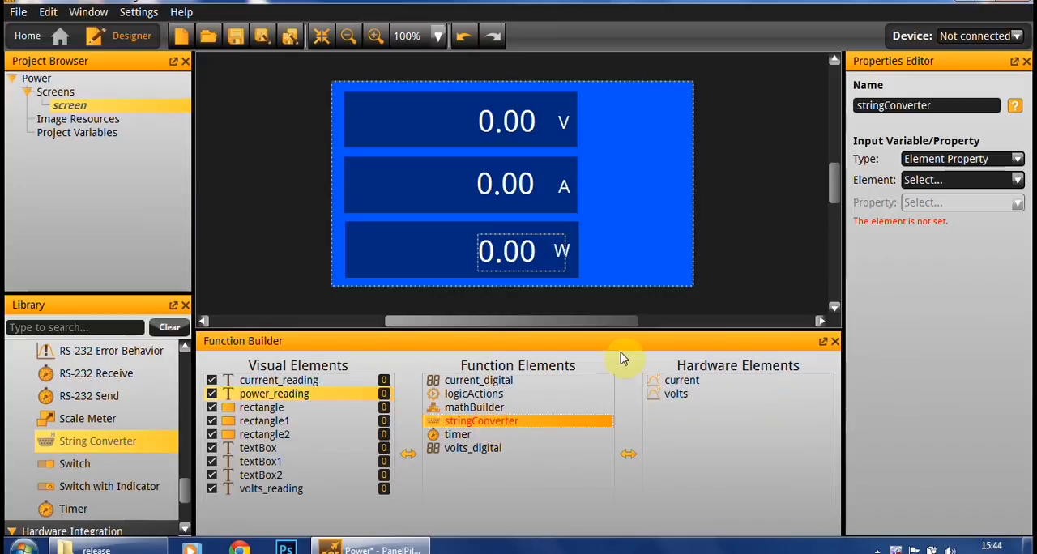
{"action": "left_click", "coordinate": [961, 158]}
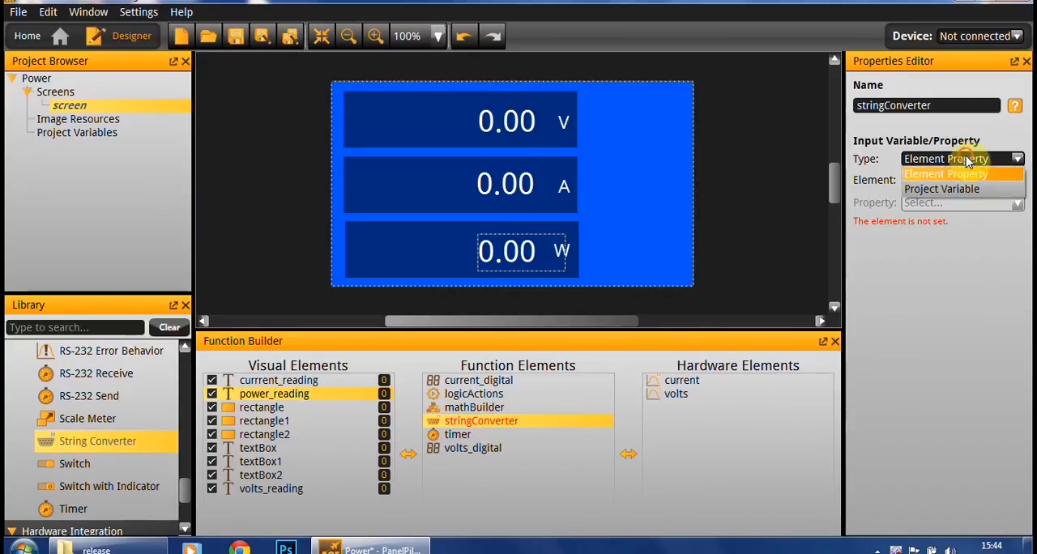
{"action": "left_click", "coordinate": [963, 179]}
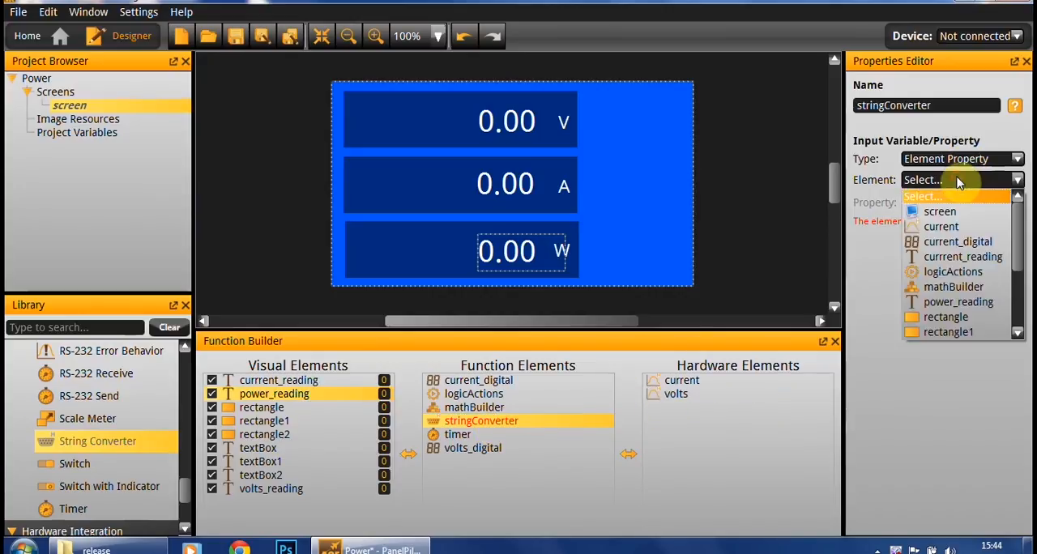
{"action": "scroll", "scroll_direction": "down", "scroll_amount": 3}
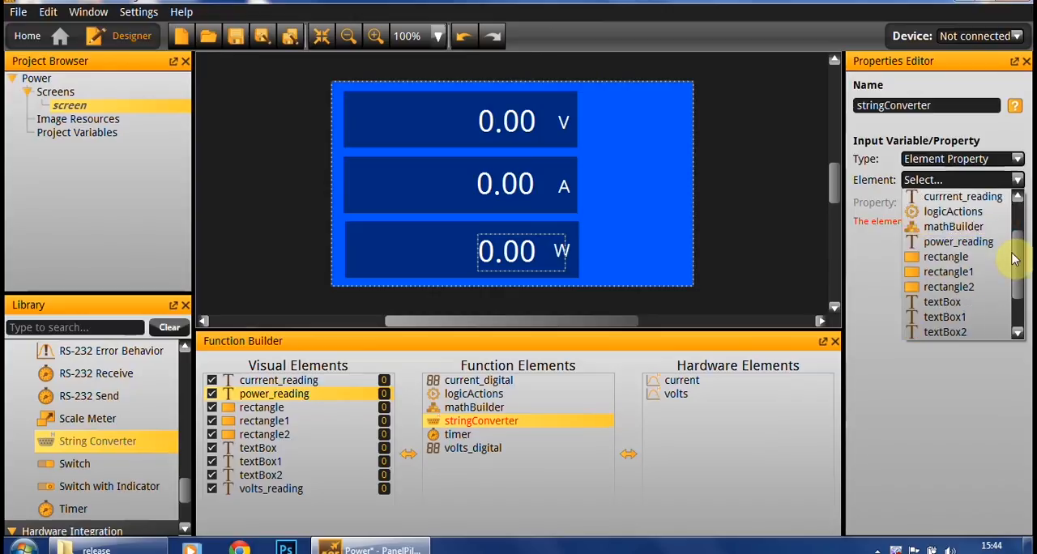
{"action": "left_click", "coordinate": [953, 226]}
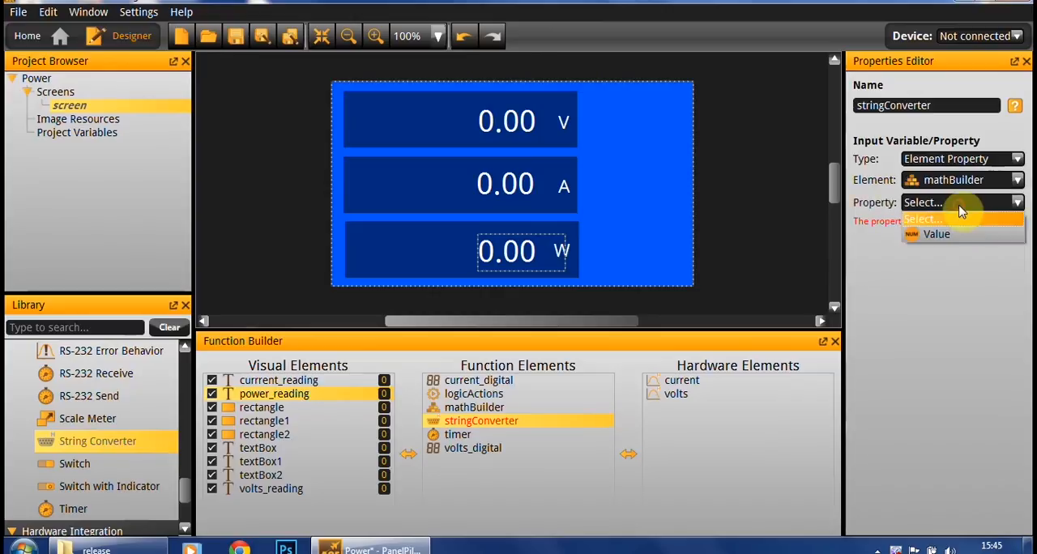
{"action": "left_click", "coordinate": [936, 233]}
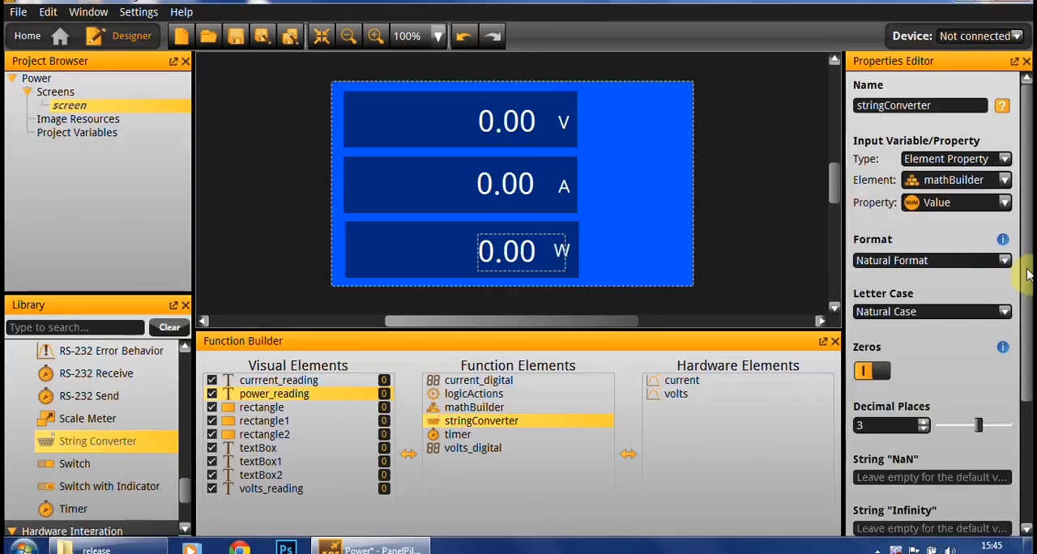
{"action": "scroll", "scroll_direction": "down", "scroll_amount": 3}
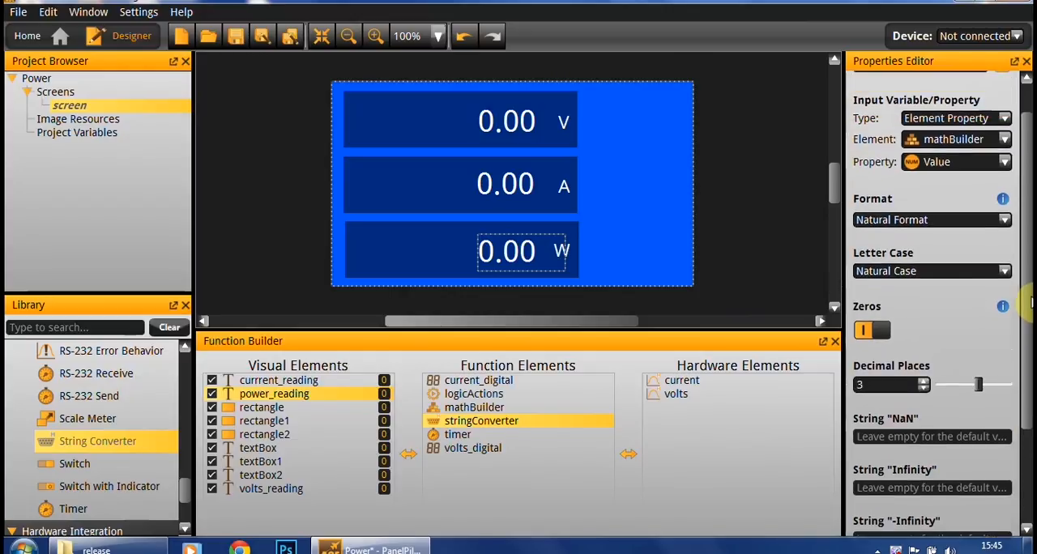
{"action": "scroll", "scroll_direction": "up", "scroll_amount": 3}
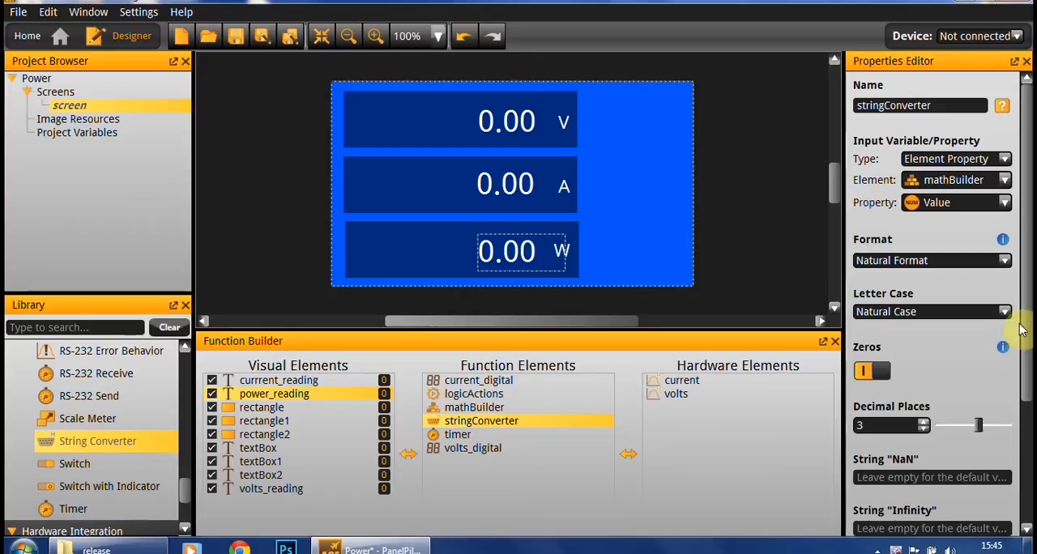
{"action": "scroll", "scroll_direction": "down", "scroll_amount": 3}
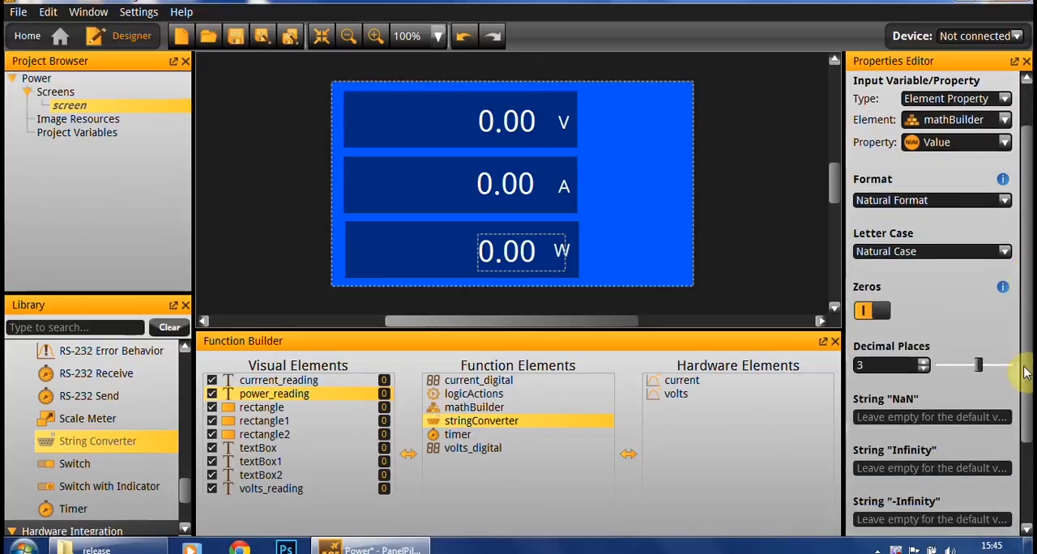
{"action": "scroll", "scroll_direction": "down", "scroll_amount": 3}
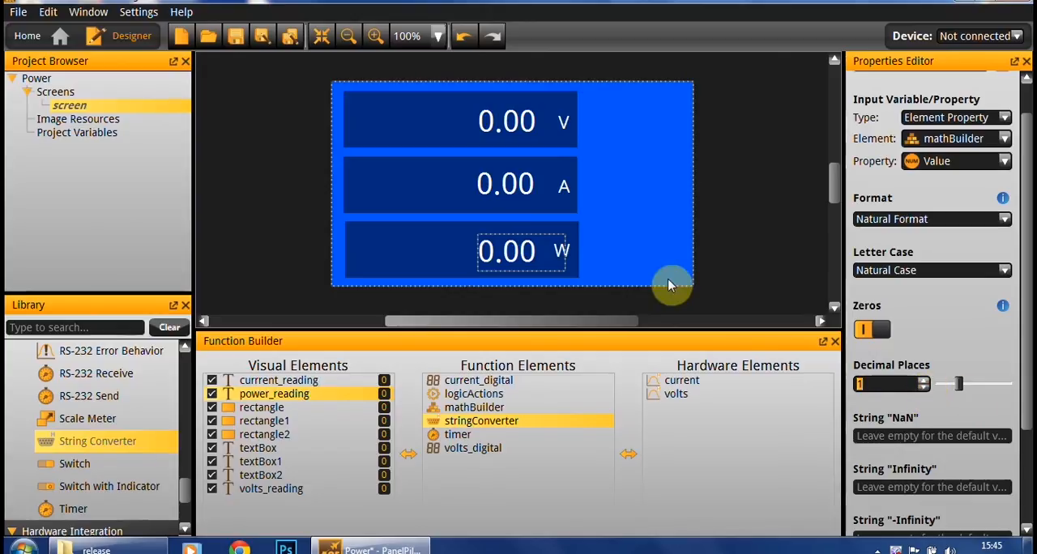
{"action": "mouse_move", "coordinate": [749, 274]}
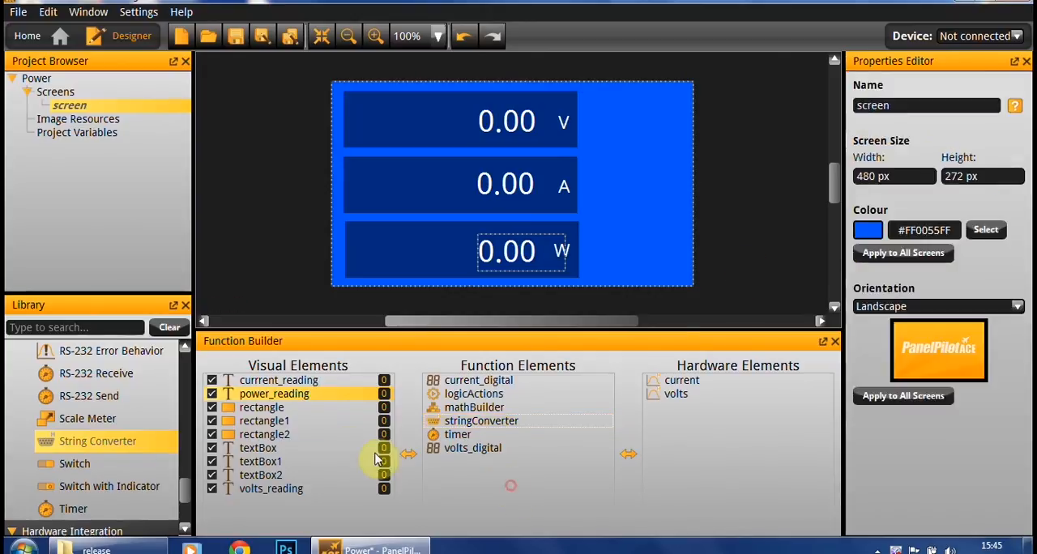
Step: Change the logicActions expression to stringConverter's Value and save it
{"action": "left_click", "coordinate": [474, 394]}
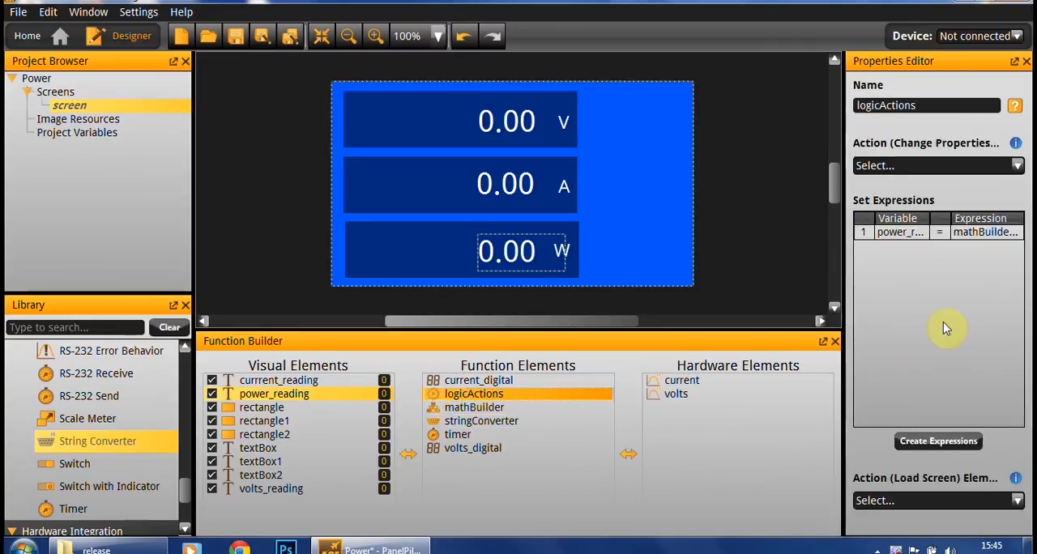
{"action": "left_click", "coordinate": [938, 441]}
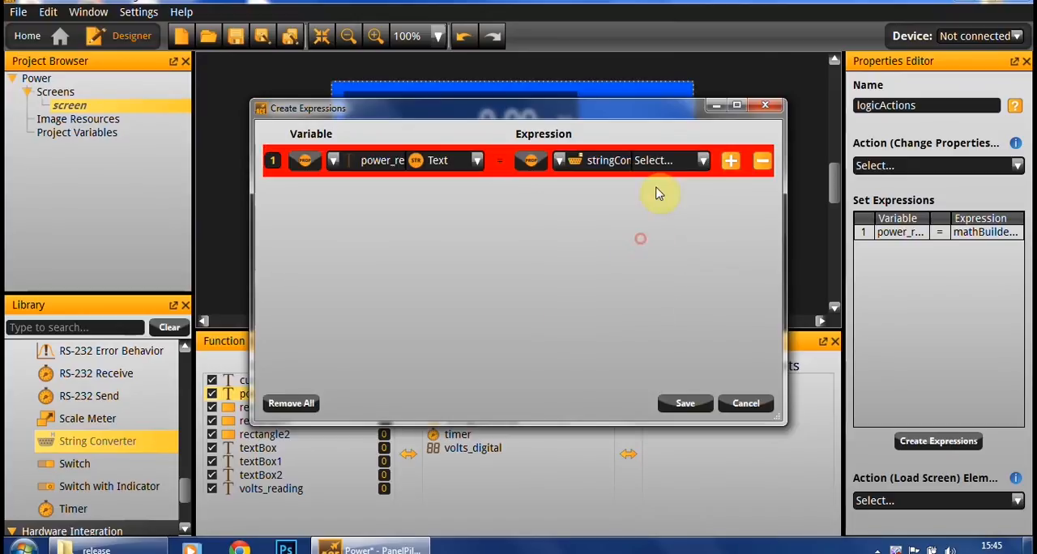
{"action": "left_click", "coordinate": [667, 160]}
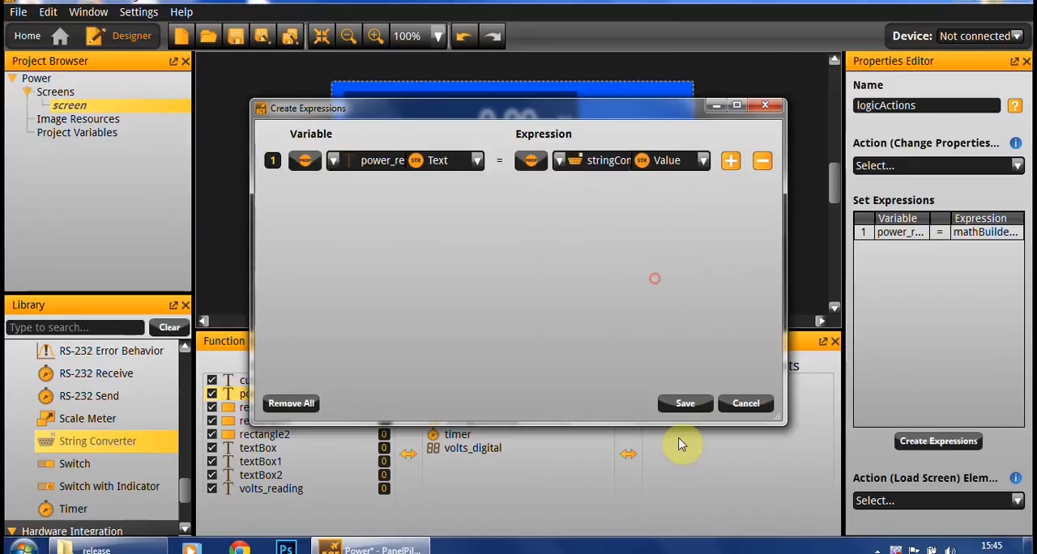
{"action": "left_click", "coordinate": [685, 402]}
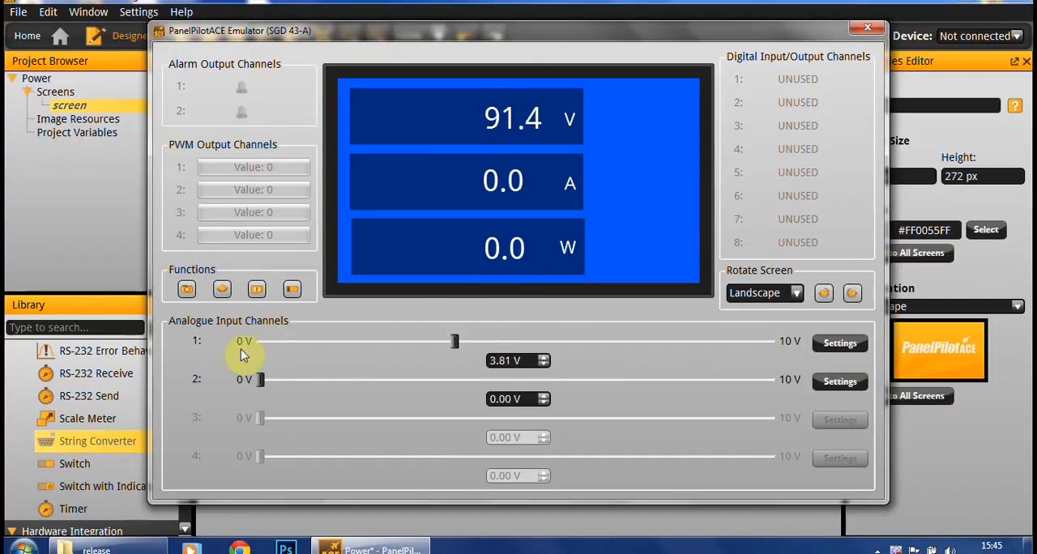
Step: Raise the channel 2 slider to confirm one-decimal power, e.g. 2.7 A and 251.9 W
{"action": "left_click_drag", "start_coordinate": [261, 379], "coordinate": [550, 379]}
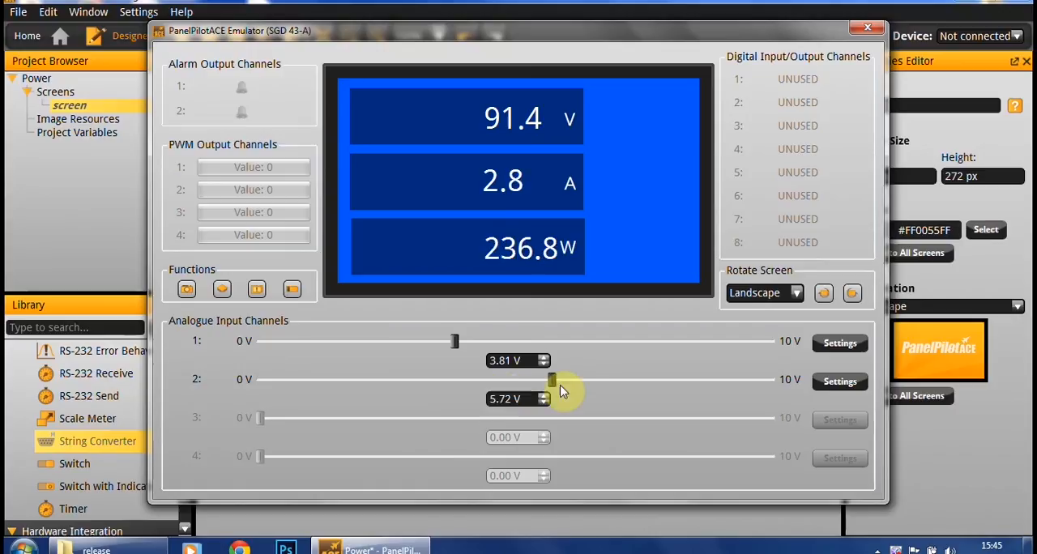
{"action": "left_click_drag", "start_coordinate": [552, 379], "coordinate": [534, 379]}
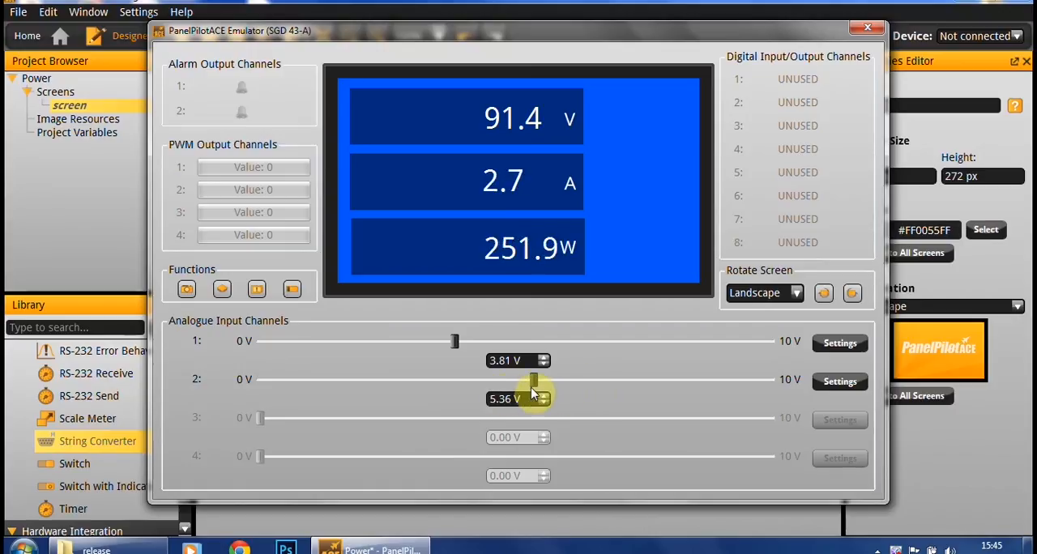